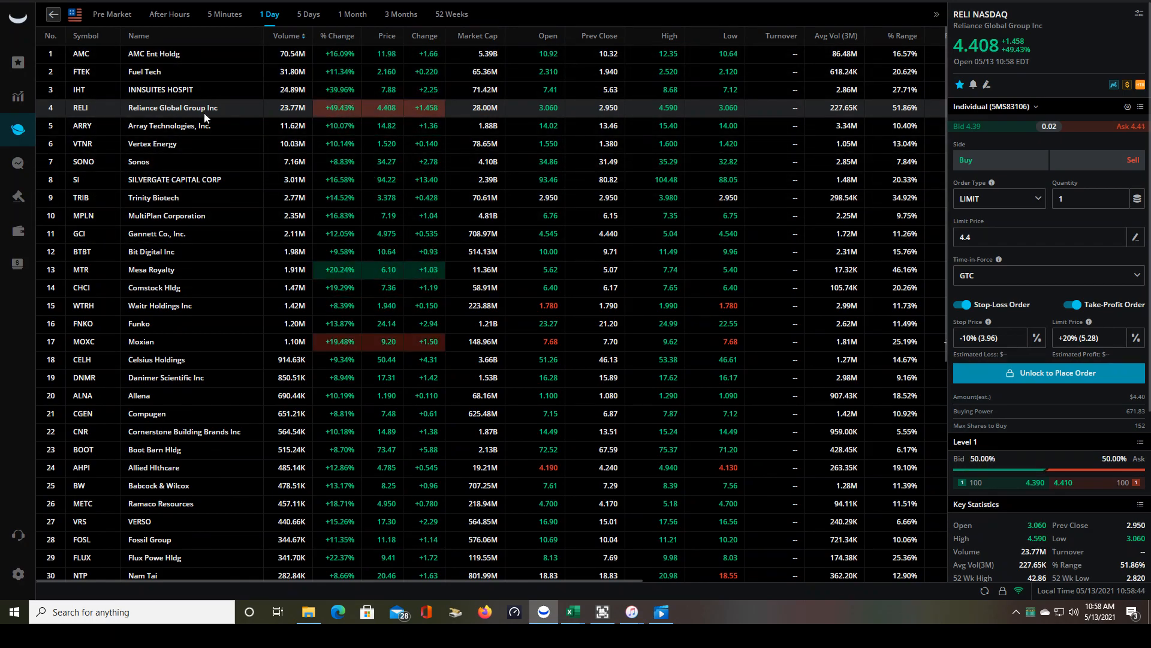
# Load MultiPlan (MPLN) from the 1 Day gainers list into the order ticket, then show the four-chart view
pyautogui.scroll(-3)
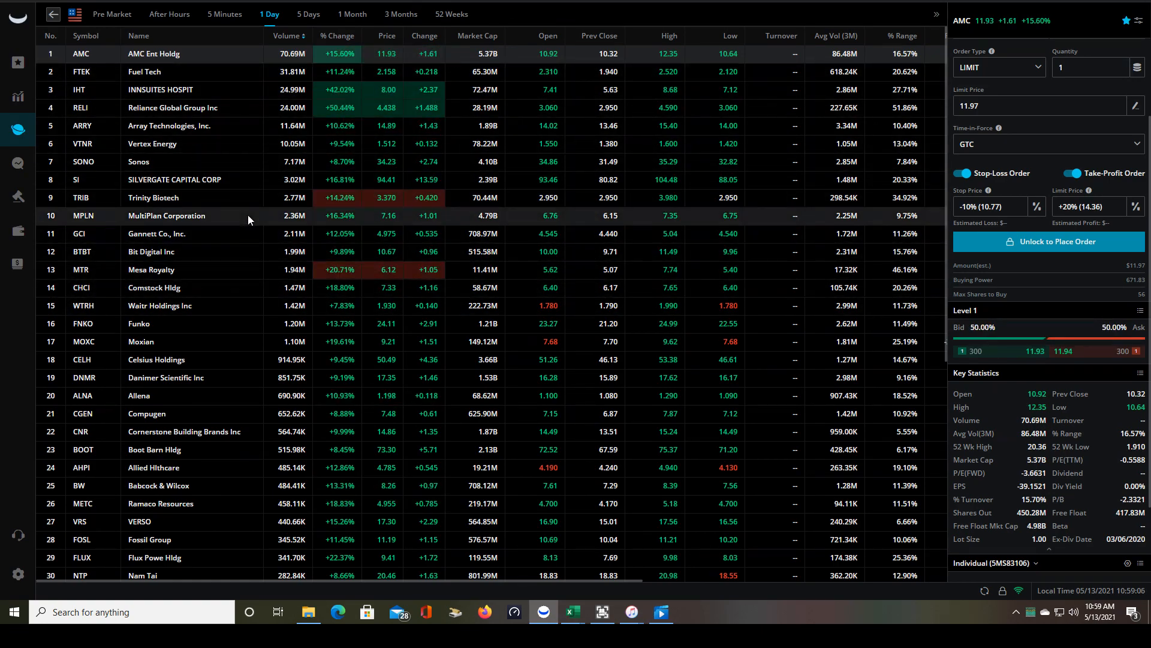
pyautogui.click(166, 215)
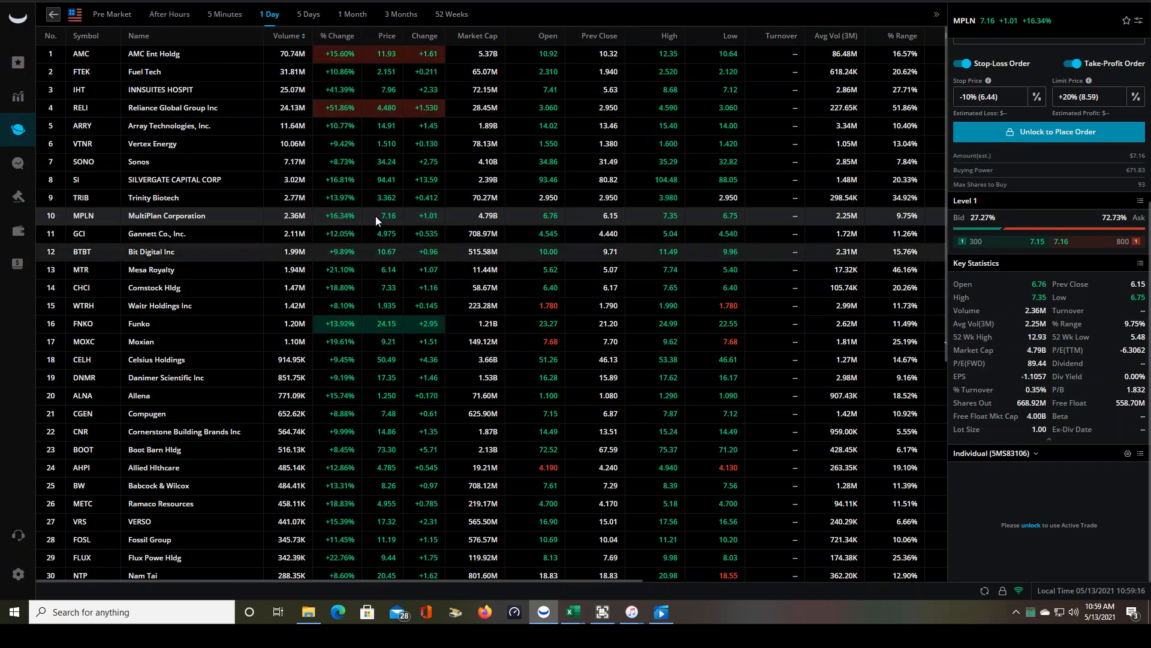
pyautogui.click(154, 53)
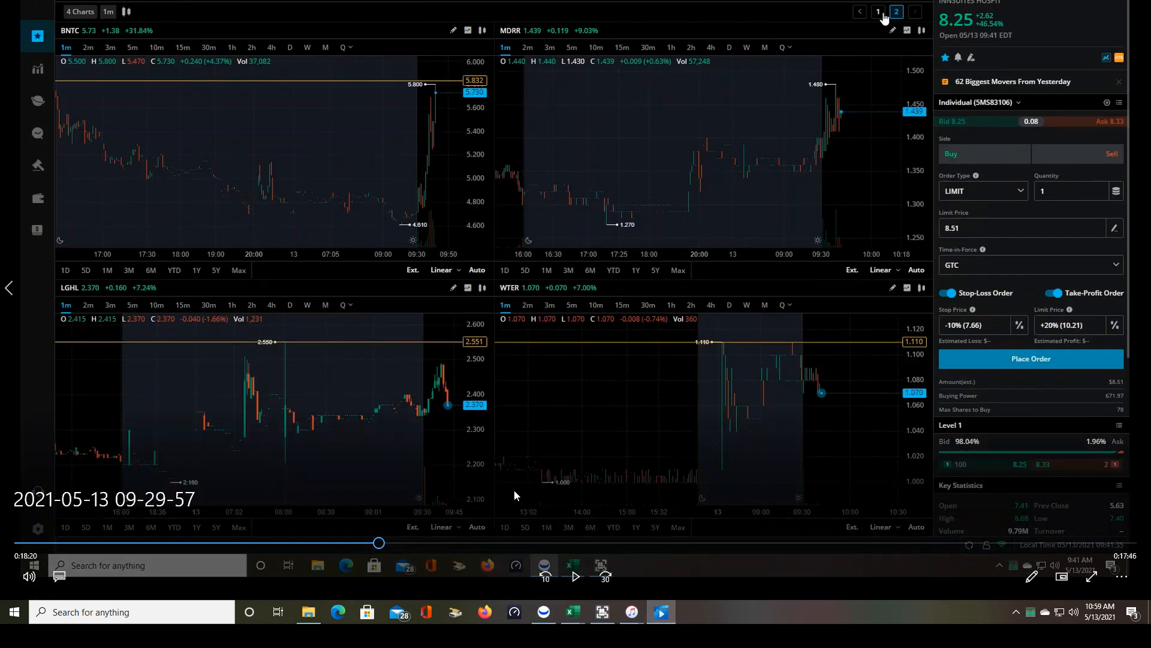
pyautogui.moveTo(837, 455)
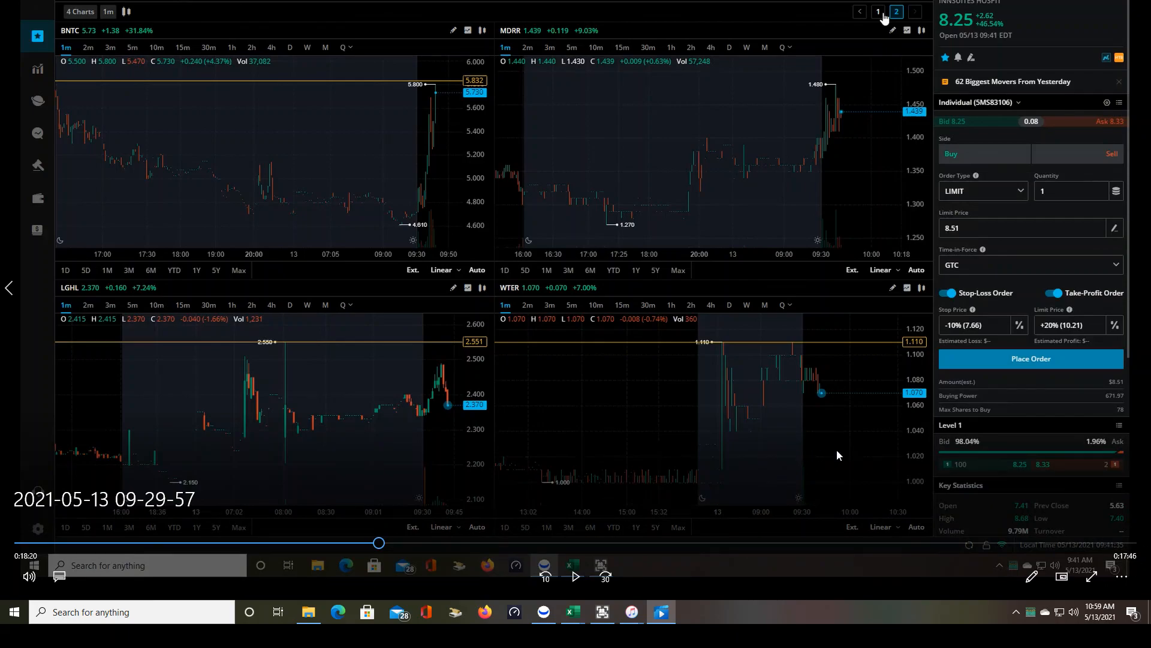
pyautogui.moveTo(680, 298)
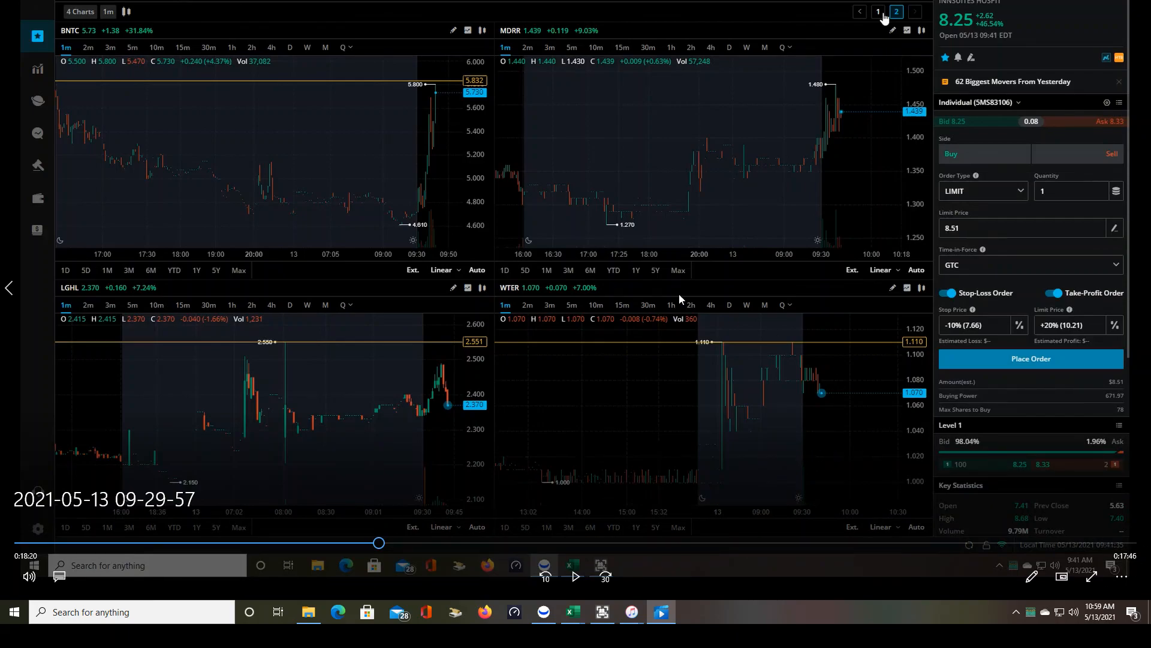
pyautogui.moveTo(710, 305)
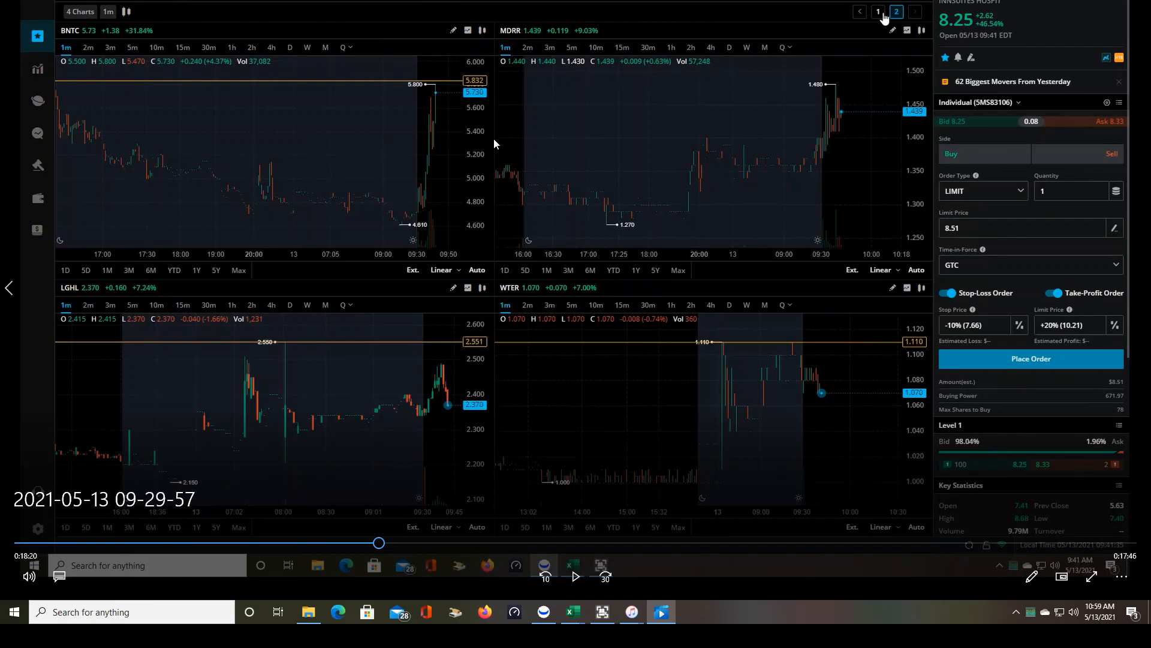
pyautogui.moveTo(402, 91)
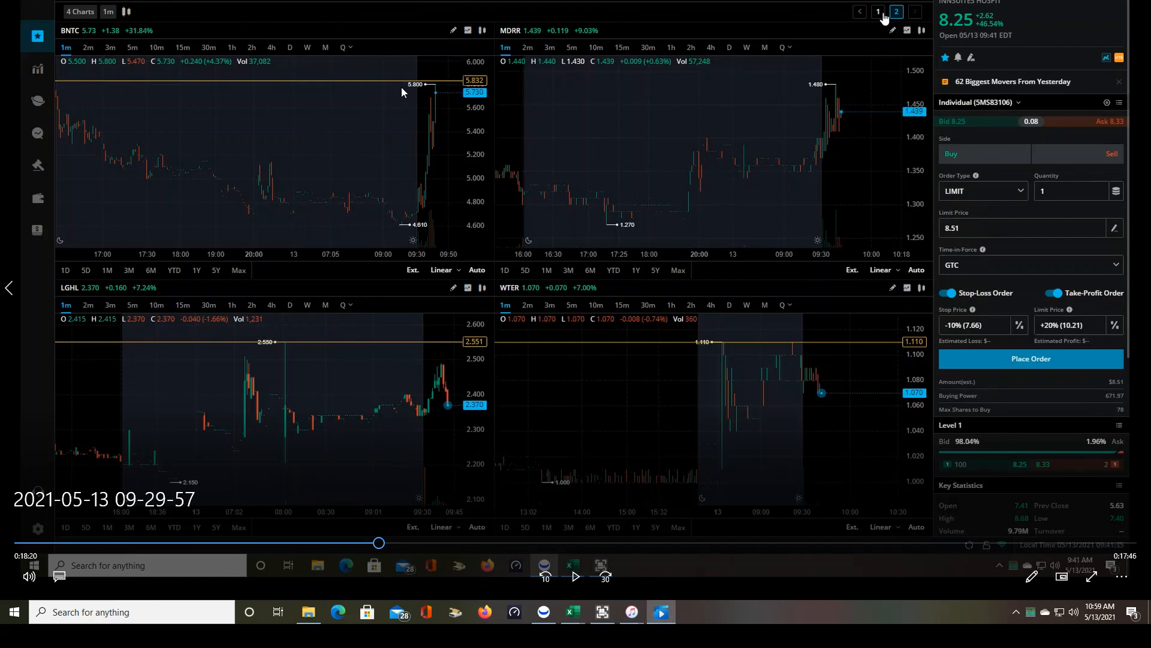
pyautogui.moveTo(438, 133)
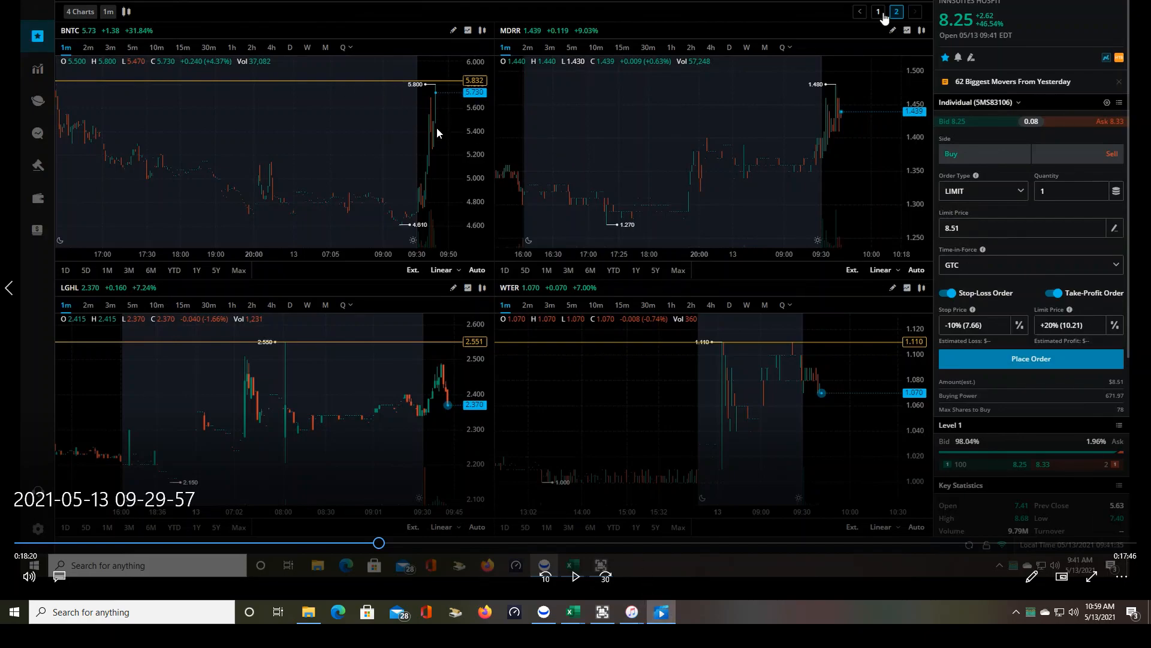
pyautogui.moveTo(485, 144)
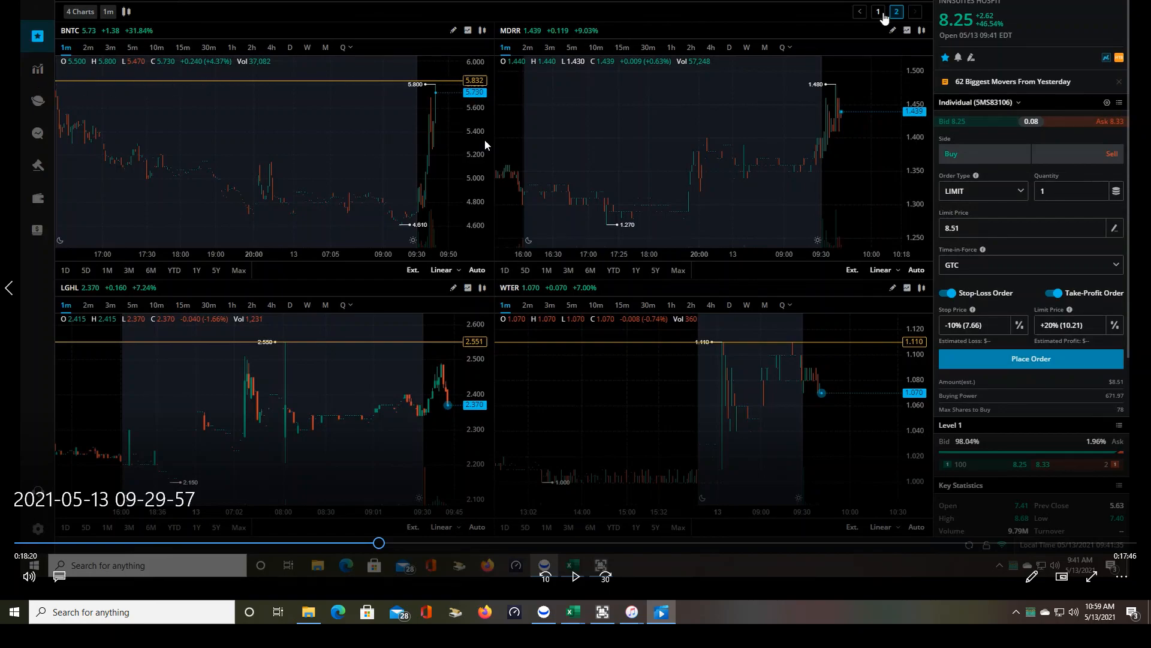
pyautogui.moveTo(582, 153)
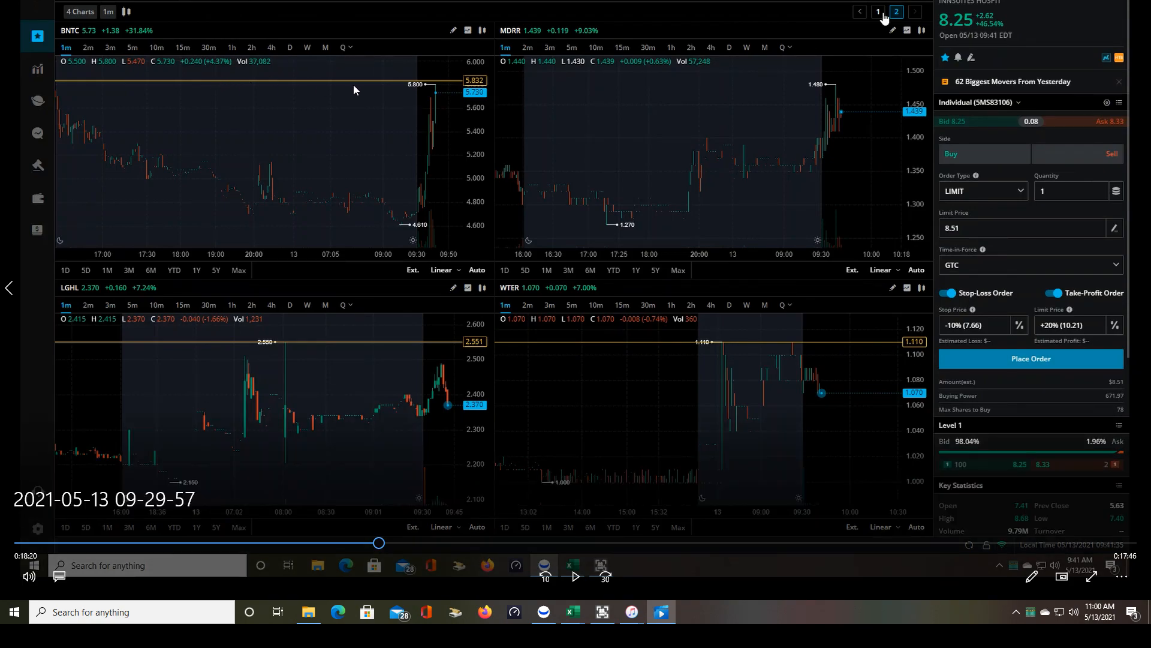
pyautogui.moveTo(444, 138)
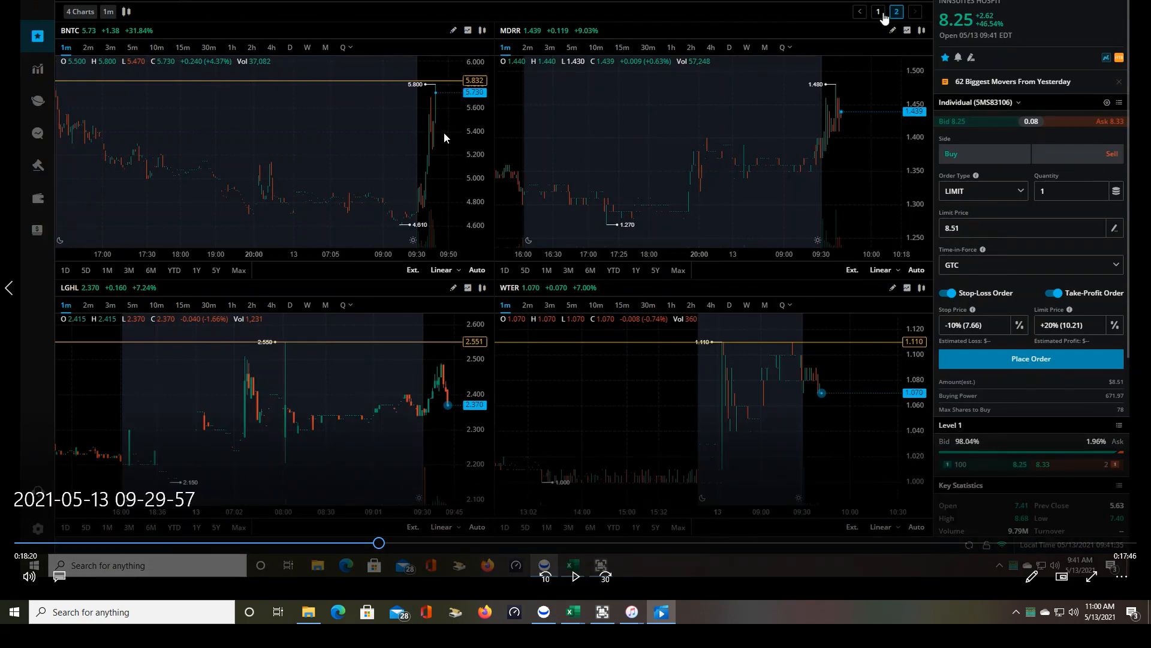
pyautogui.moveTo(462, 101)
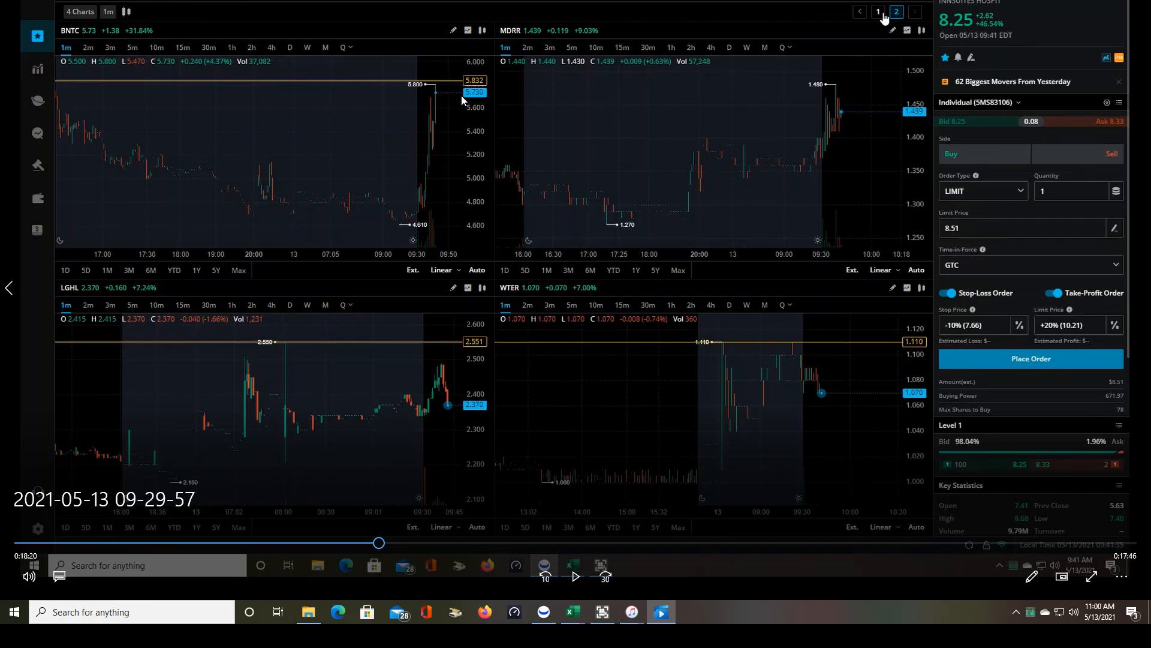
pyautogui.moveTo(450, 134)
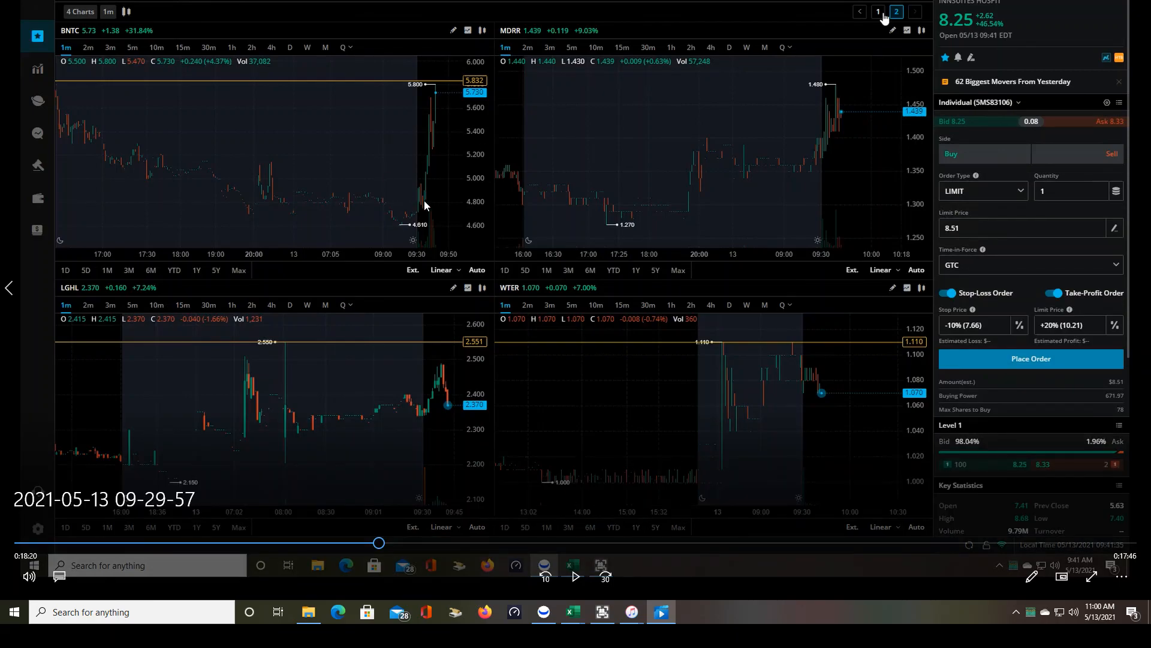
pyautogui.moveTo(419, 200)
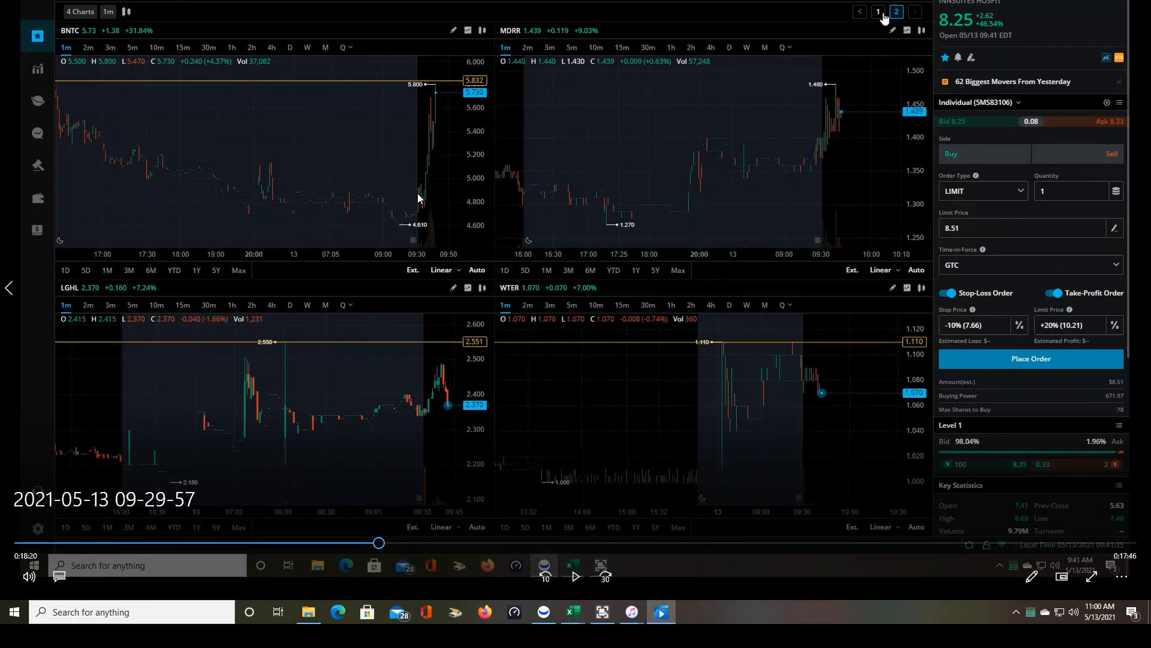
pyautogui.moveTo(429, 173)
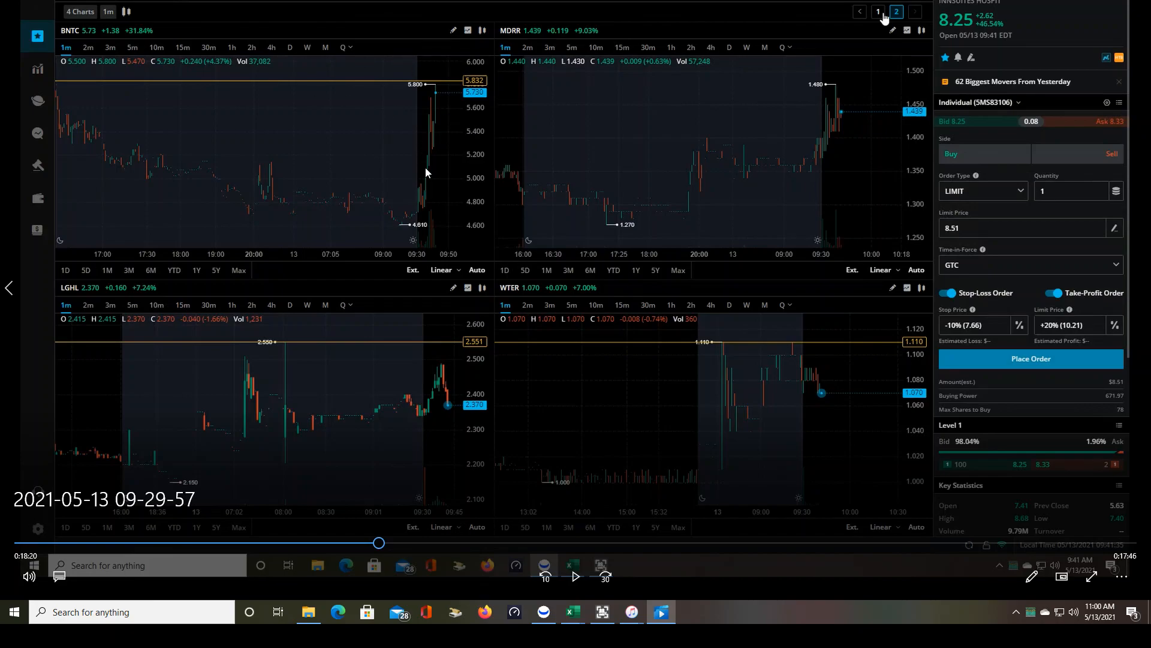
pyautogui.moveTo(428, 202)
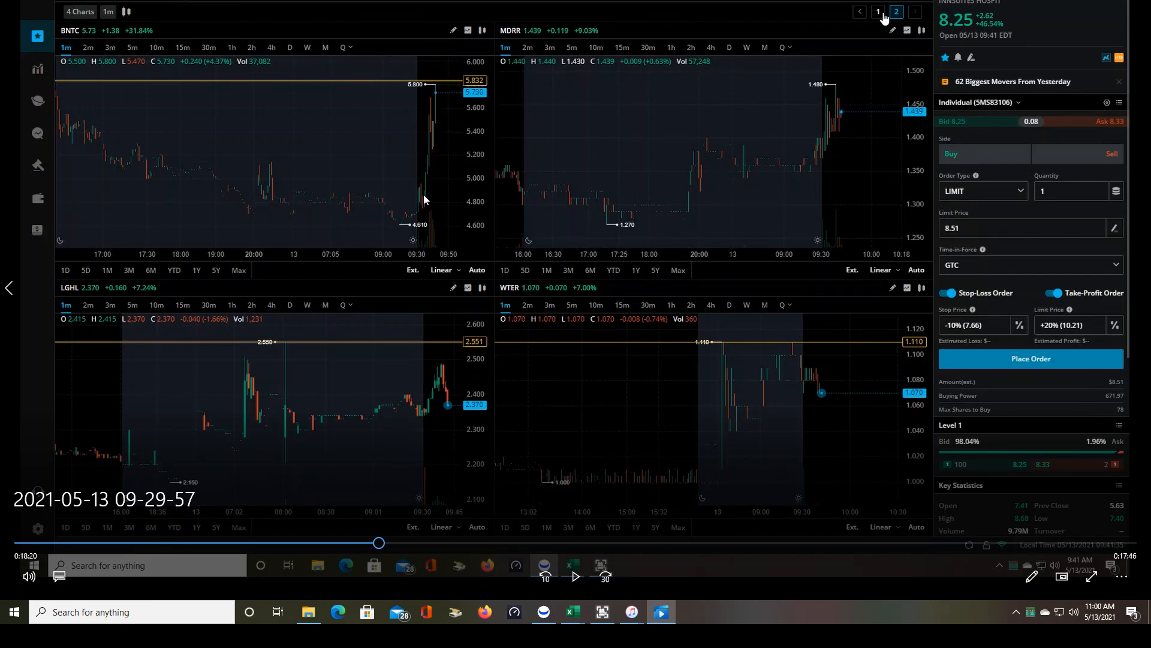
pyautogui.moveTo(431, 205)
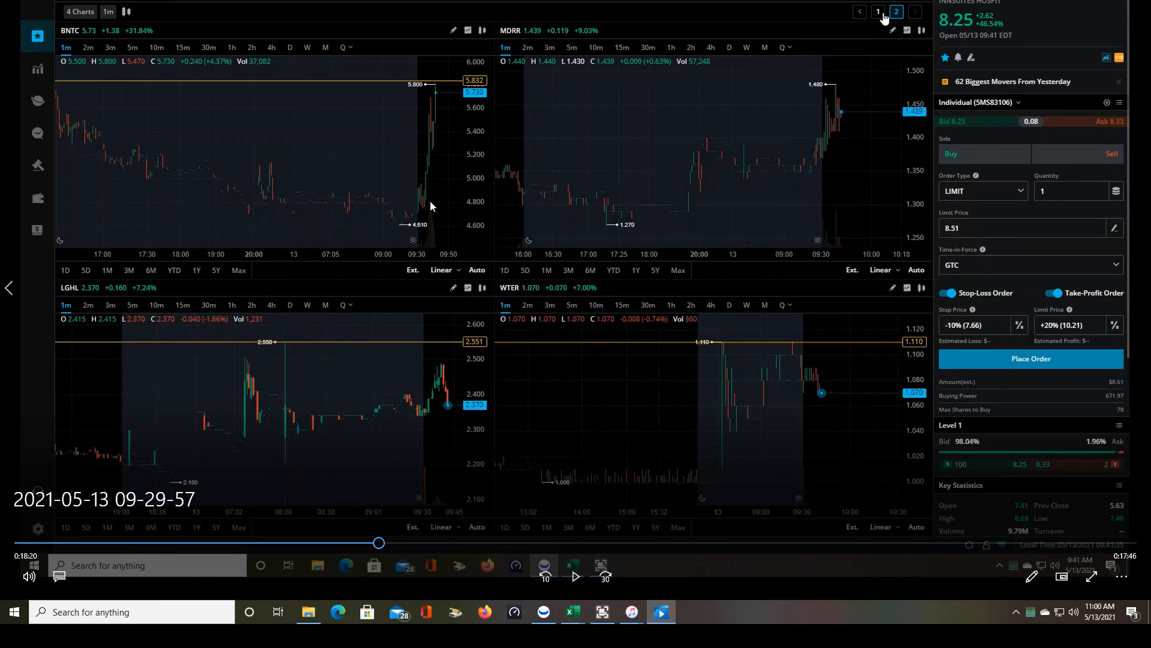
pyautogui.moveTo(442, 216)
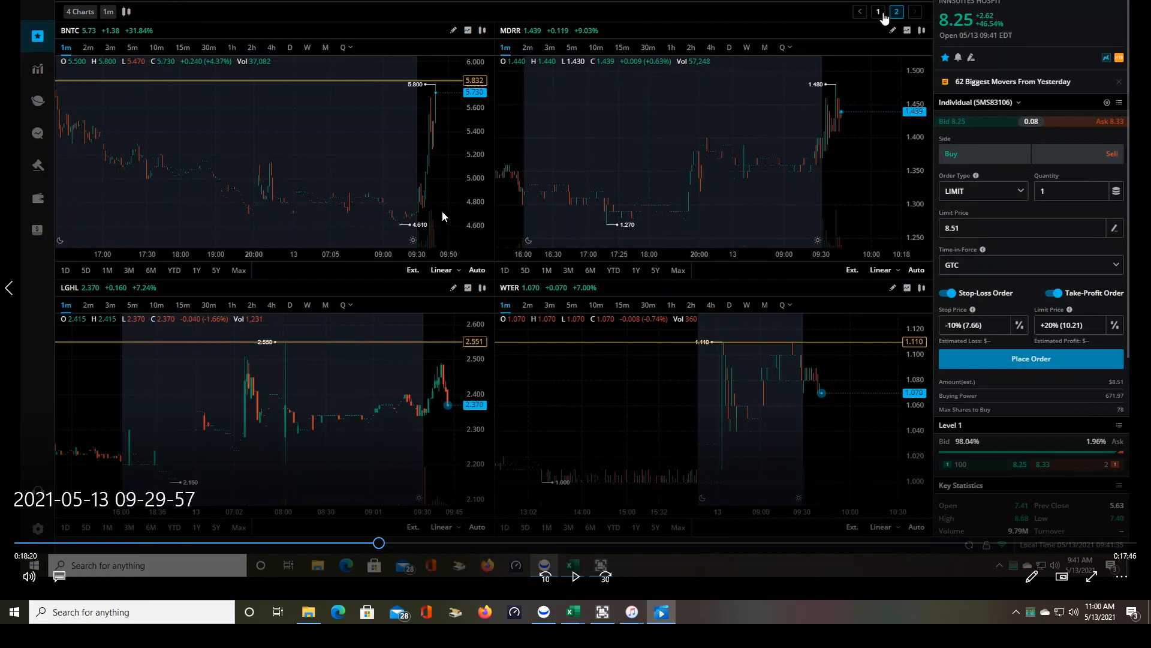
pyautogui.moveTo(435, 116)
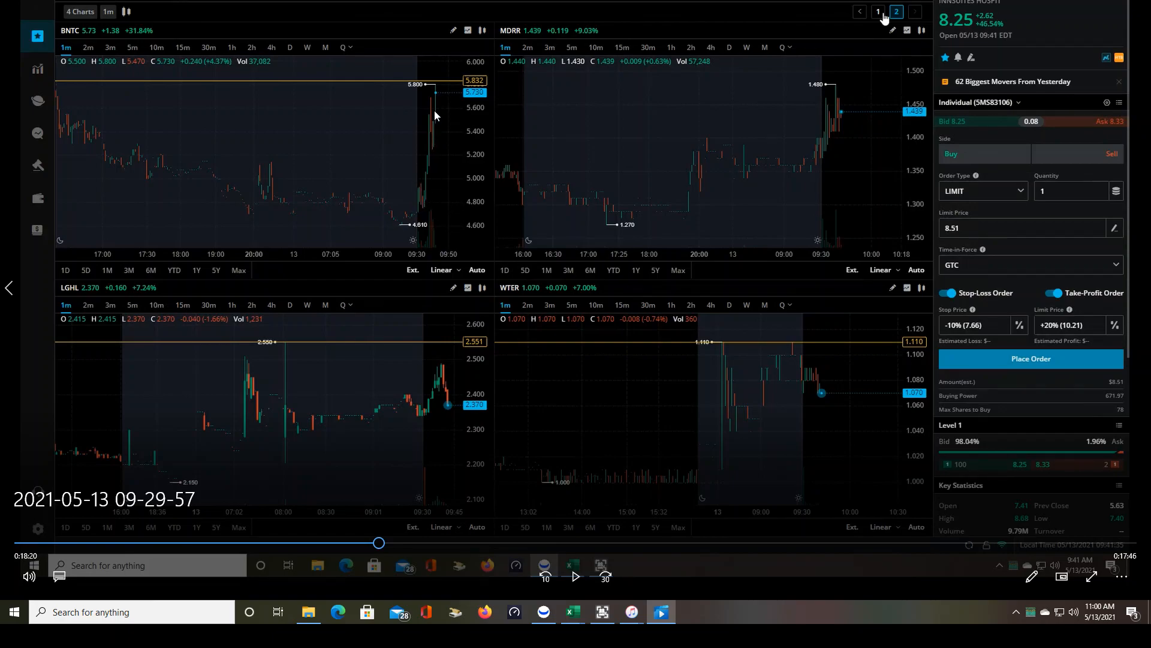
pyautogui.moveTo(419, 141)
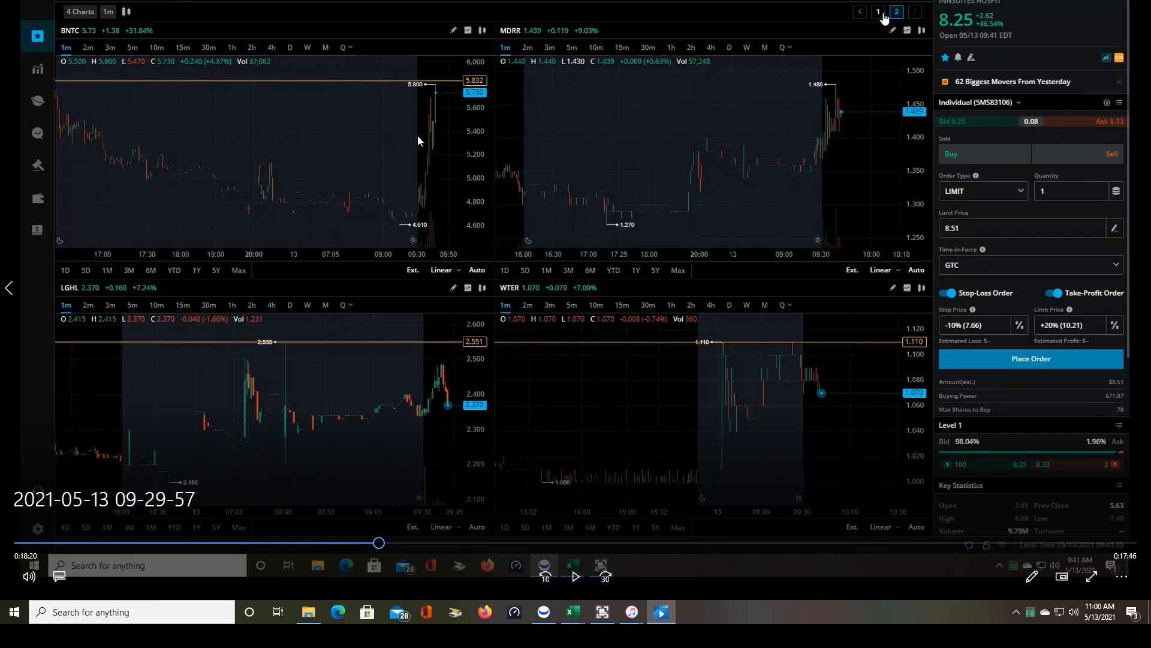
pyautogui.moveTo(444, 166)
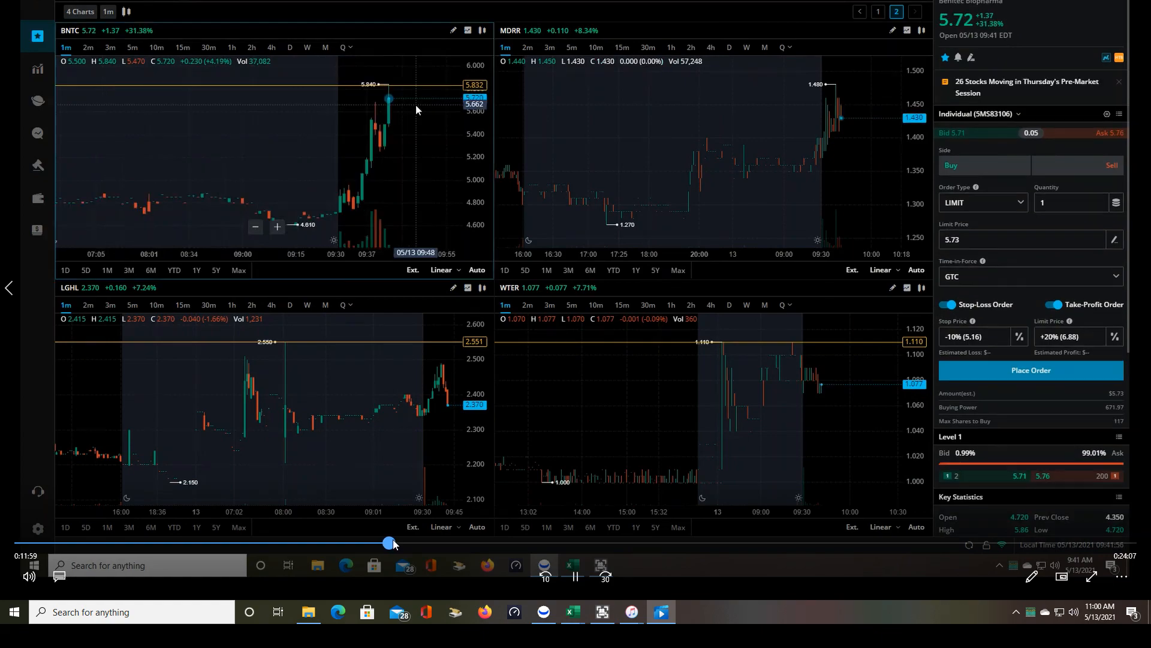
# Toggle the BNTC chart between 3m and 1m candles and set the bracket stop line to 5.44
pyautogui.click(132, 47)
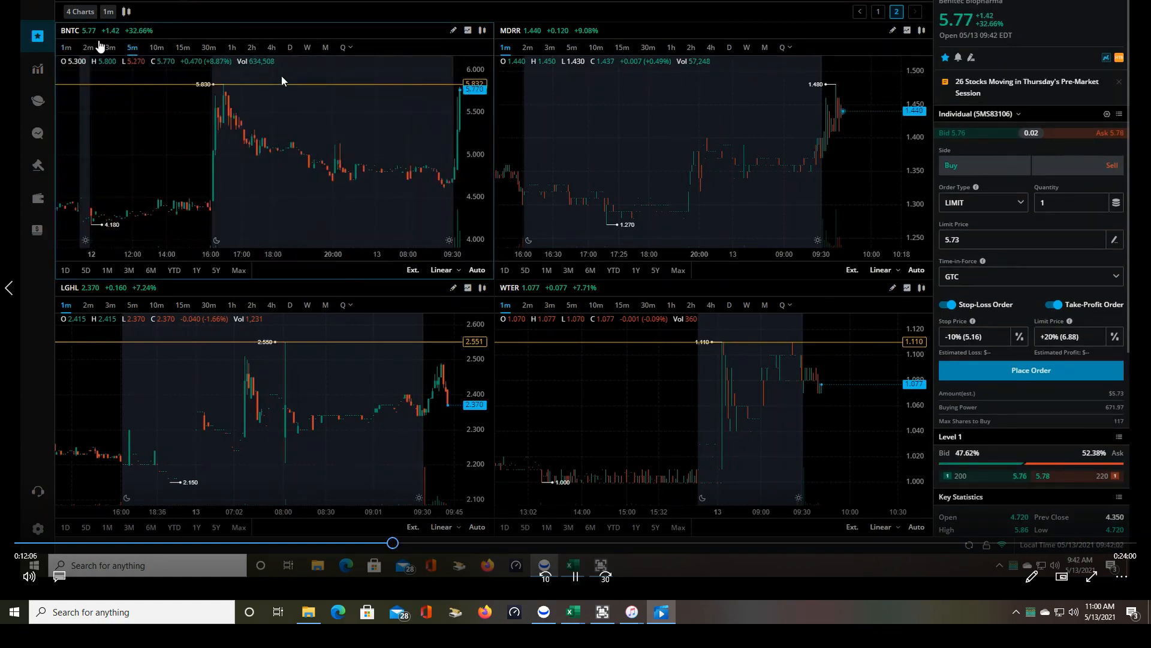
pyautogui.click(66, 47)
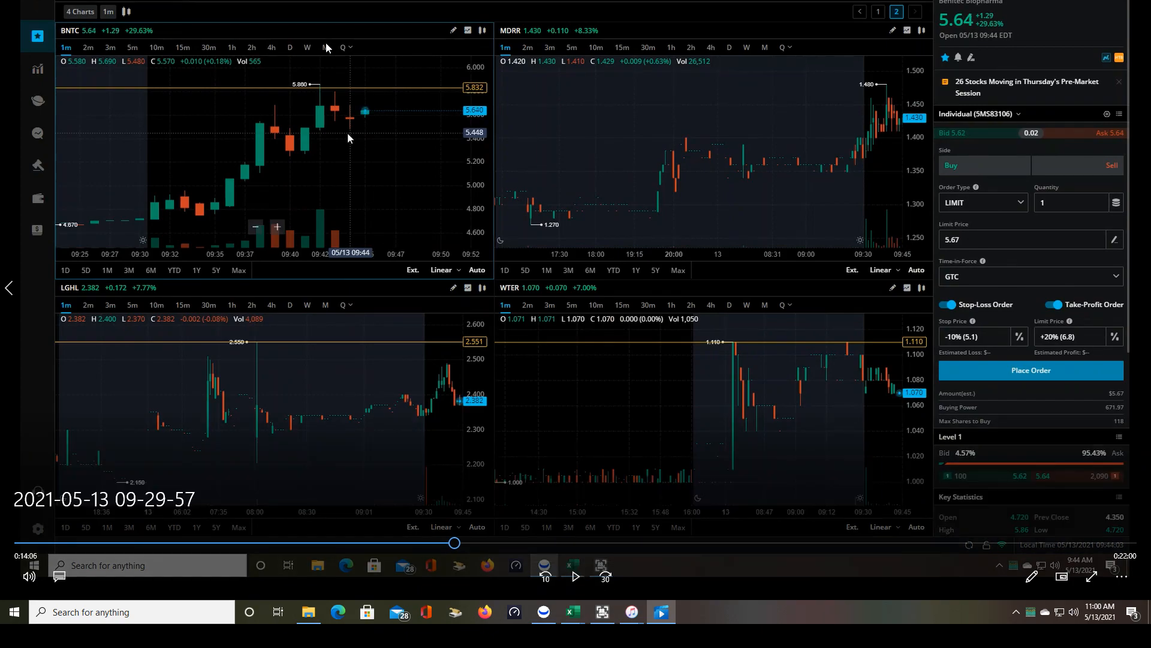
pyautogui.moveTo(488, 150)
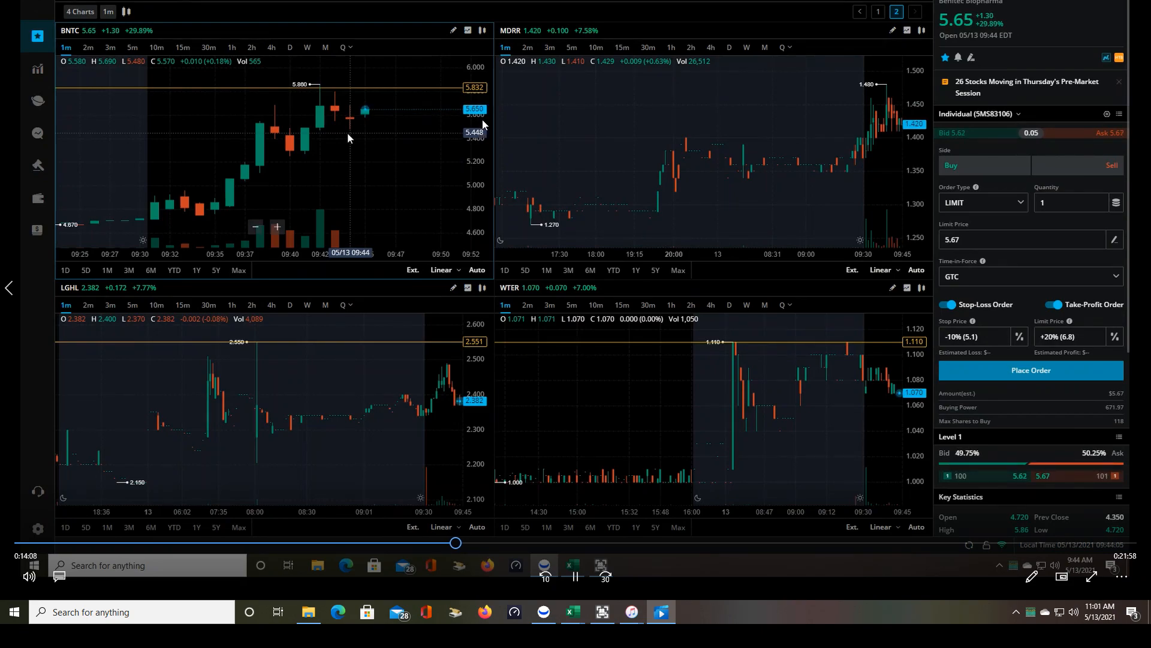
pyautogui.click(1030, 371)
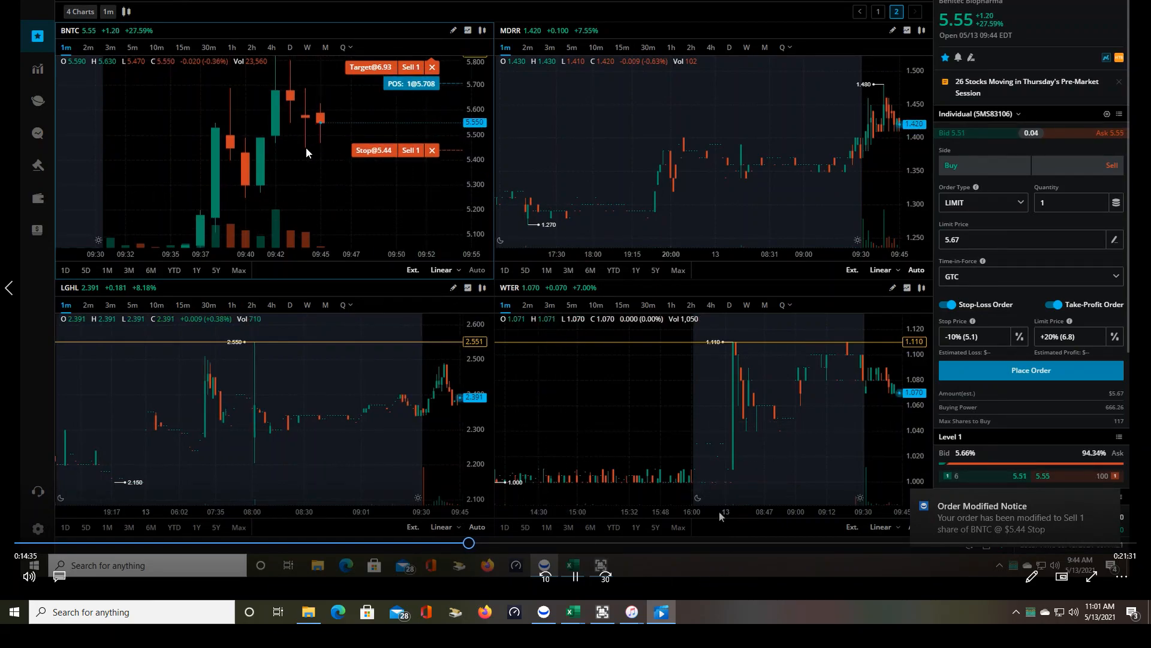
# Enter the actual stop 5.44 in the Excel 2R calculator to read the BNTC target
pyautogui.click(572, 565)
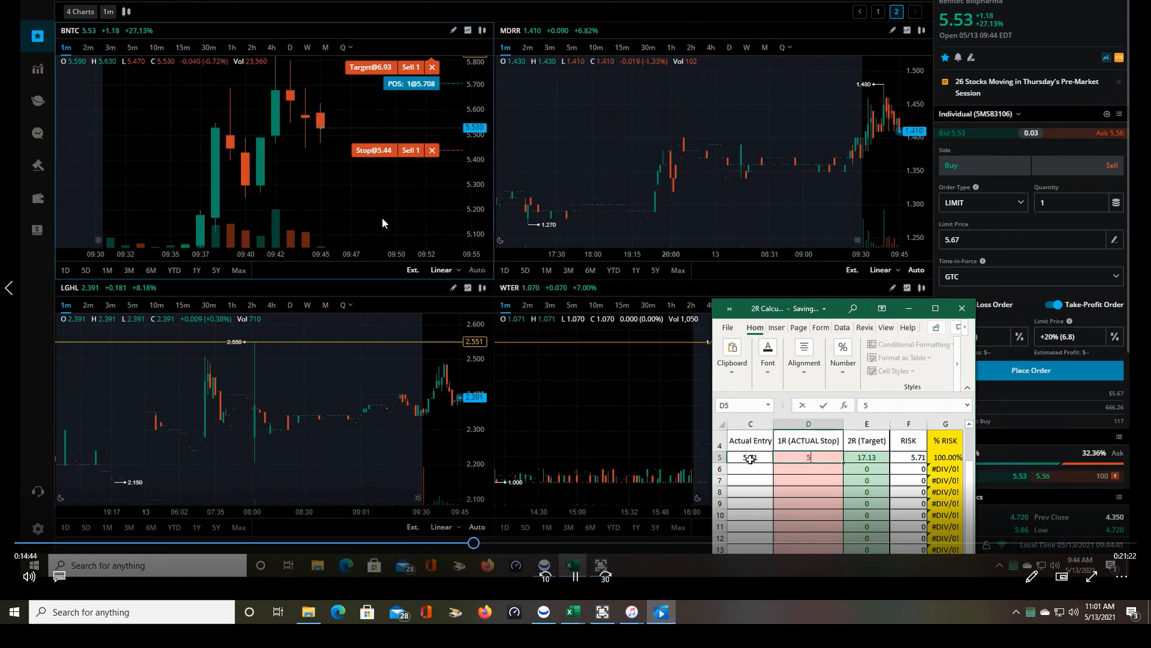
pyautogui.write('5.44')
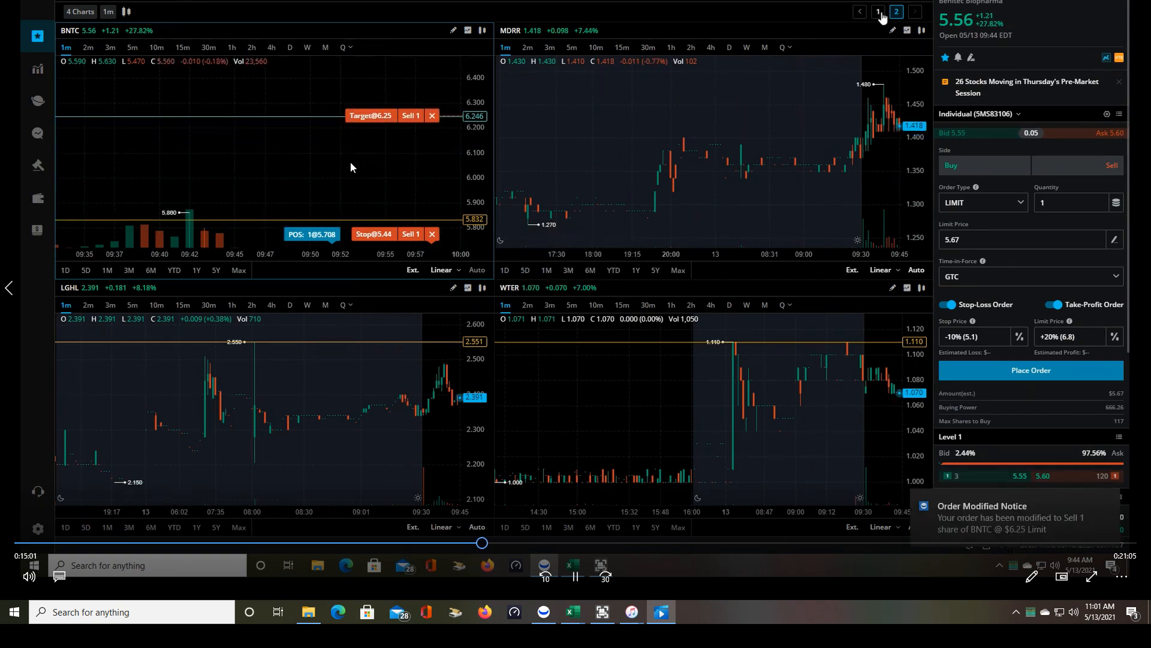
# Switch chart pages to the single RELI chart showing the 4.10 position with 5.02 target and 3.77 stop
pyautogui.click(877, 12)
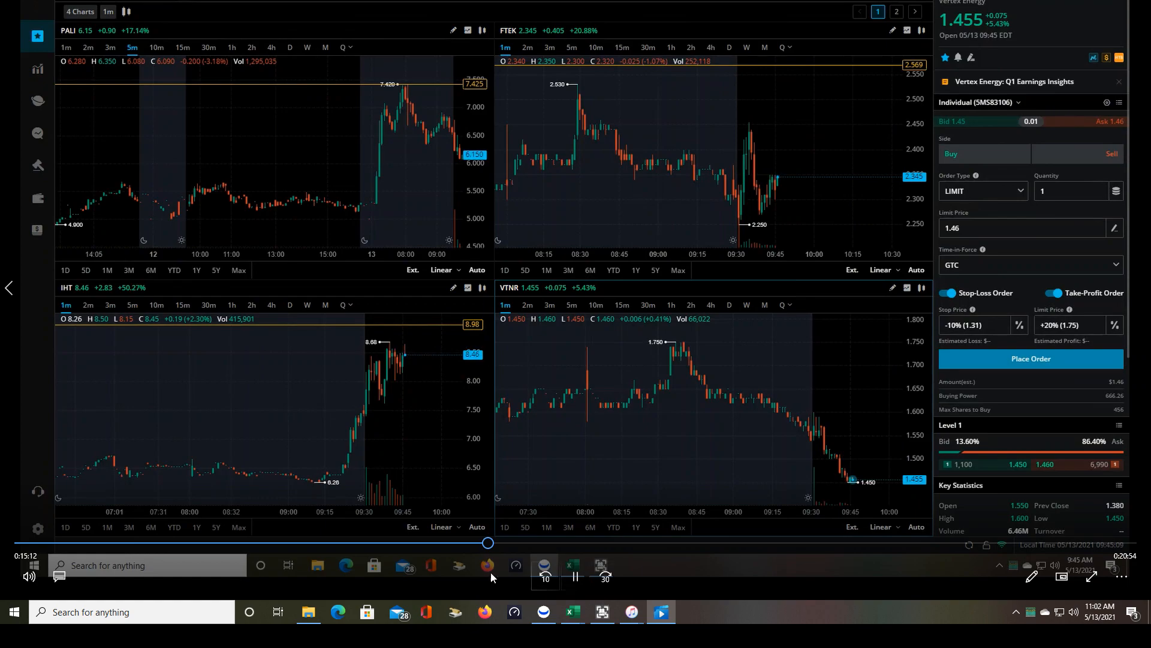
pyautogui.click(895, 11)
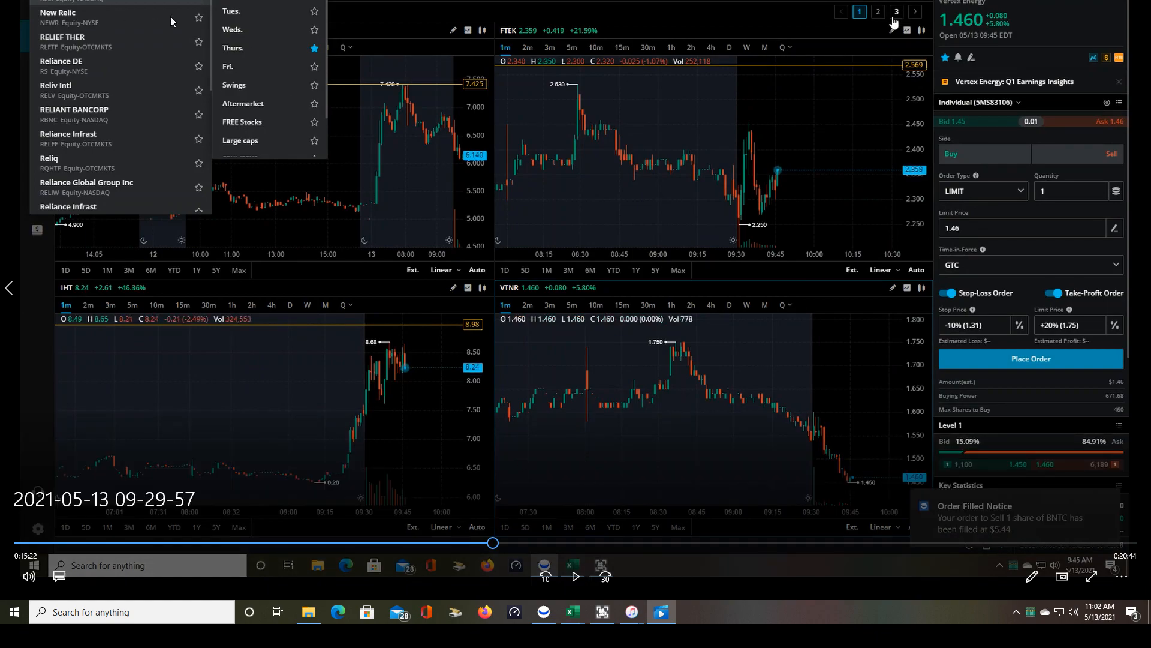
pyautogui.moveTo(179, 104)
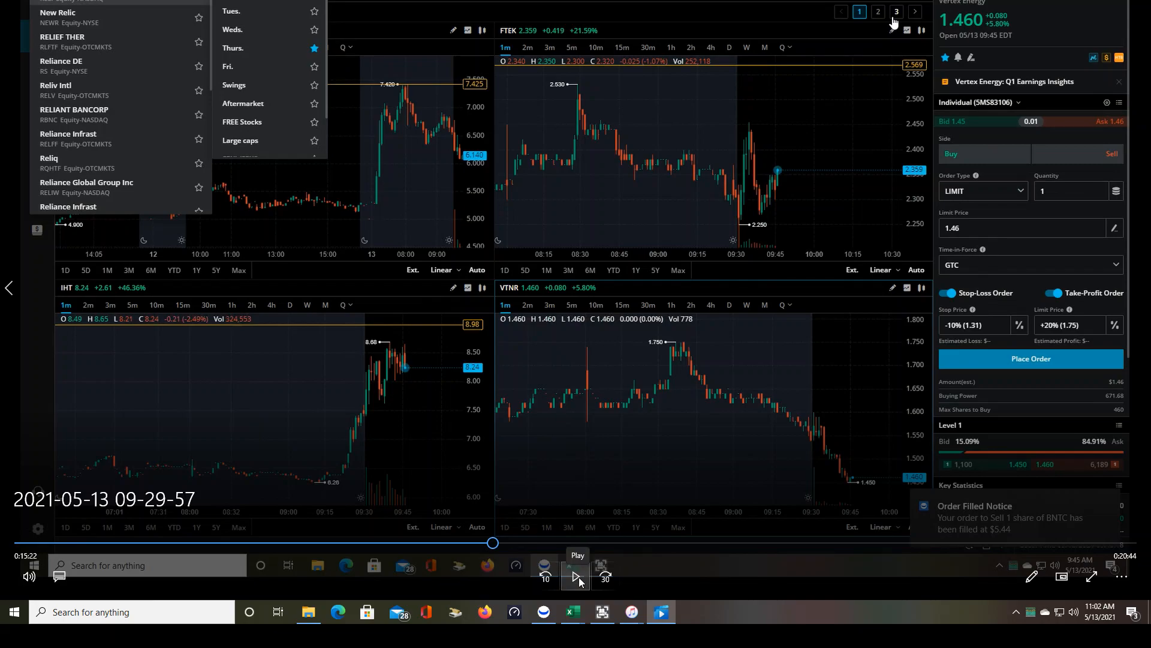
pyautogui.moveTo(524, 575)
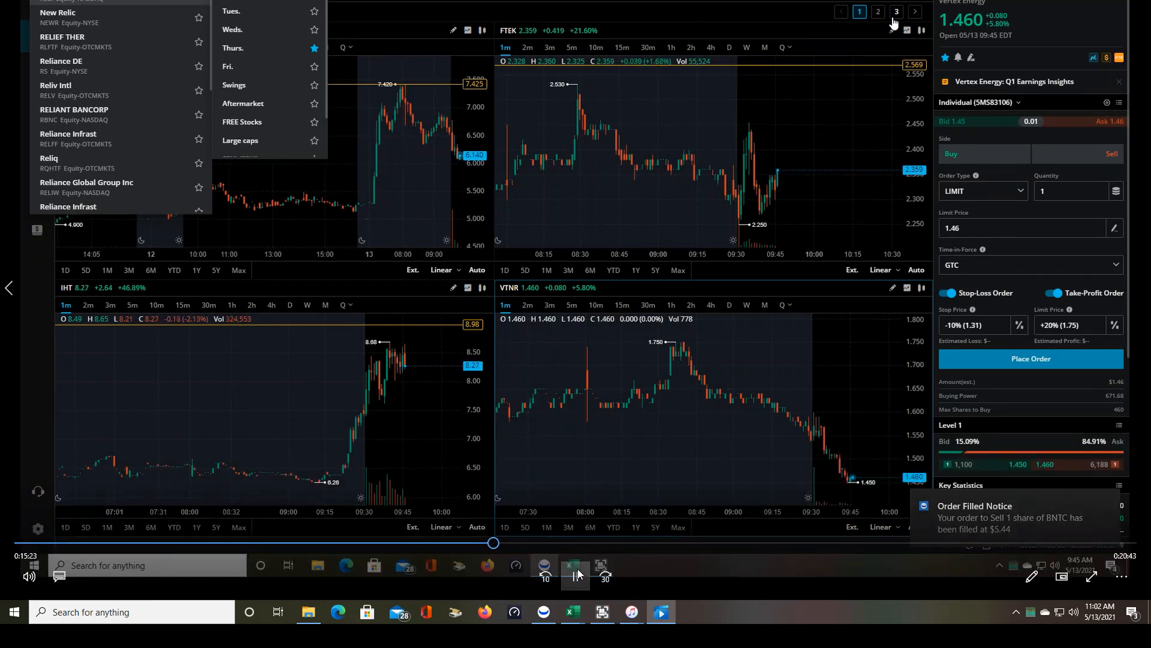
pyautogui.click(895, 12)
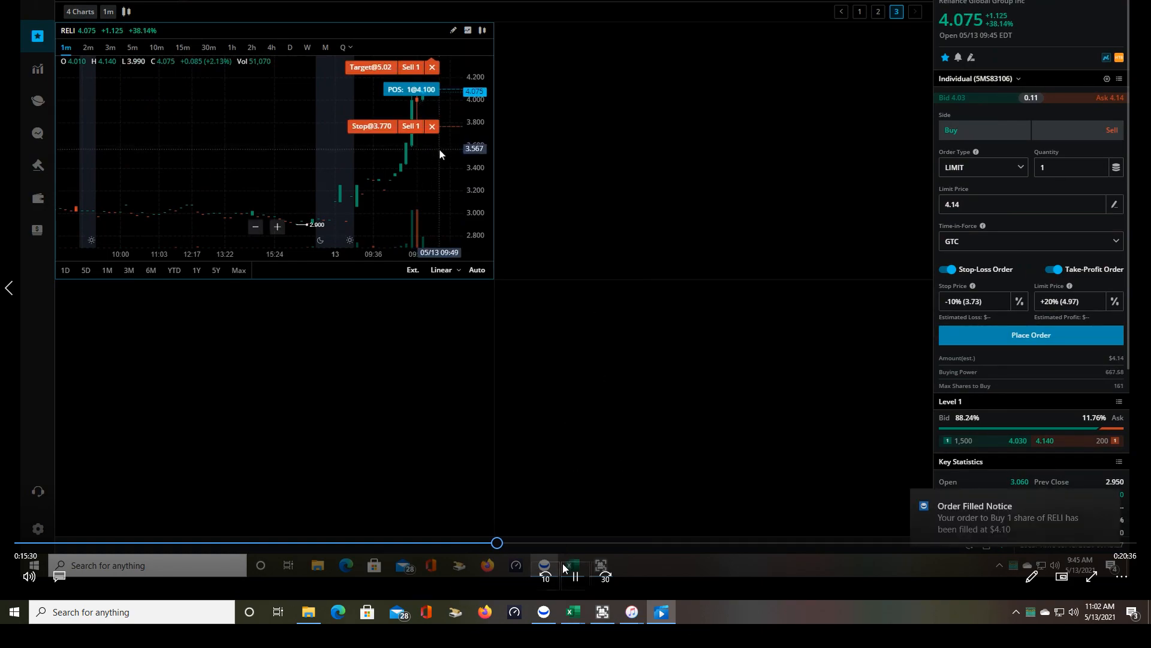
pyautogui.click(574, 576)
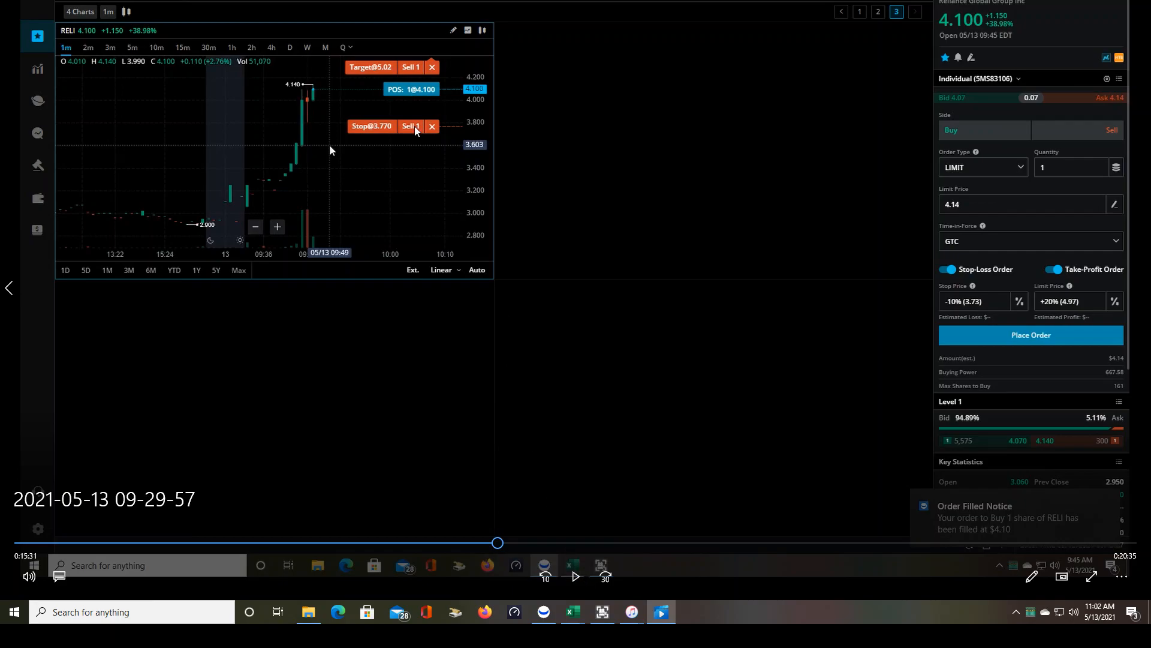
pyautogui.moveTo(283, 153)
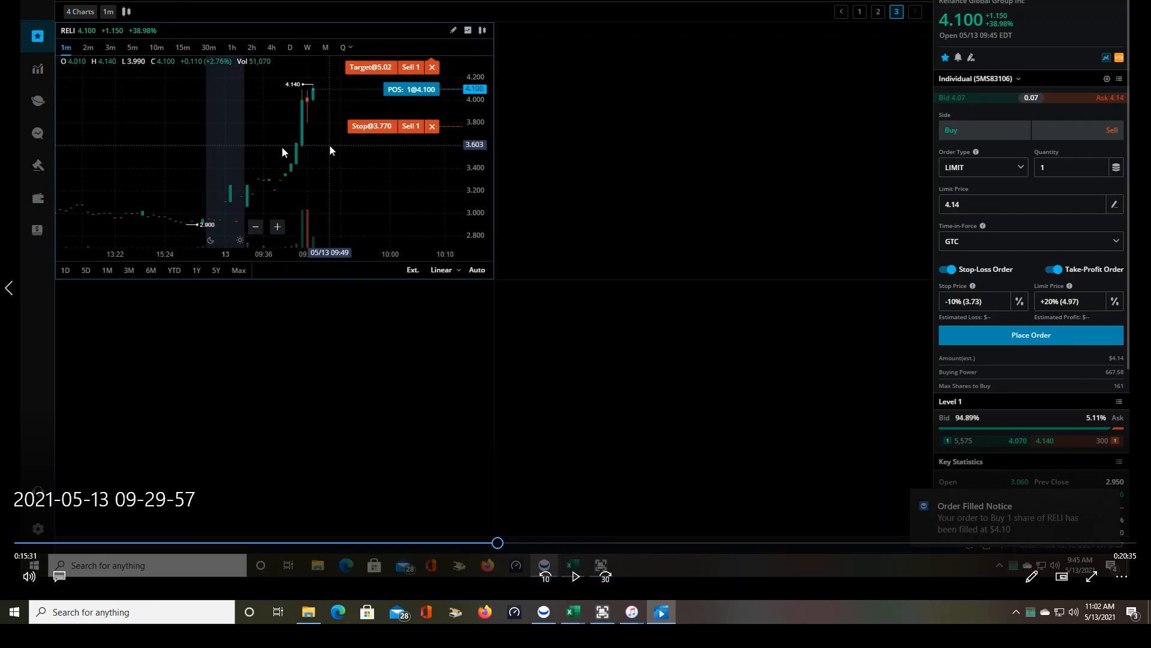
pyautogui.moveTo(278, 184)
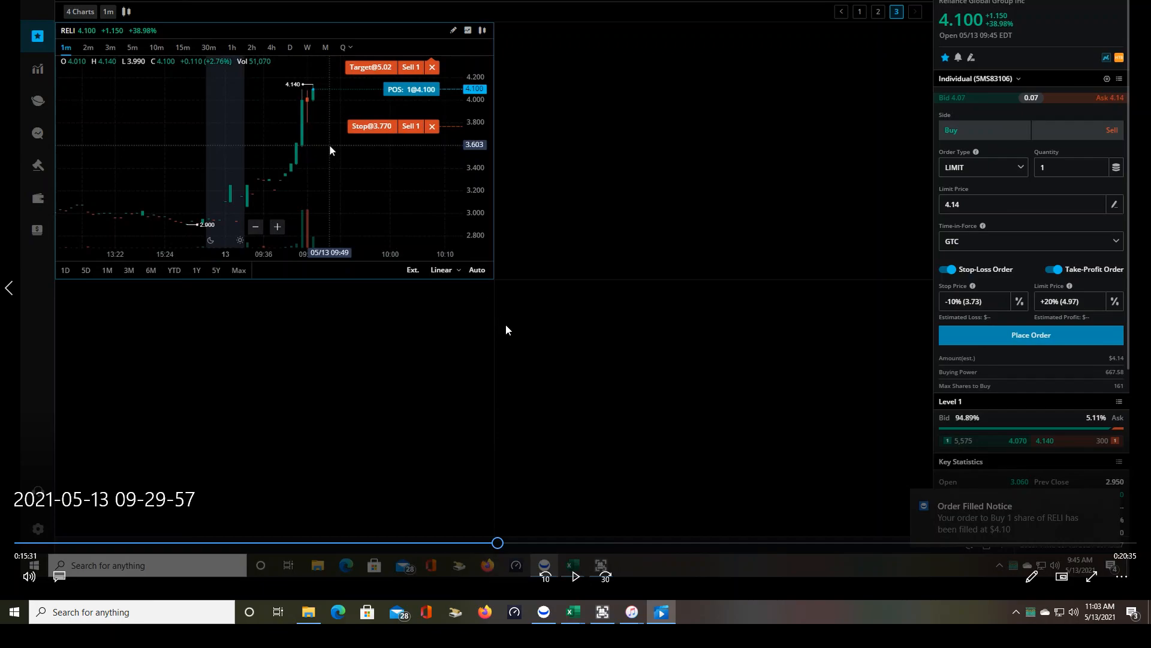
pyautogui.moveTo(575, 576)
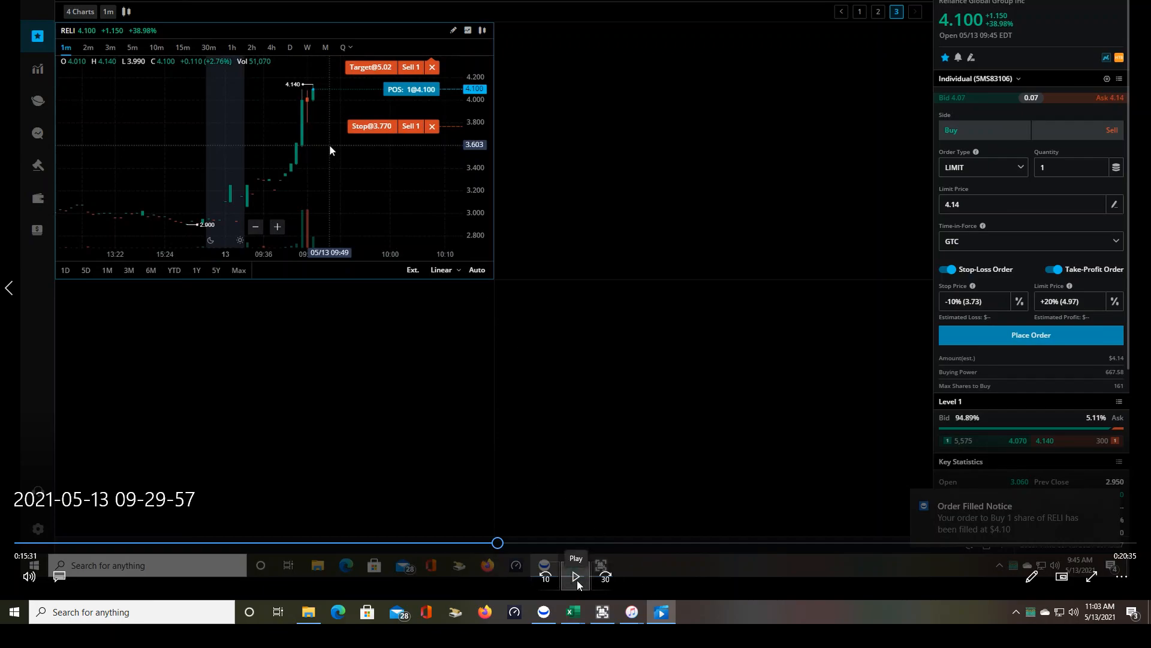
pyautogui.click(575, 577)
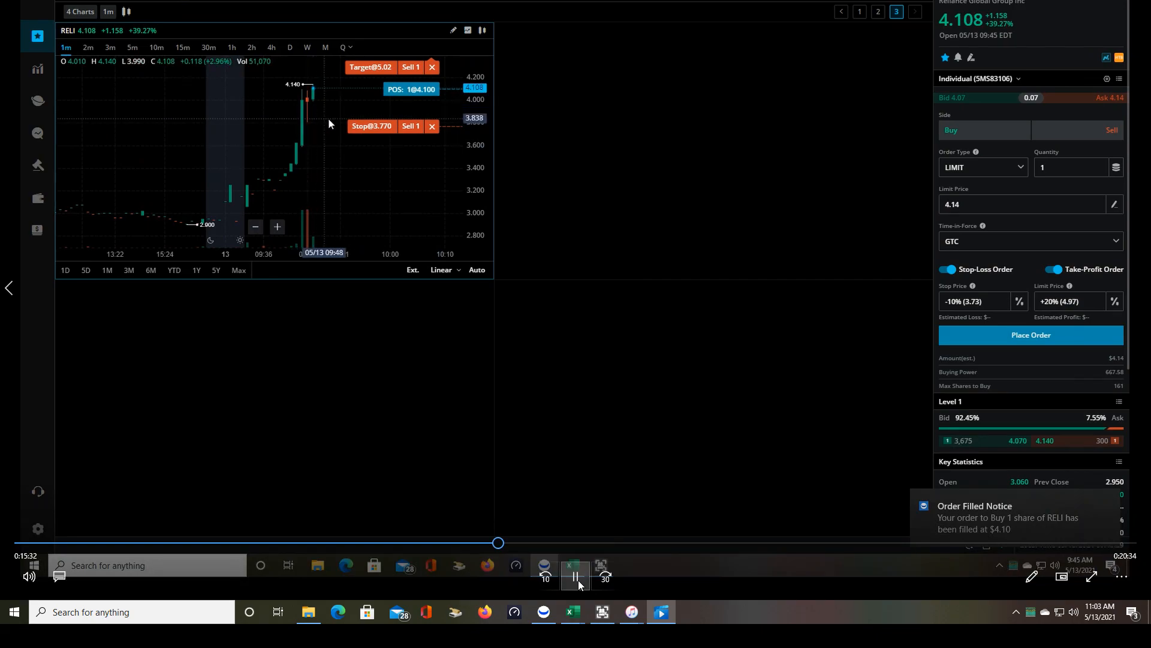
pyautogui.click(575, 575)
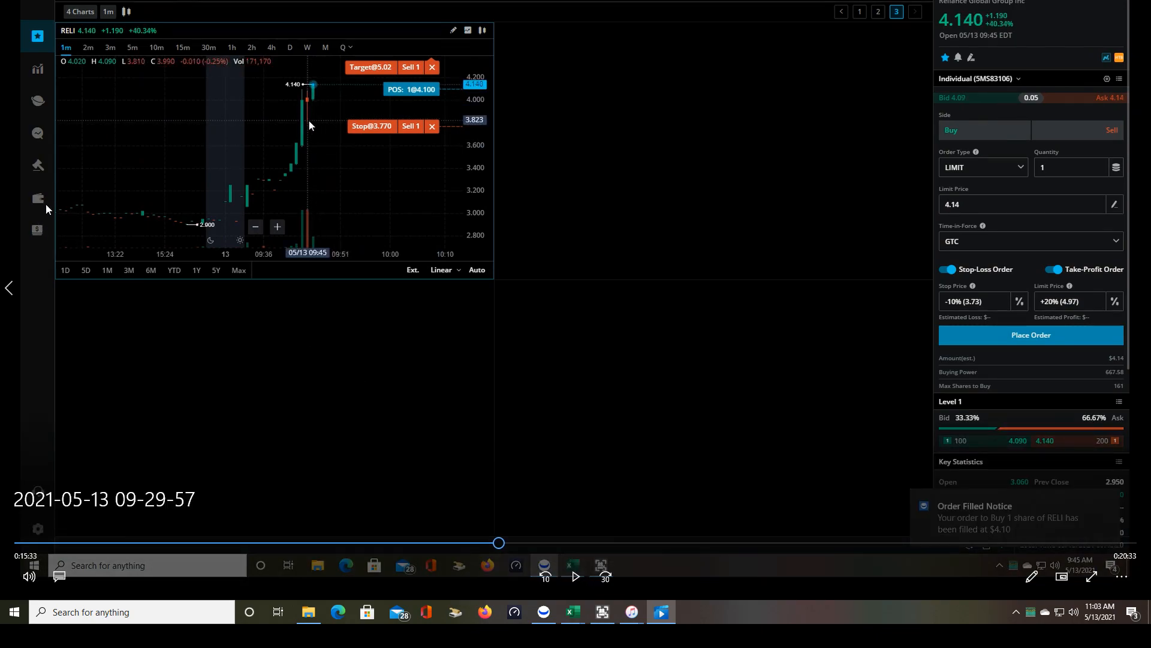
pyautogui.moveTo(222, 206)
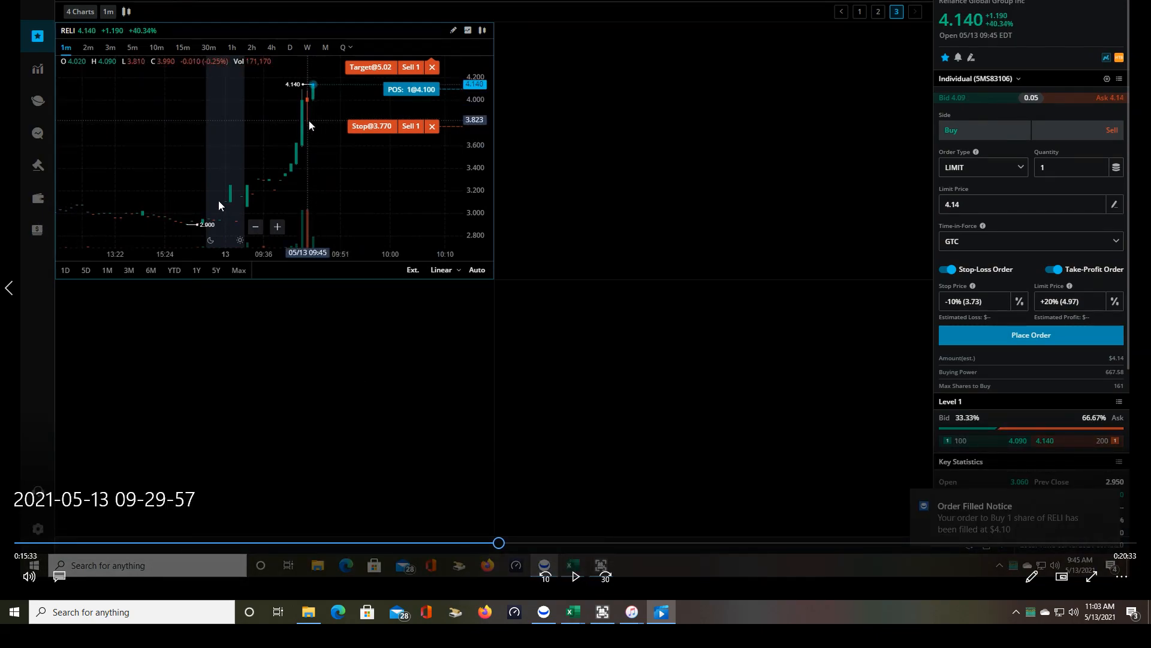
pyautogui.moveTo(238, 190)
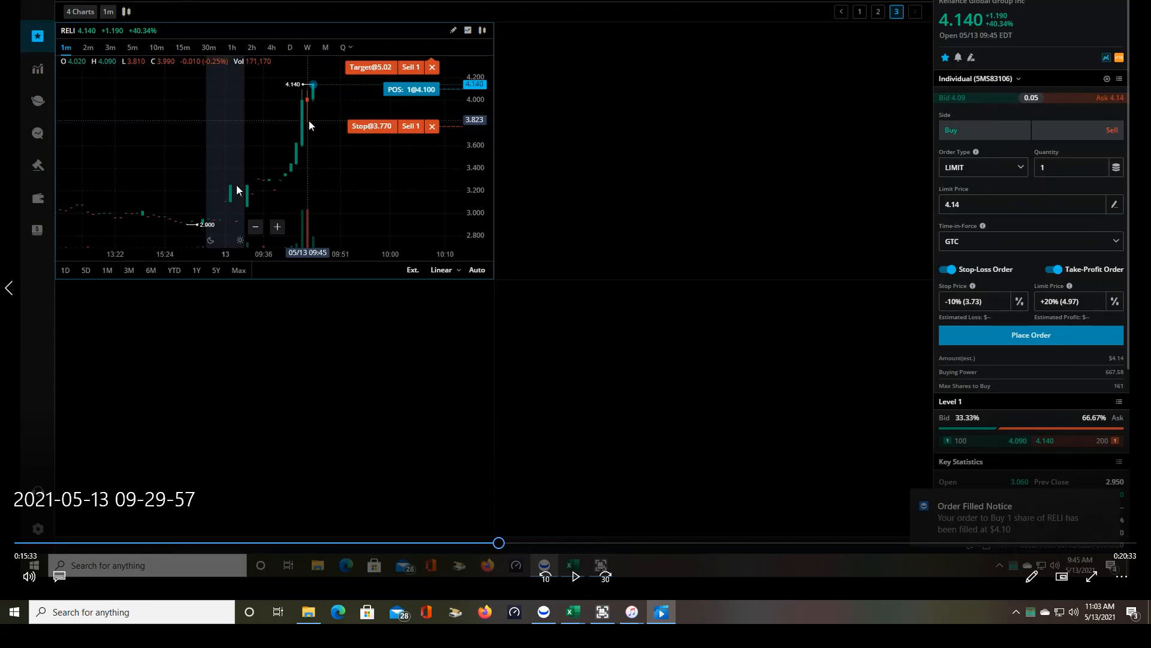
pyautogui.moveTo(300, 189)
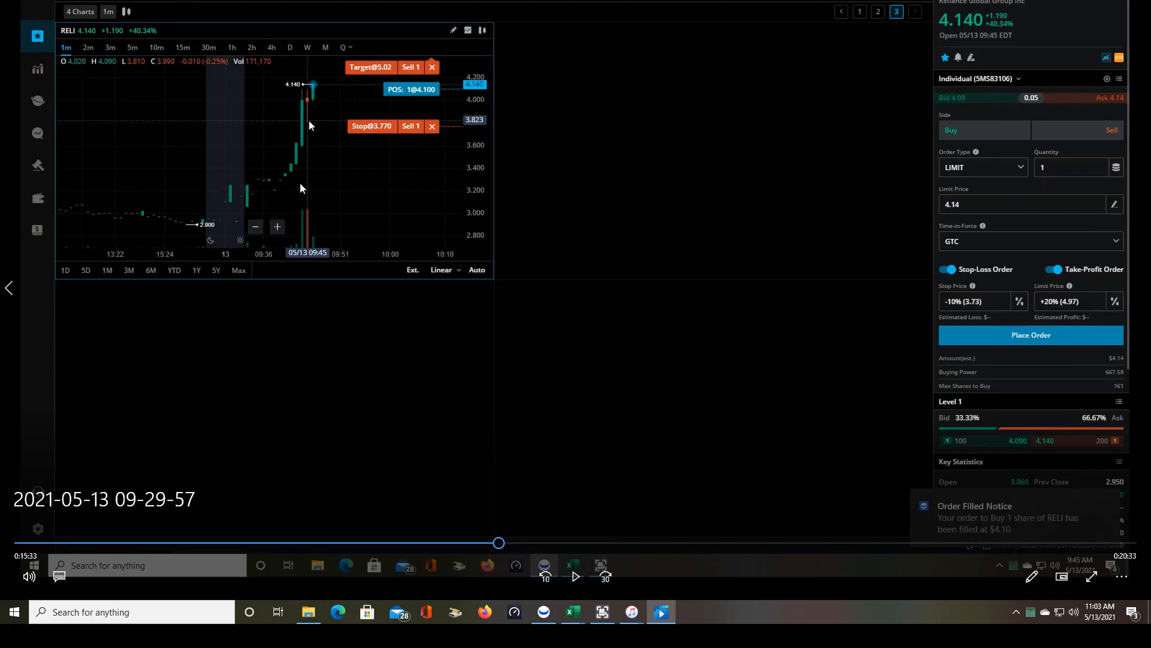
pyautogui.moveTo(308, 89)
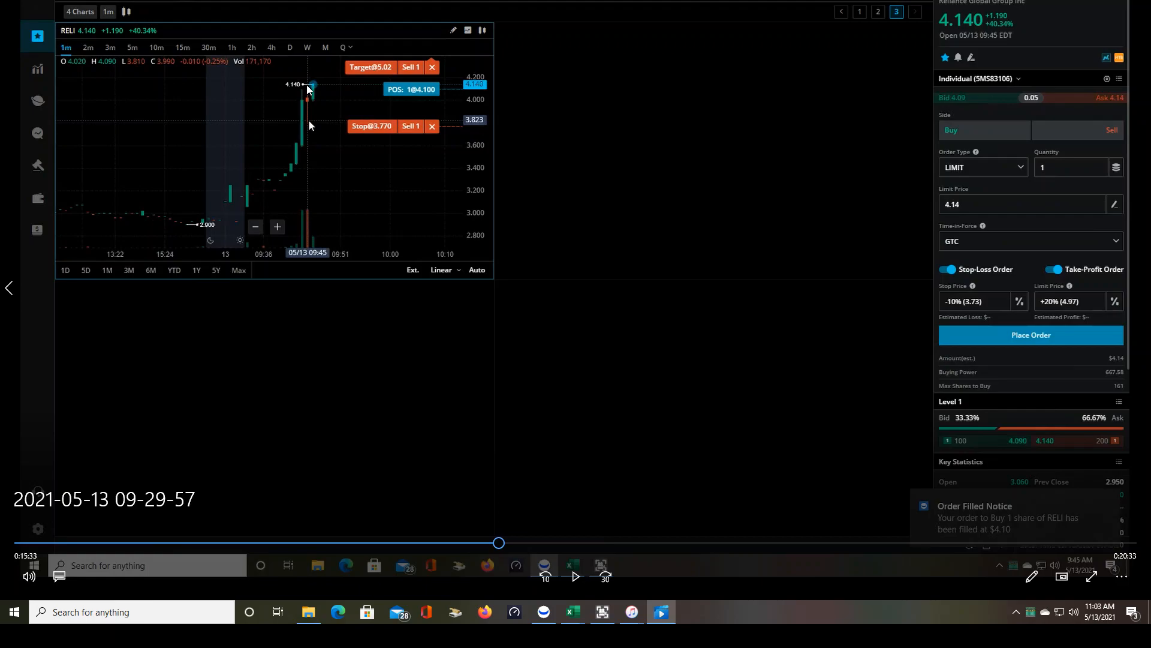
pyautogui.moveTo(310, 122)
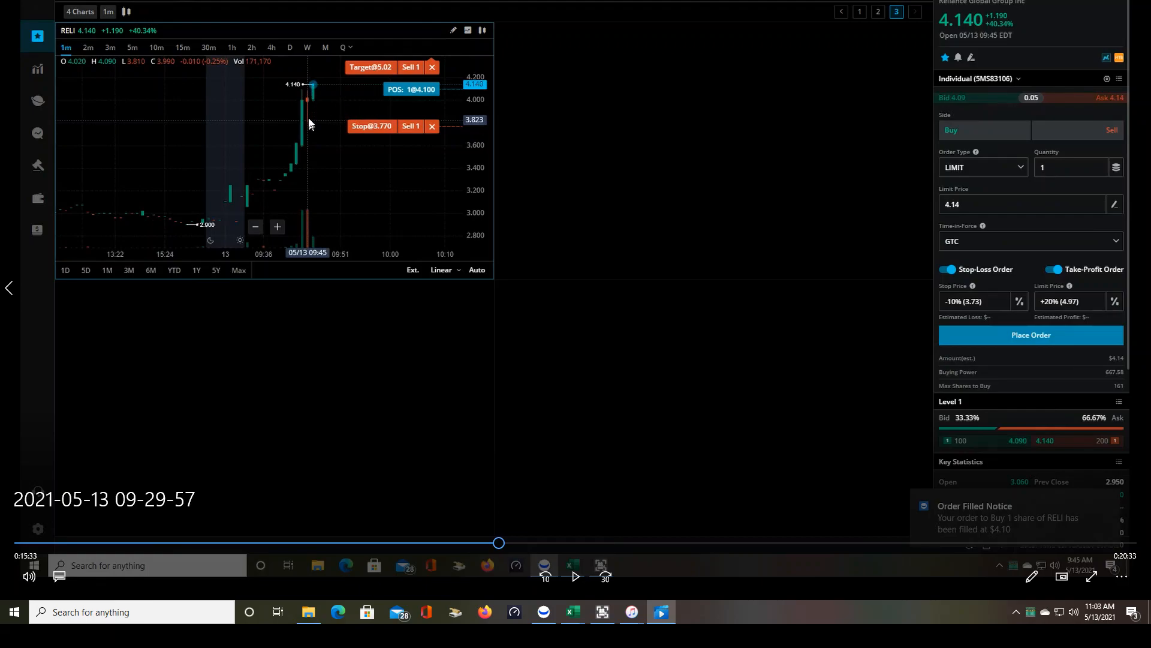
pyautogui.moveTo(317, 95)
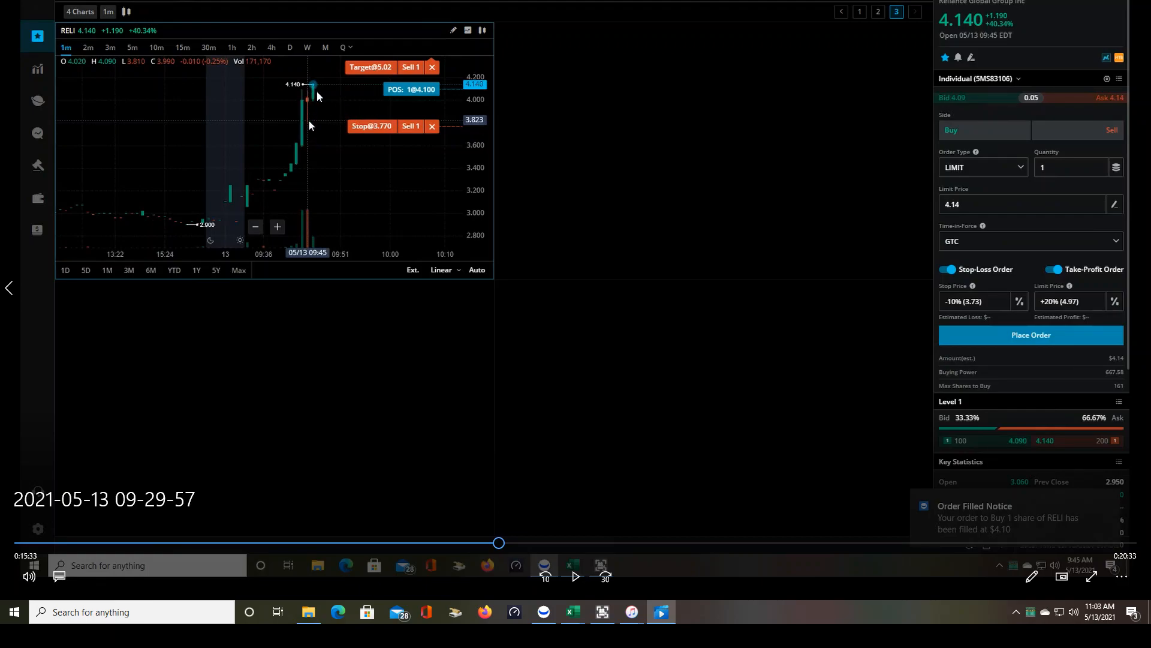
pyautogui.moveTo(319, 98)
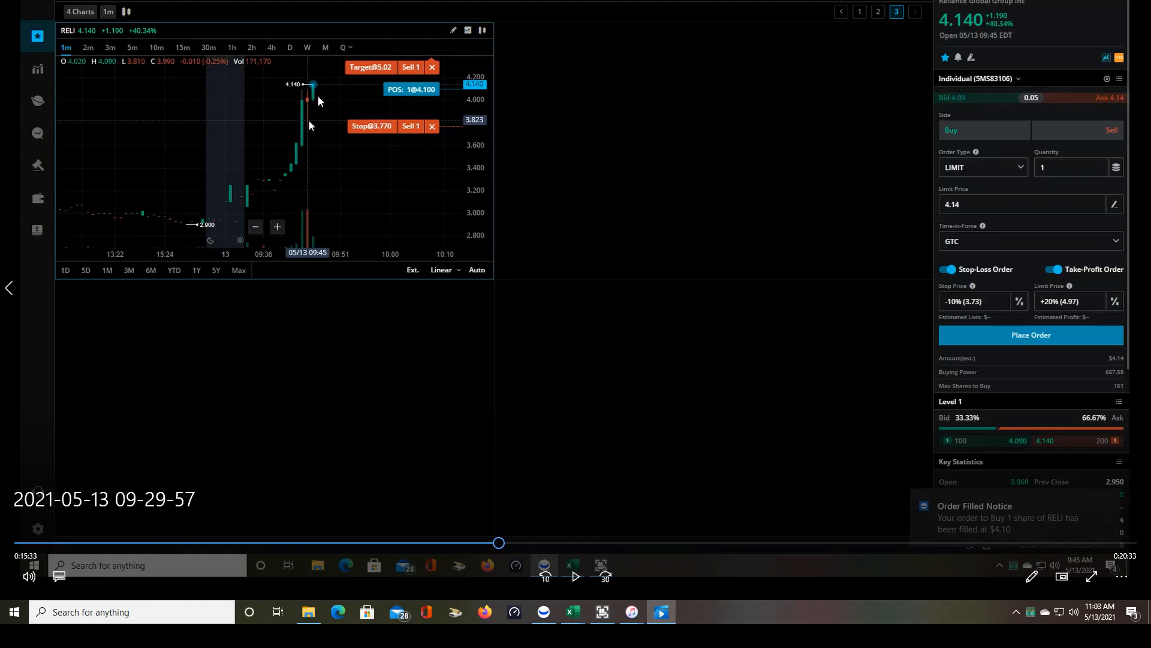
pyautogui.moveTo(309, 105)
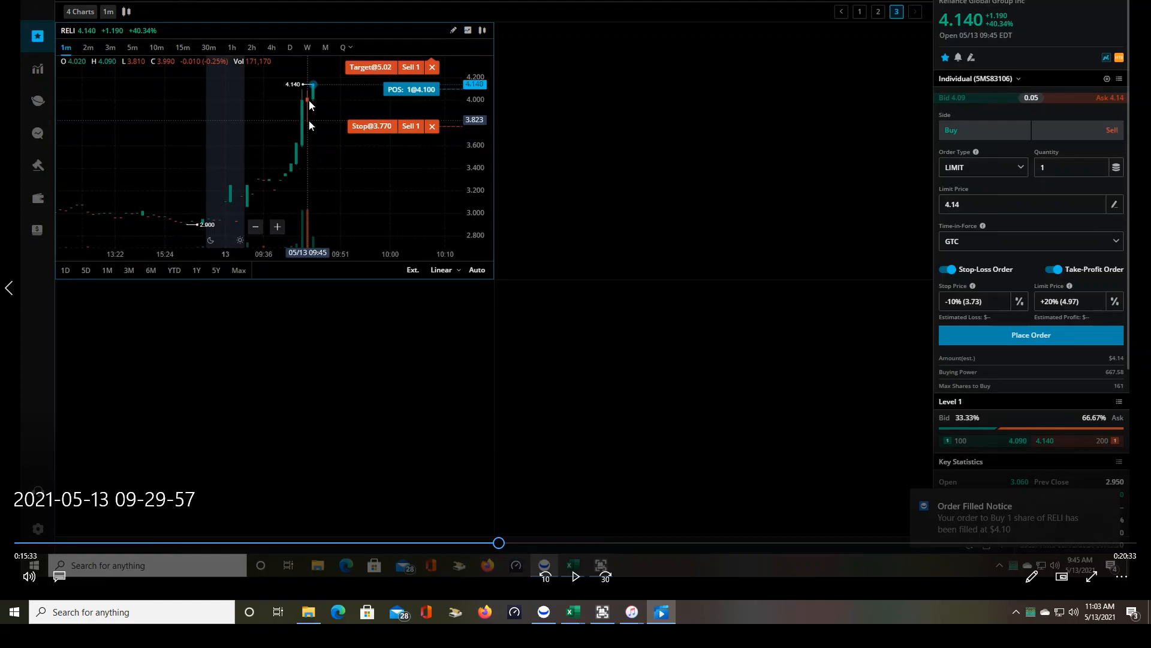
pyautogui.moveTo(291, 96)
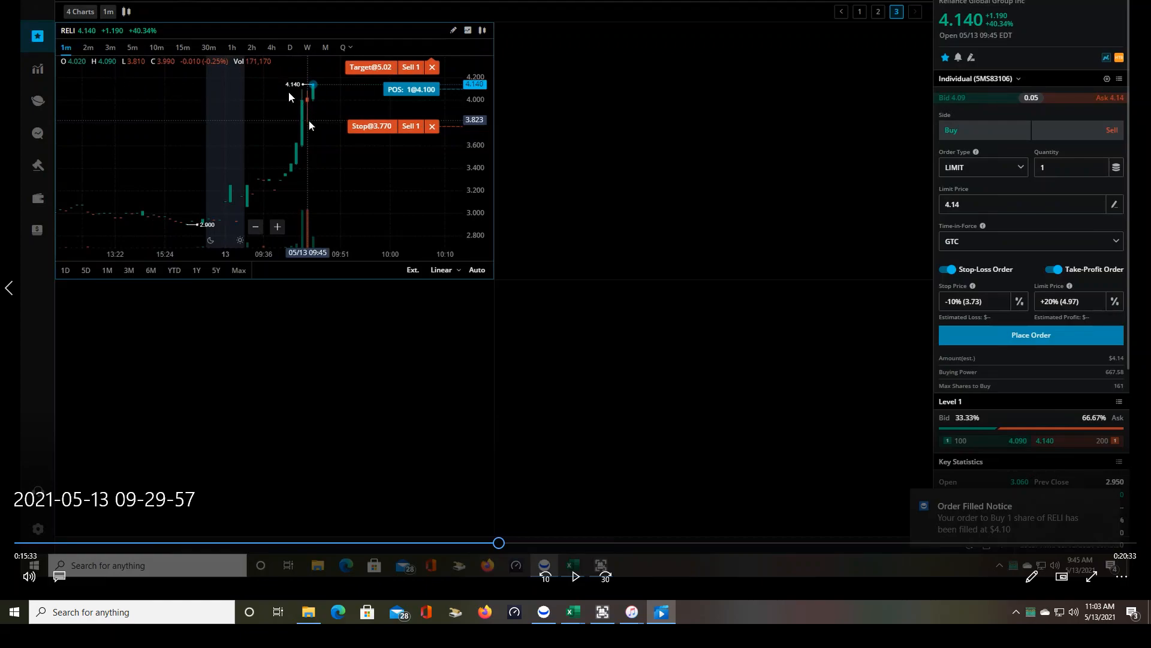
pyautogui.moveTo(330, 101)
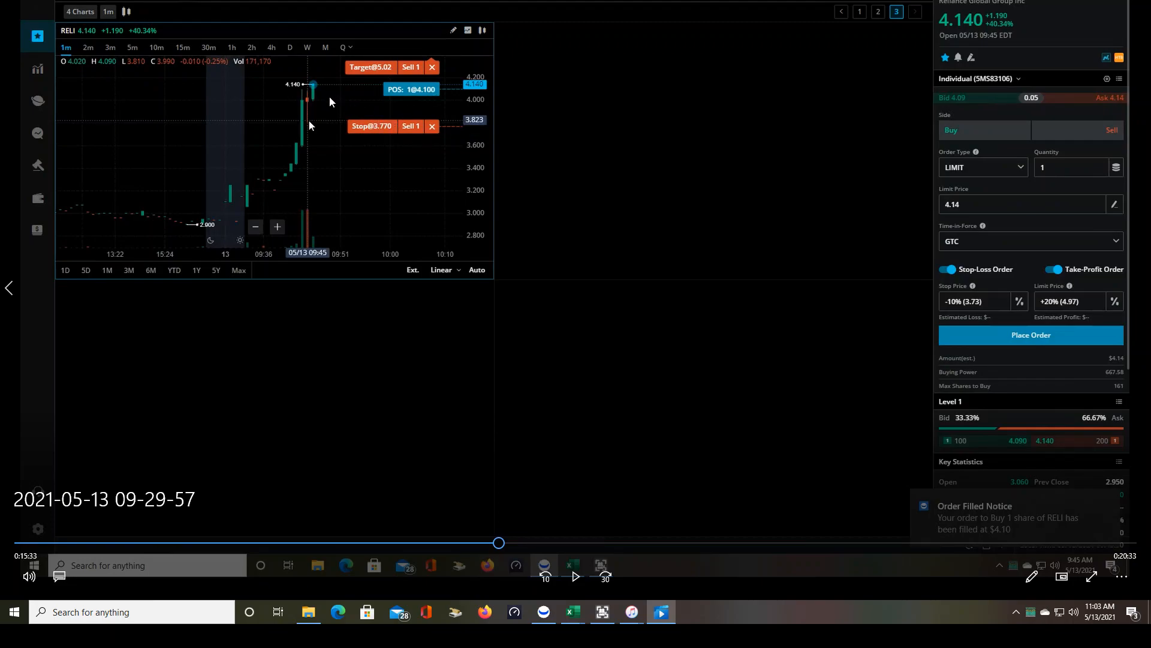
pyautogui.moveTo(423, 124)
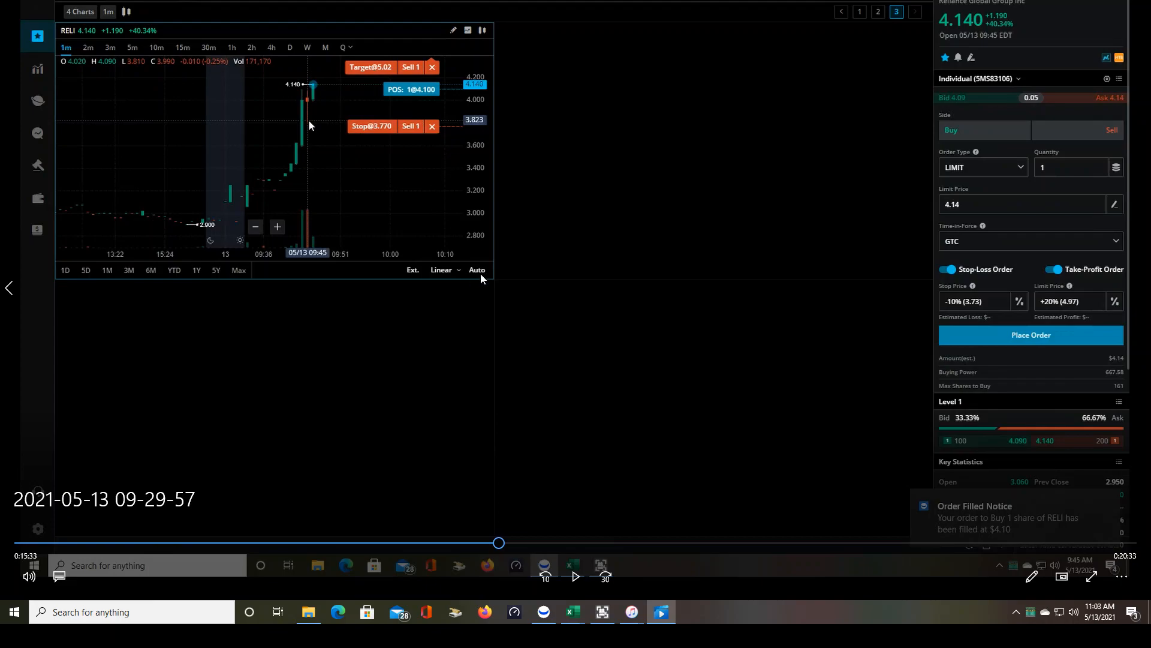
pyautogui.moveTo(387, 311)
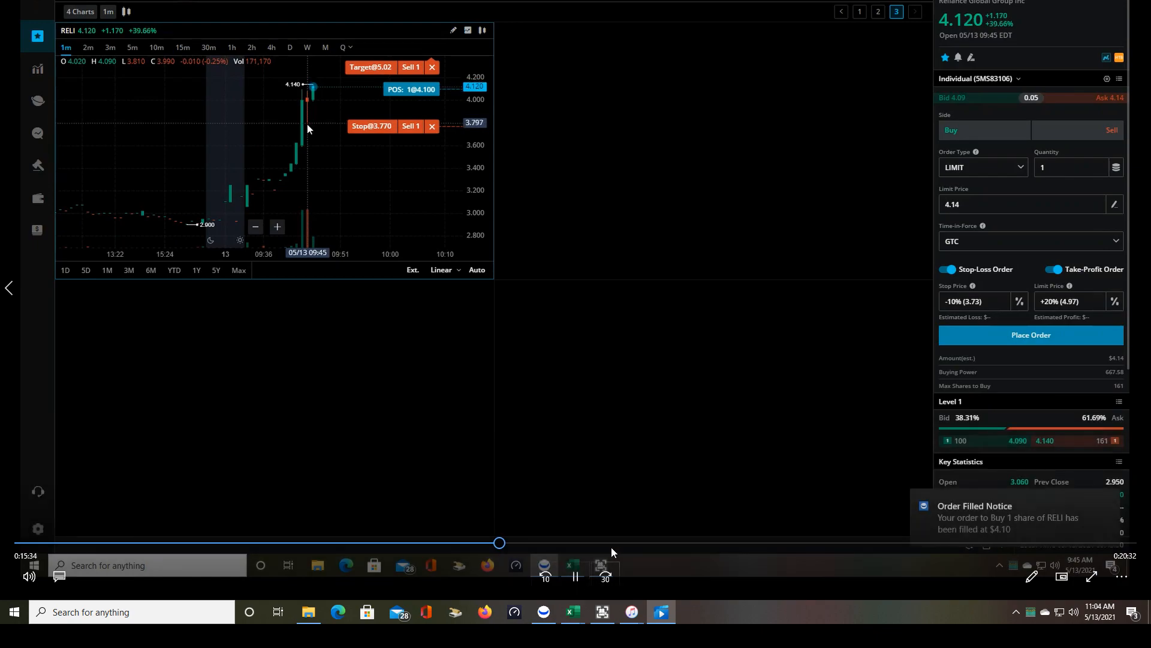
# Jump ahead to the second RELI trade at 3.970 and pause after its stop is raised to 3.73
pyautogui.click(877, 11)
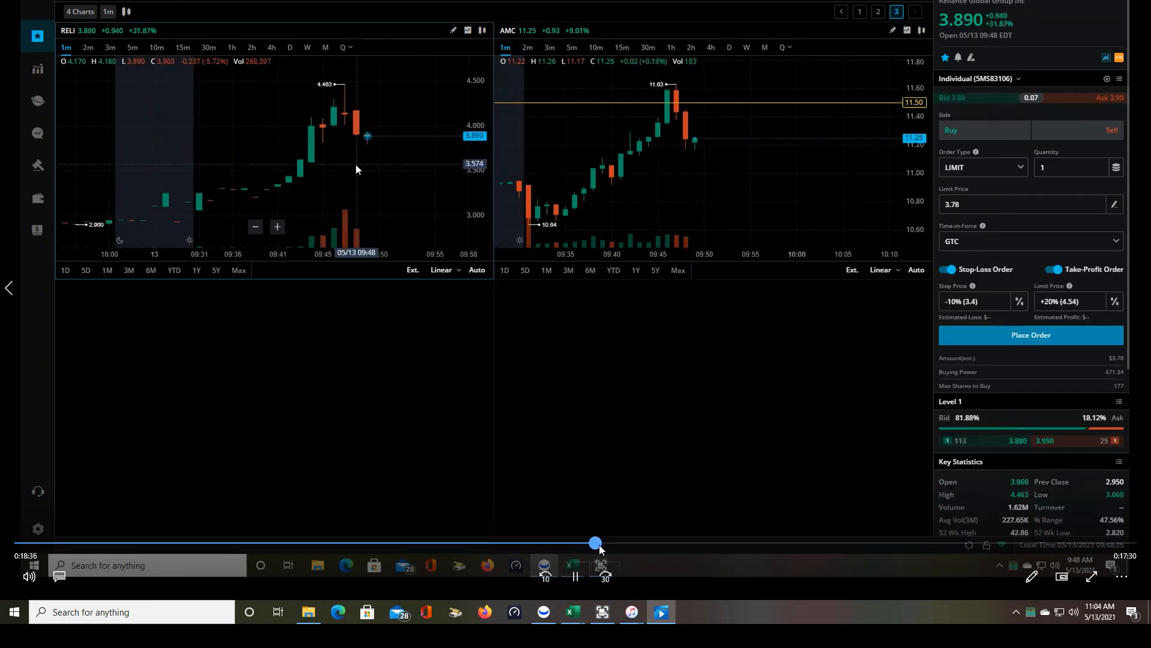
pyautogui.click(877, 11)
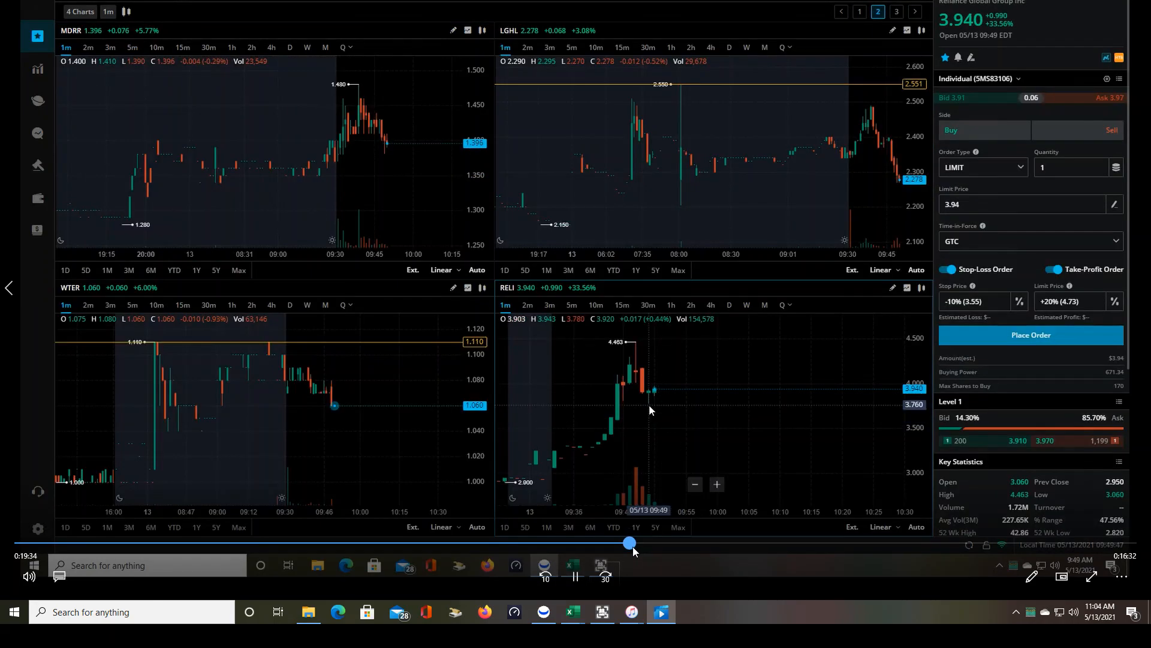
pyautogui.click(1031, 335)
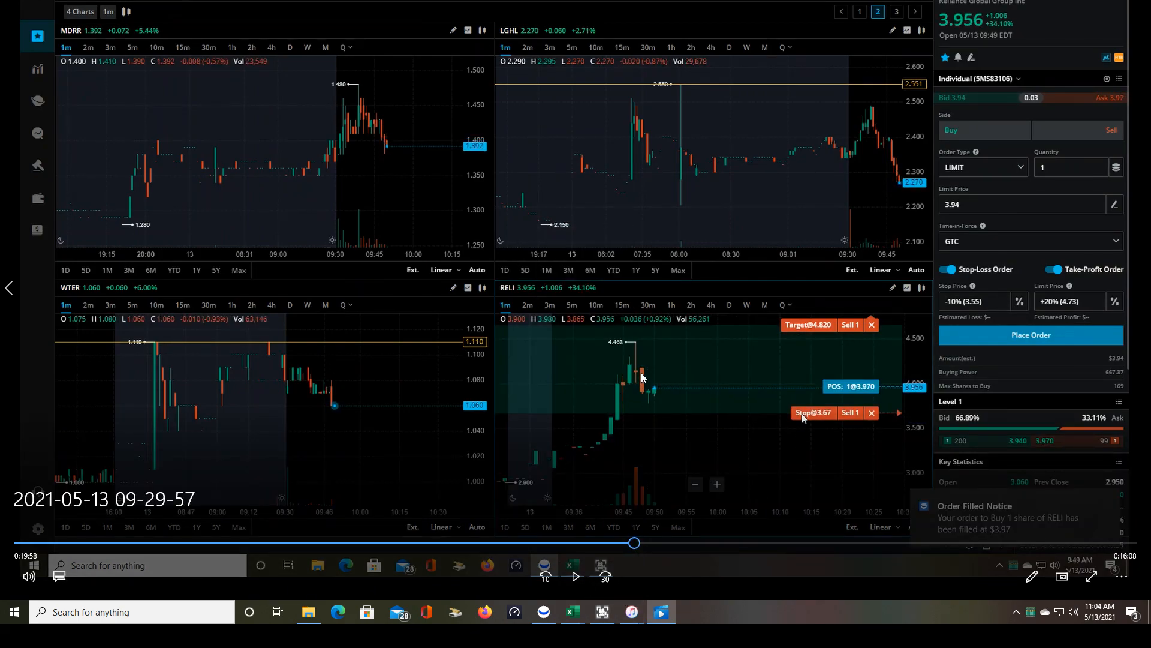
pyautogui.moveTo(621, 406)
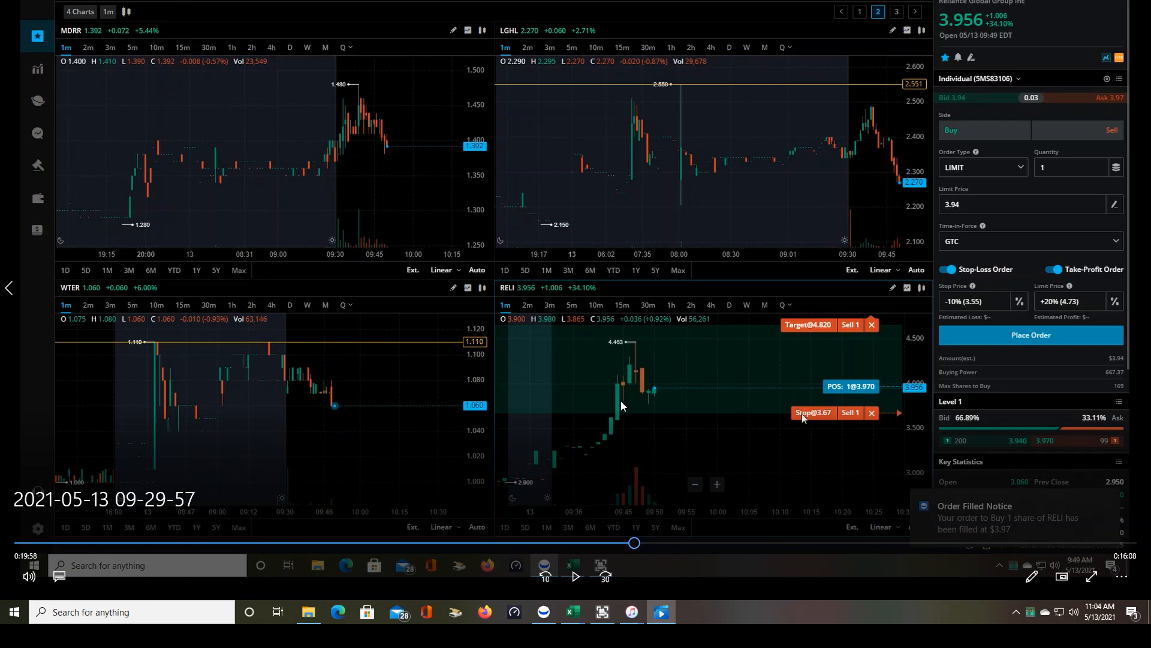
pyautogui.moveTo(663, 398)
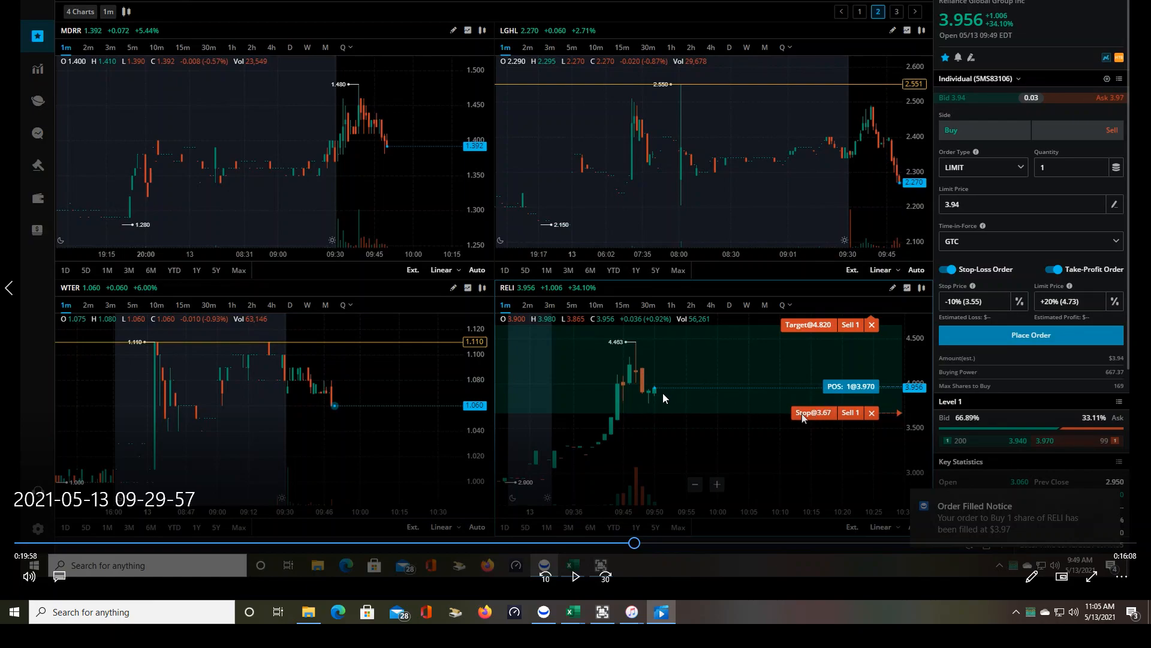
pyautogui.moveTo(656, 402)
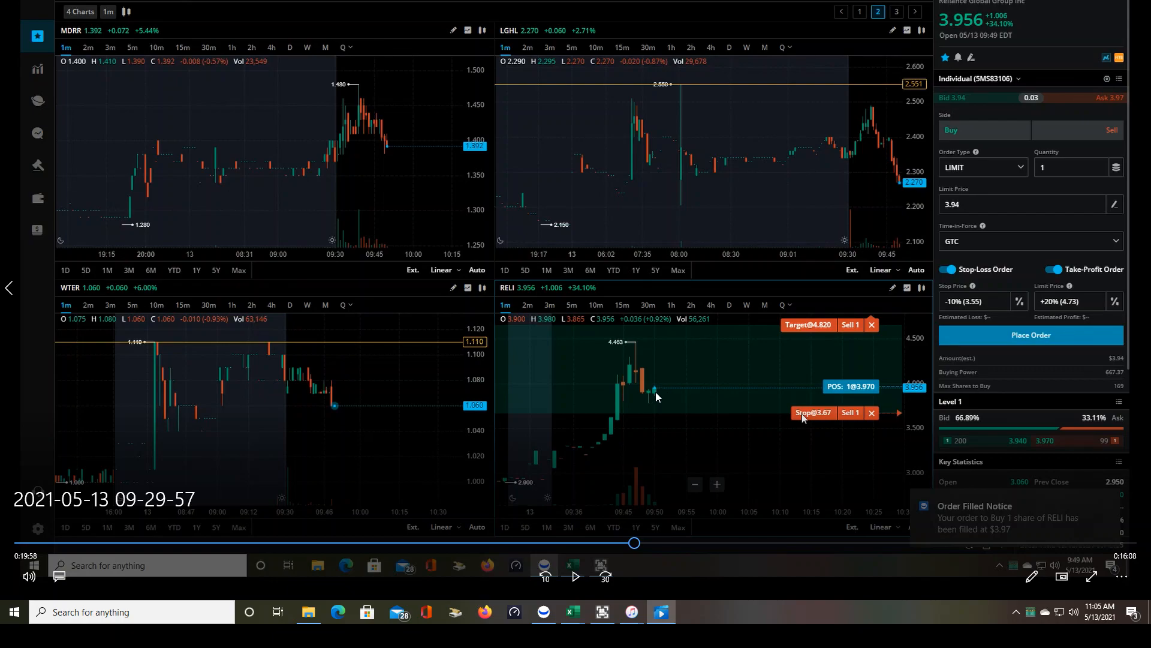
pyautogui.moveTo(651, 438)
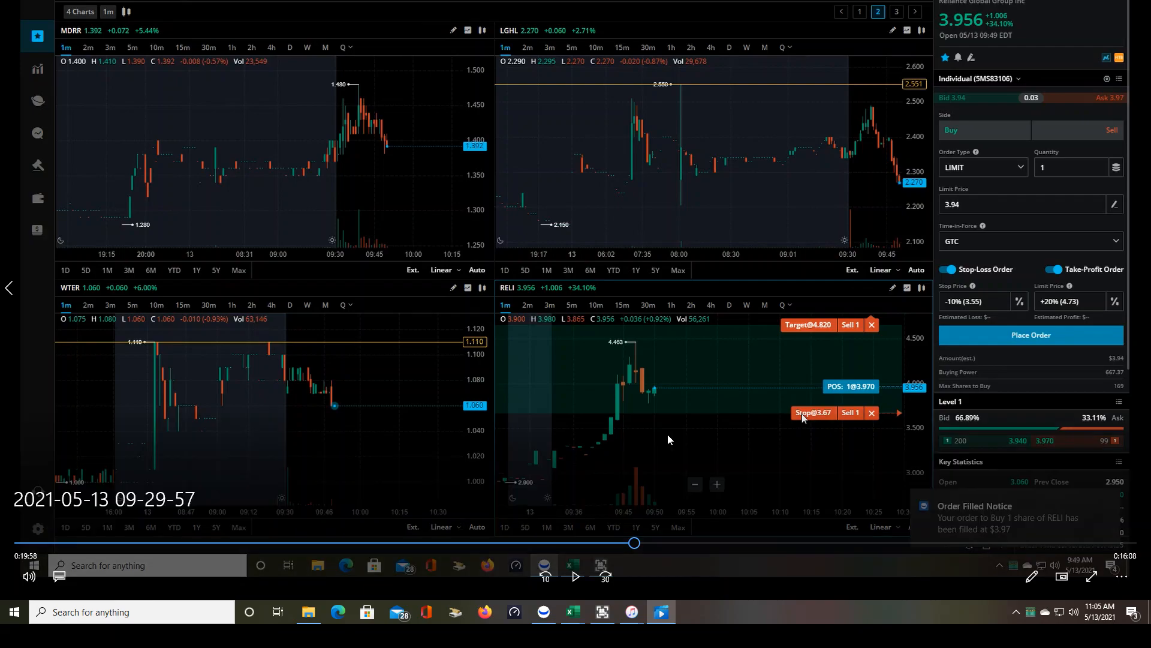
pyautogui.moveTo(598, 450)
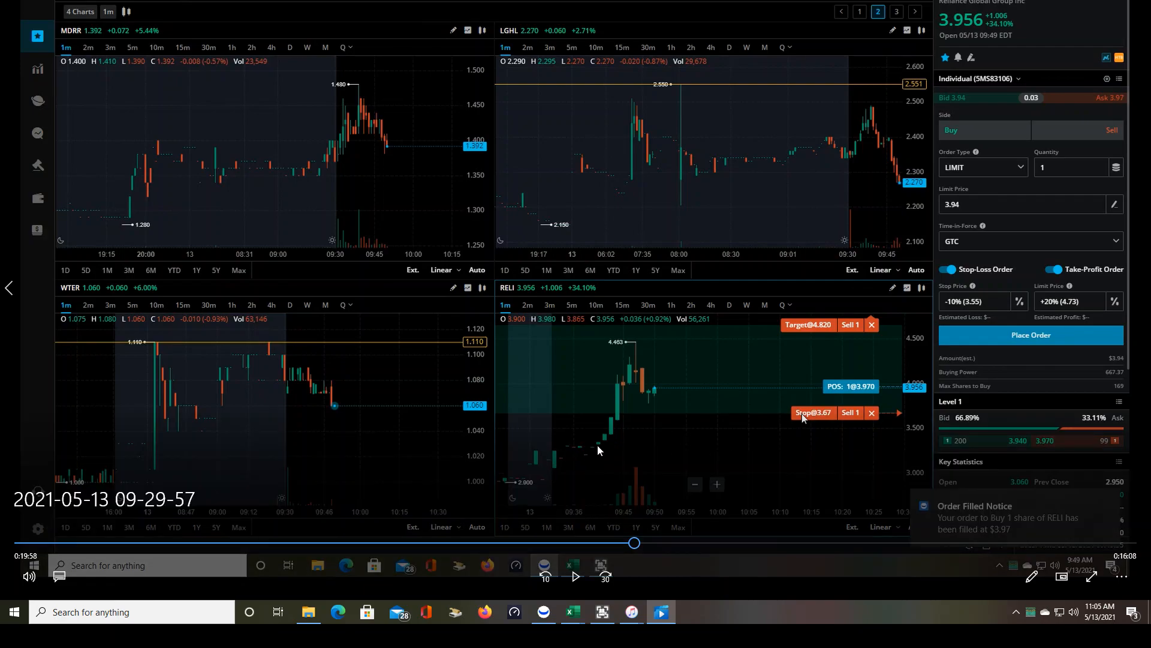
pyautogui.moveTo(589, 456)
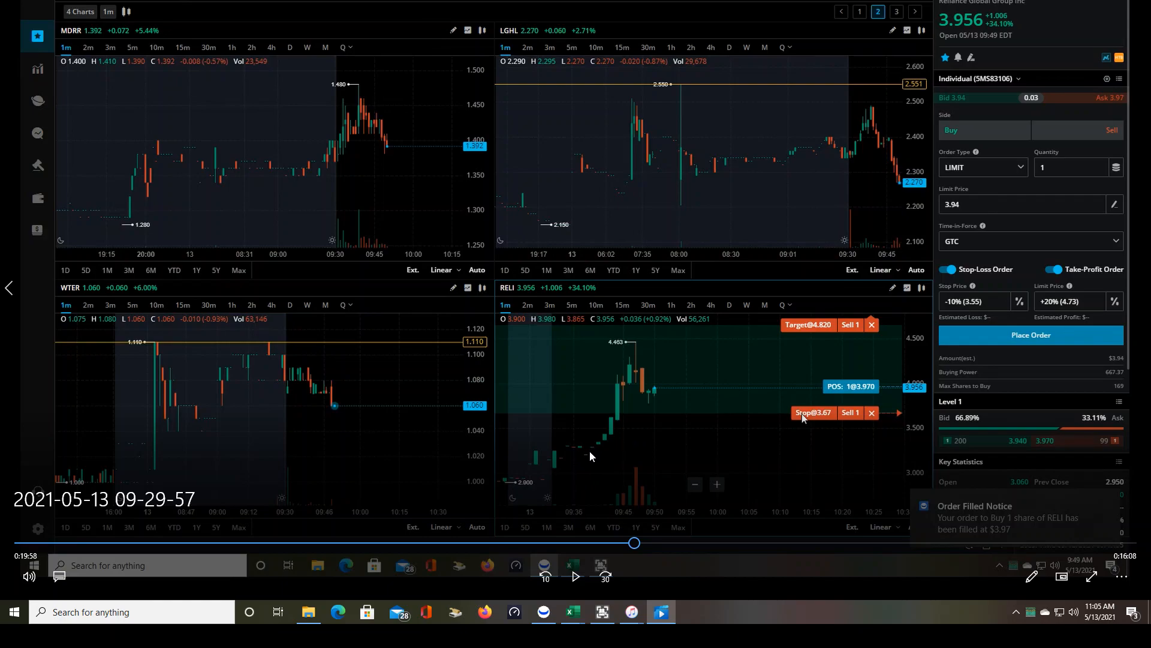
pyautogui.moveTo(709, 546)
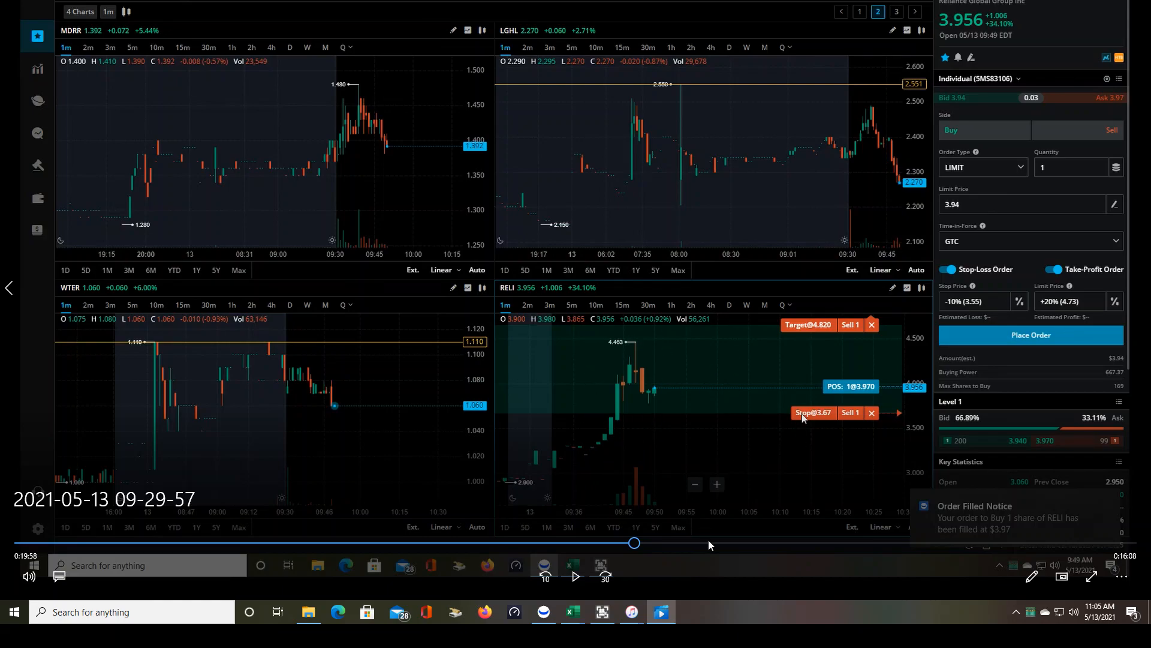
pyautogui.moveTo(661, 409)
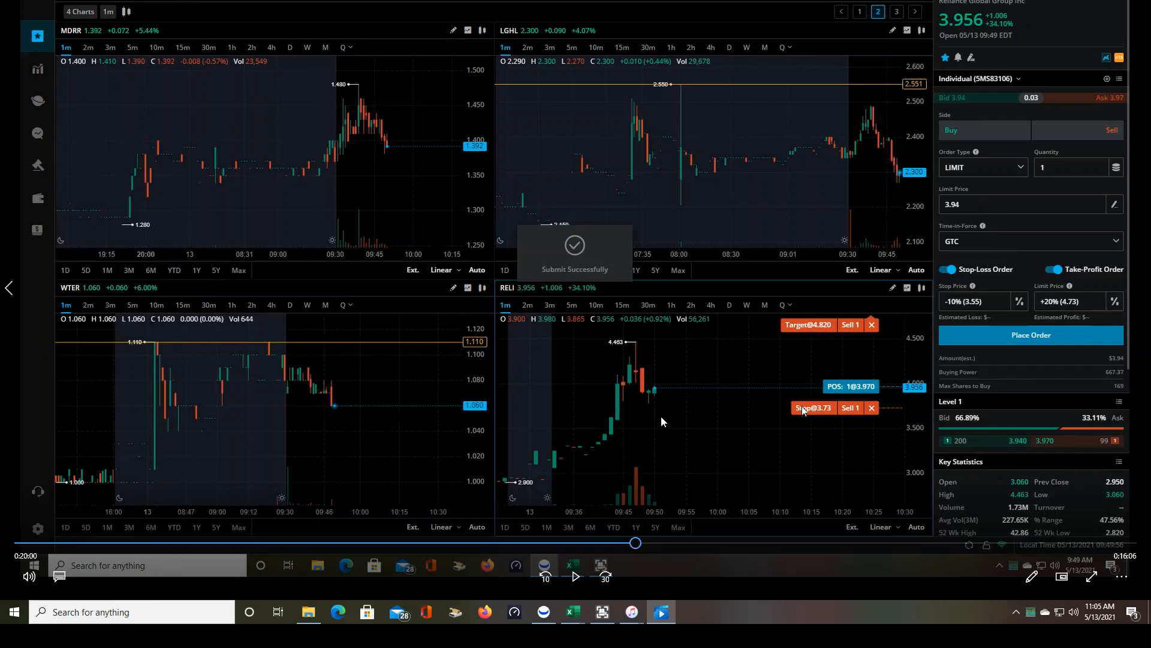
pyautogui.click(576, 576)
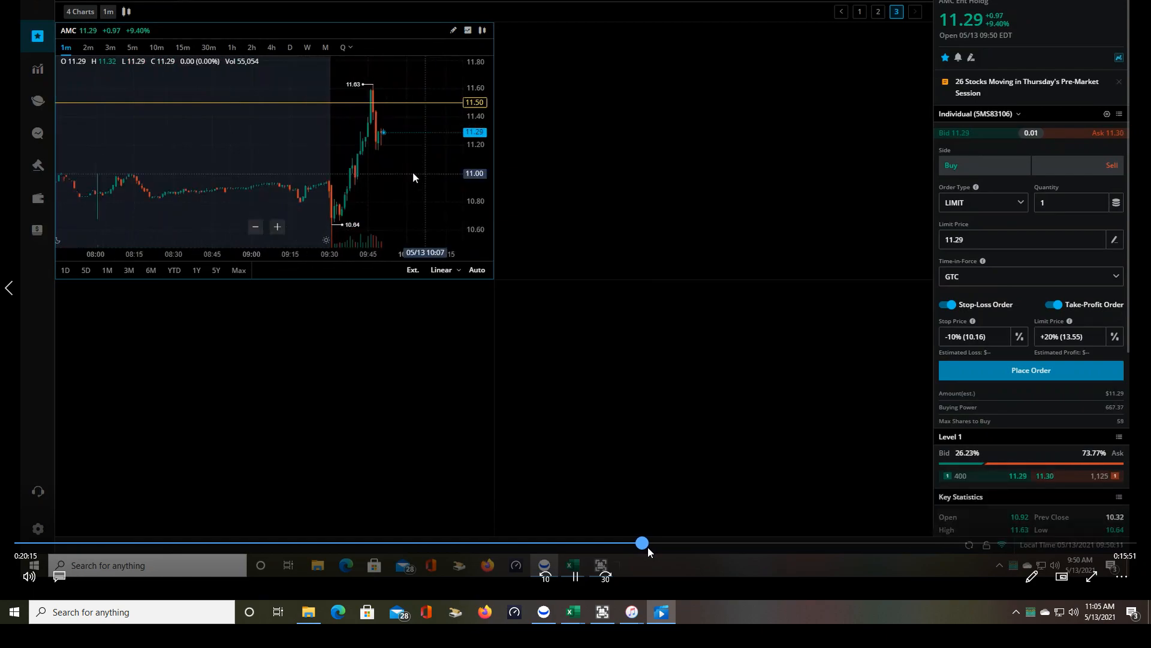
# Scrub the replay to the AMC bracket order: 11.335 position, 13.64 target, 11.16 stop
pyautogui.click(878, 11)
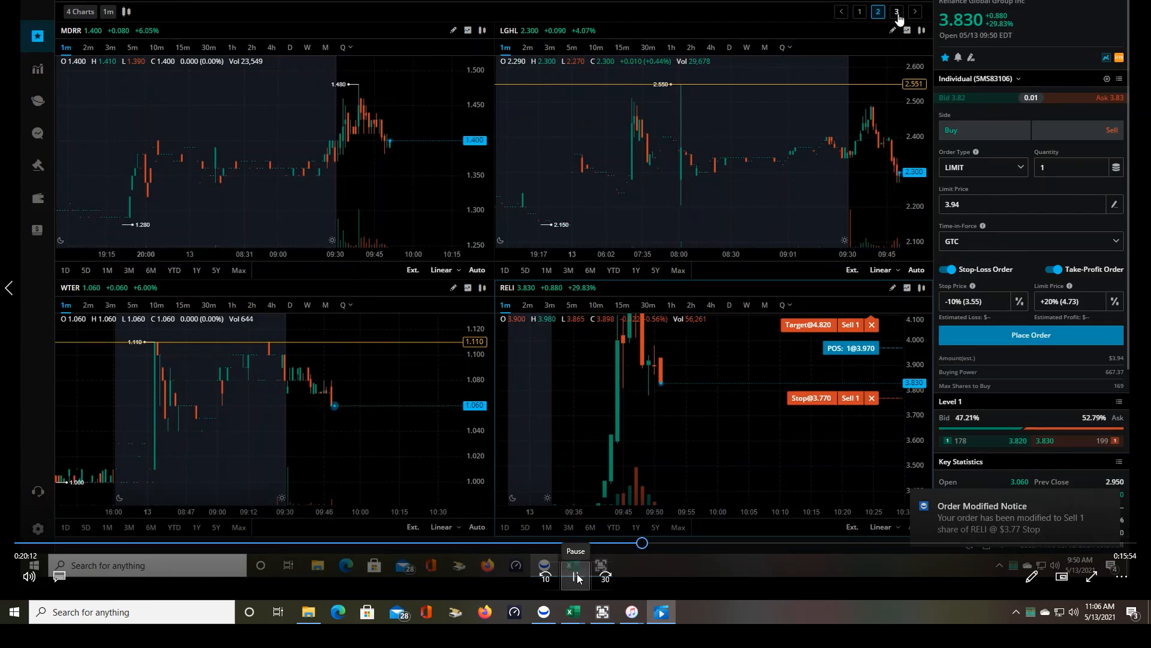
pyautogui.click(896, 11)
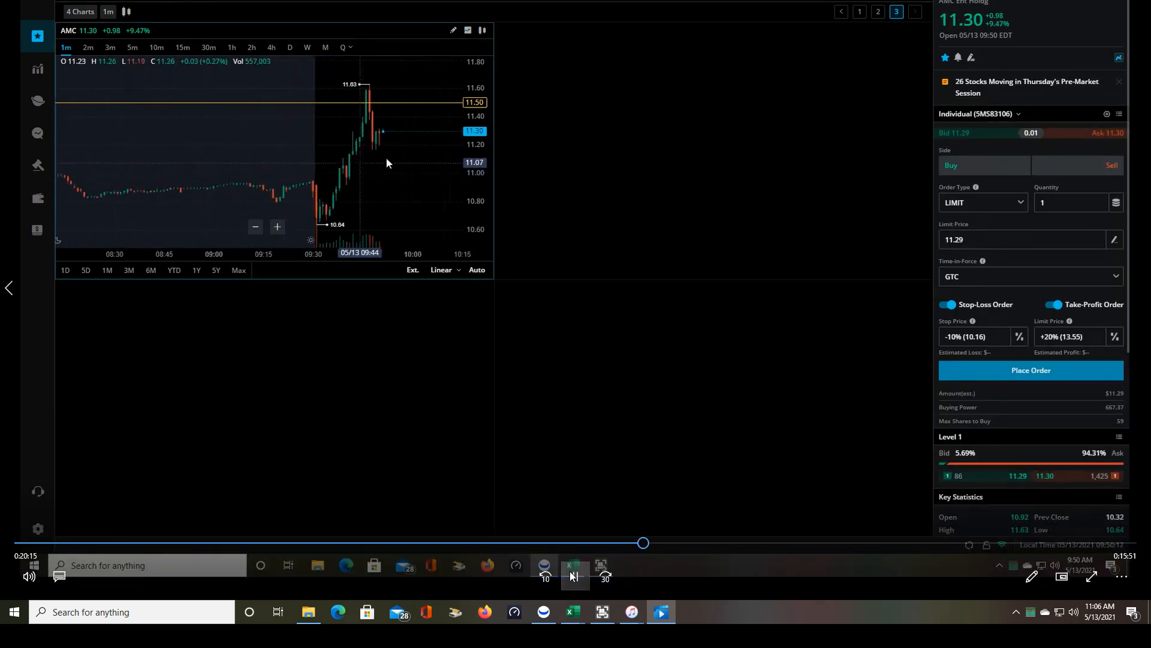
pyautogui.click(1030, 369)
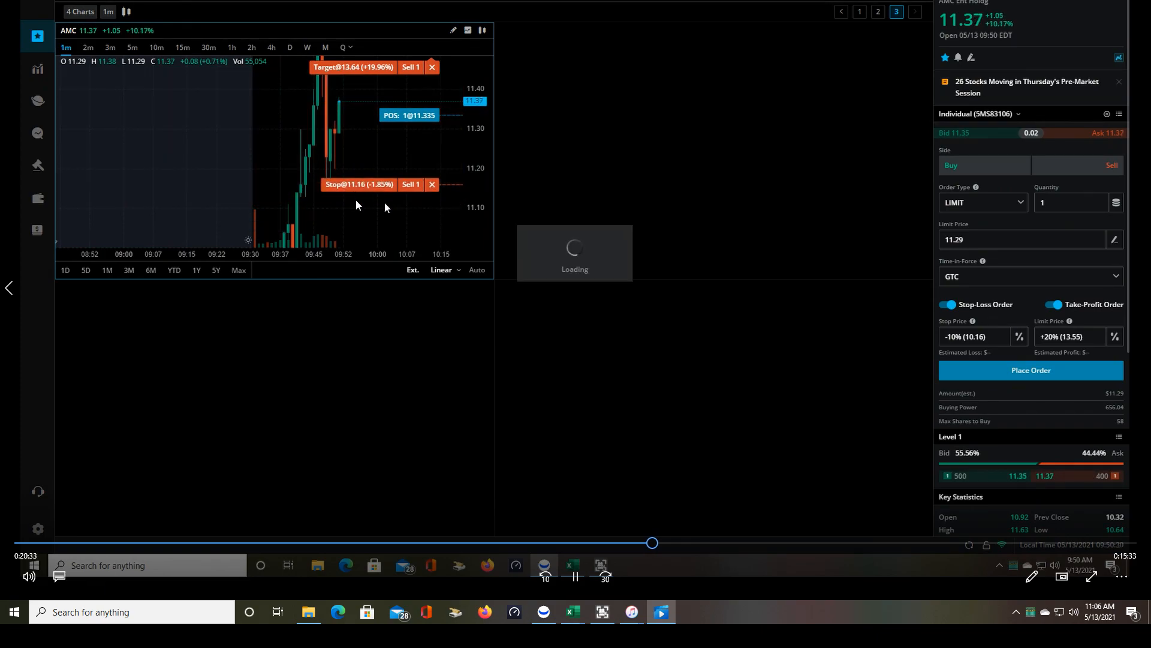
pyautogui.click(572, 565)
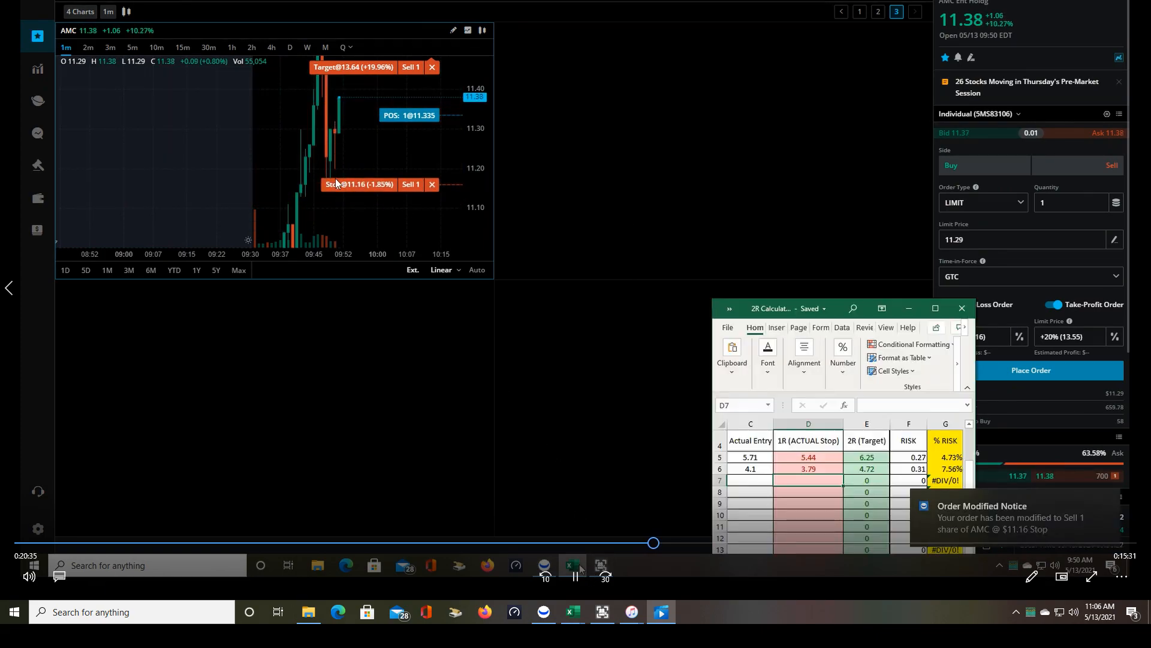
# Advance to the AMC target lowered to 11.67 and switch to chart page 2
pyautogui.click(749, 480)
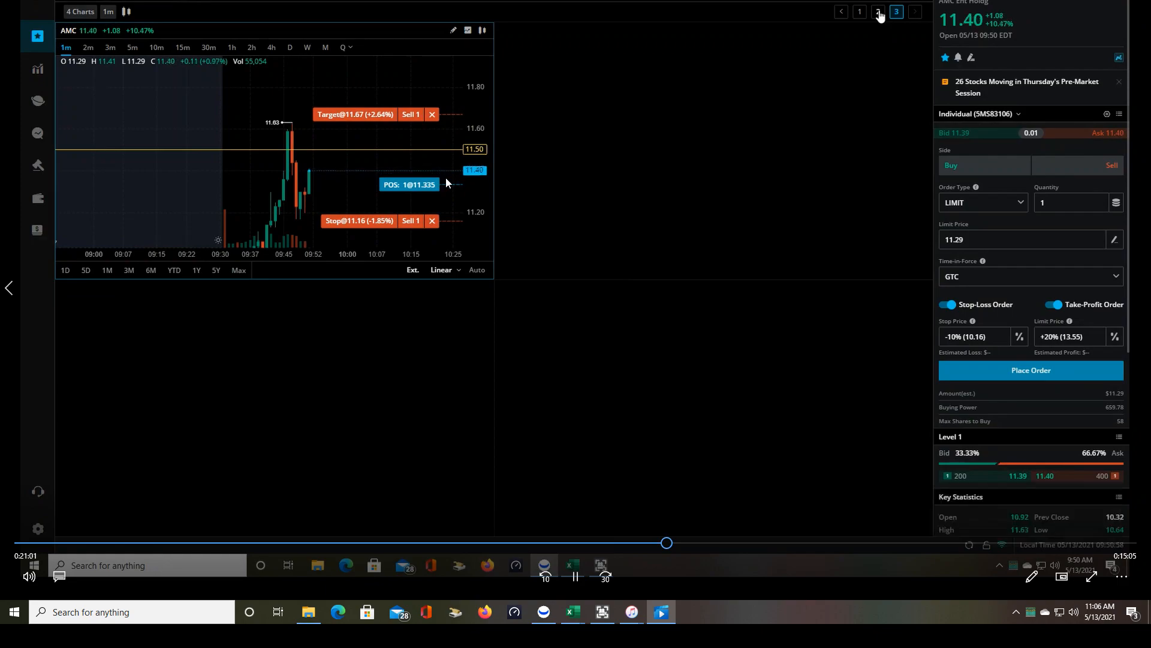
pyautogui.click(880, 10)
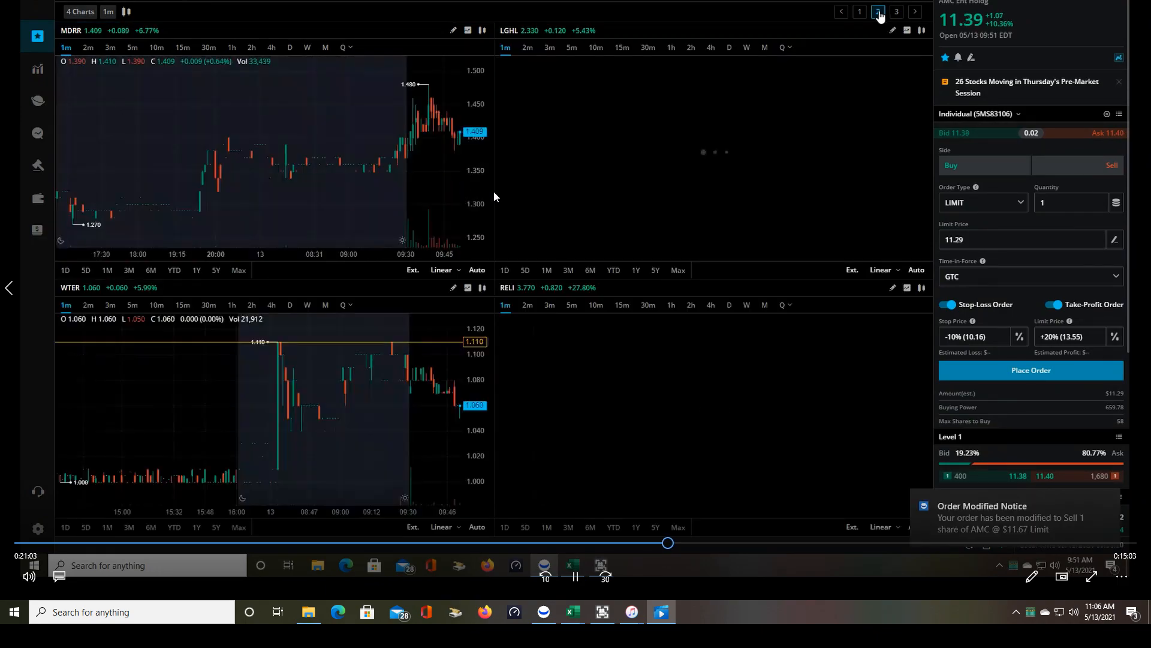
# Flip between chart pages 1 and 2, scrub to the RELI entry and pause the replay there
pyautogui.click(878, 11)
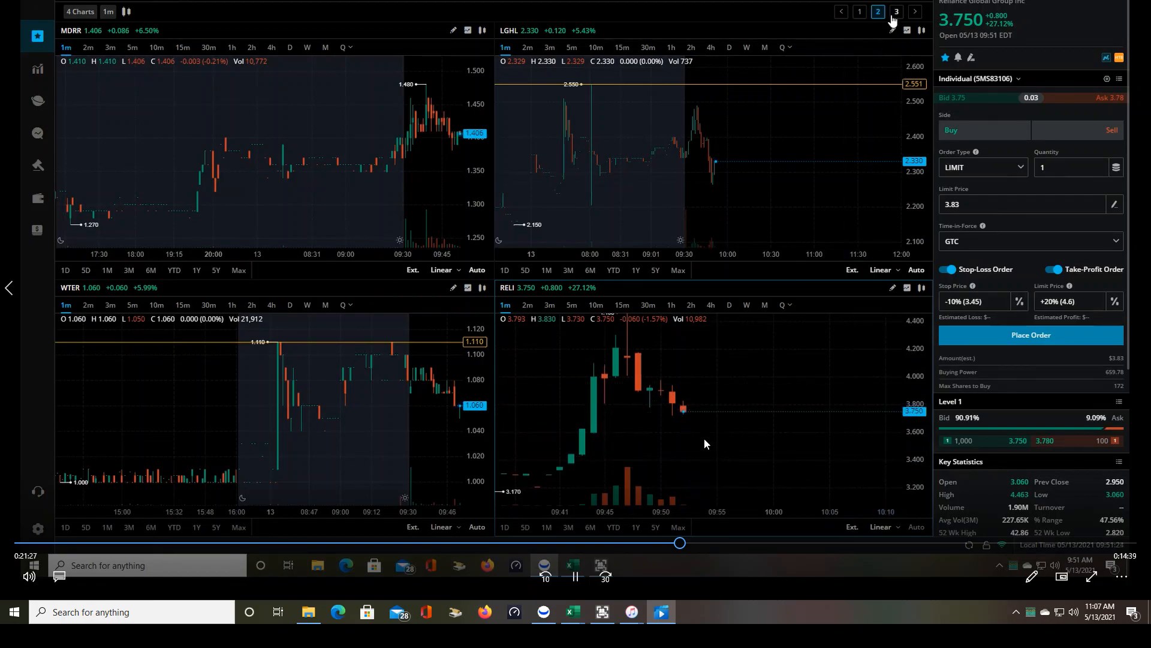
pyautogui.click(860, 11)
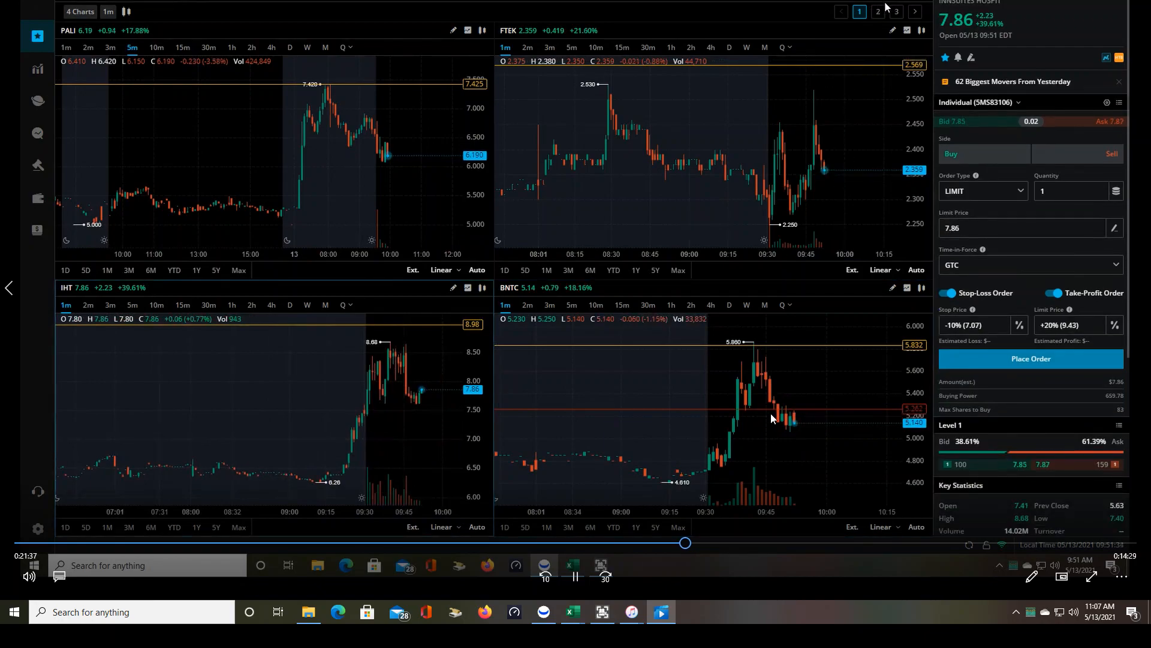
pyautogui.click(878, 11)
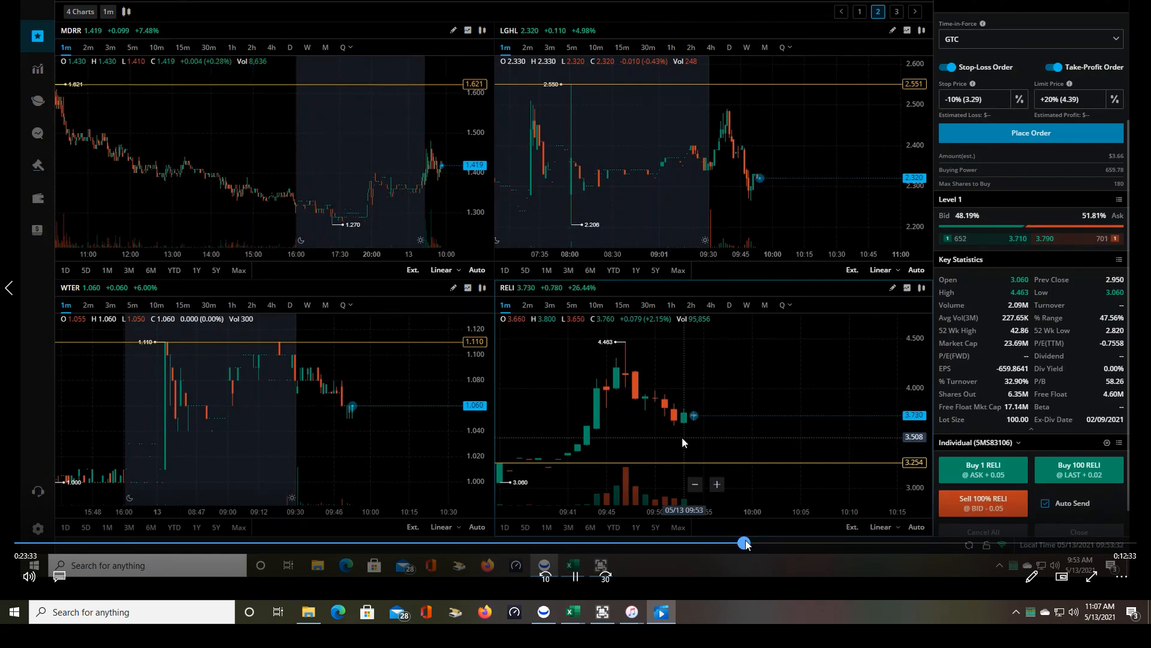
pyautogui.click(573, 576)
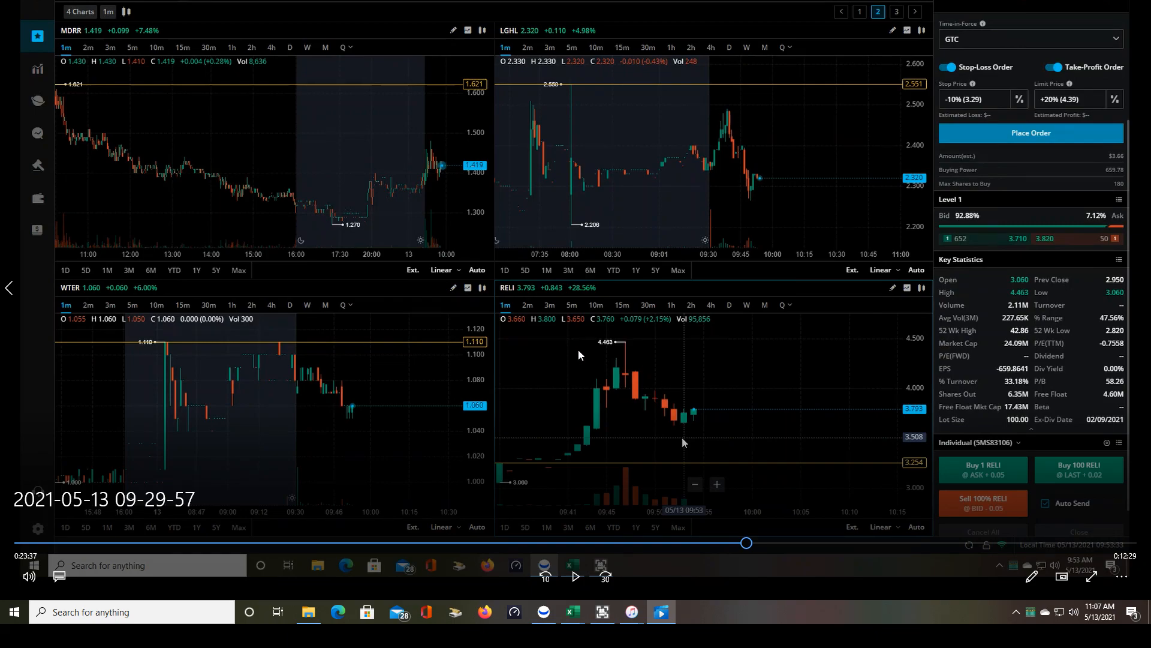
pyautogui.moveTo(634, 563)
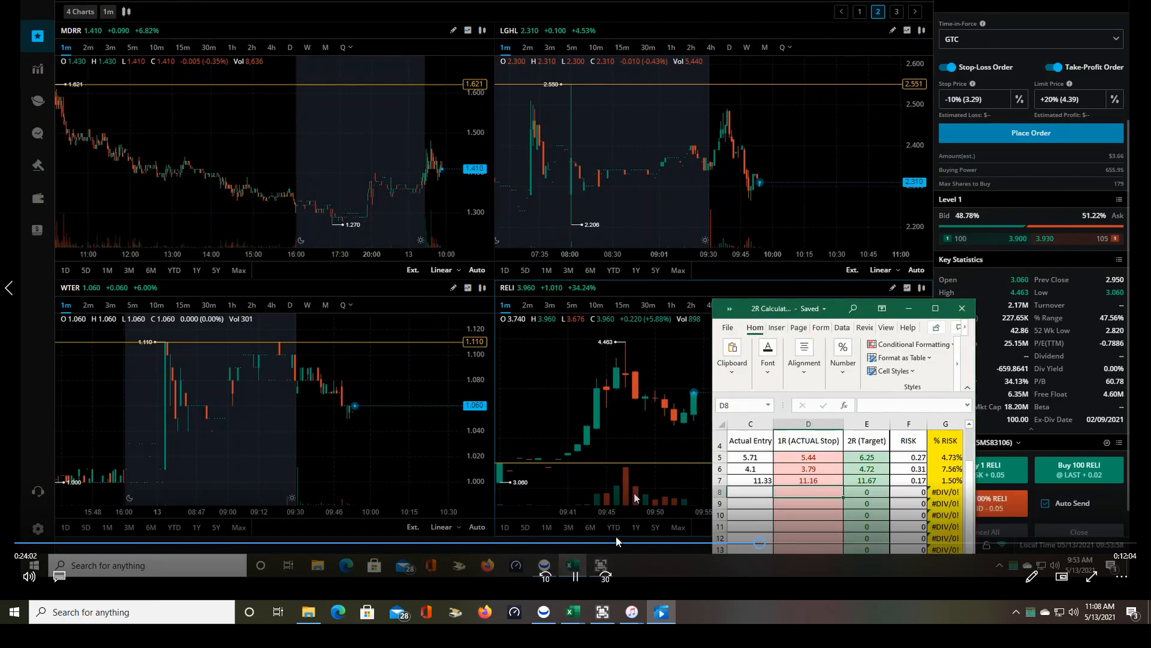
# Log the RELI trade (entry 3.83, stop 3.62, target 4.25) in row 8 and skip to the RELI bracket order
pyautogui.click(750, 492)
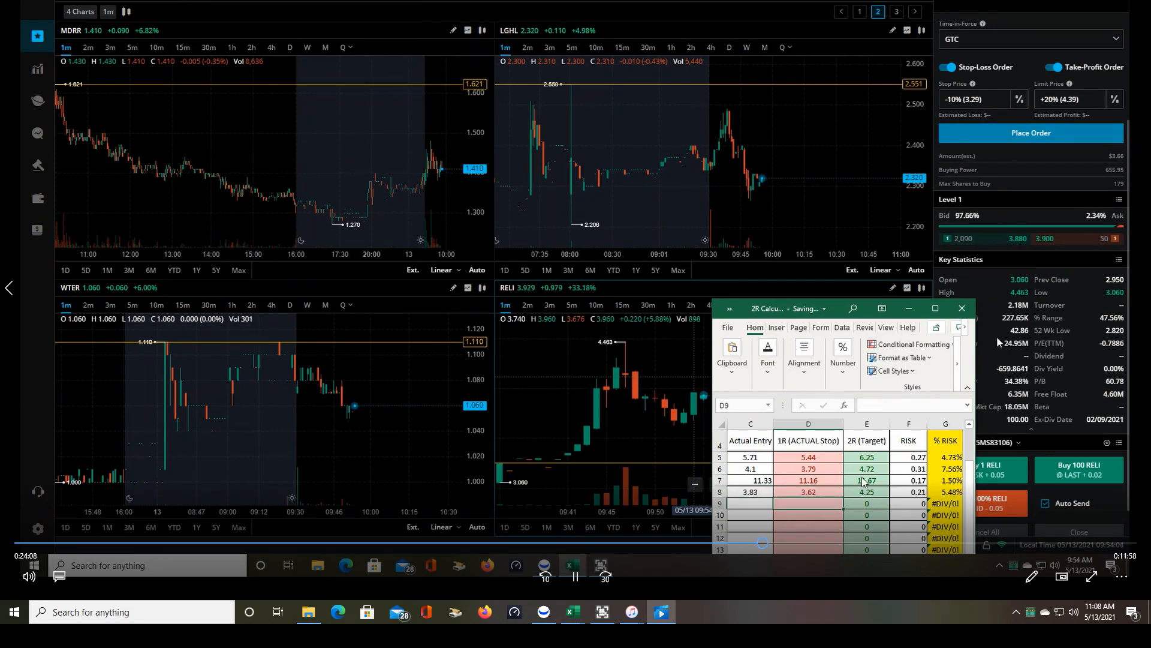
pyautogui.click(961, 307)
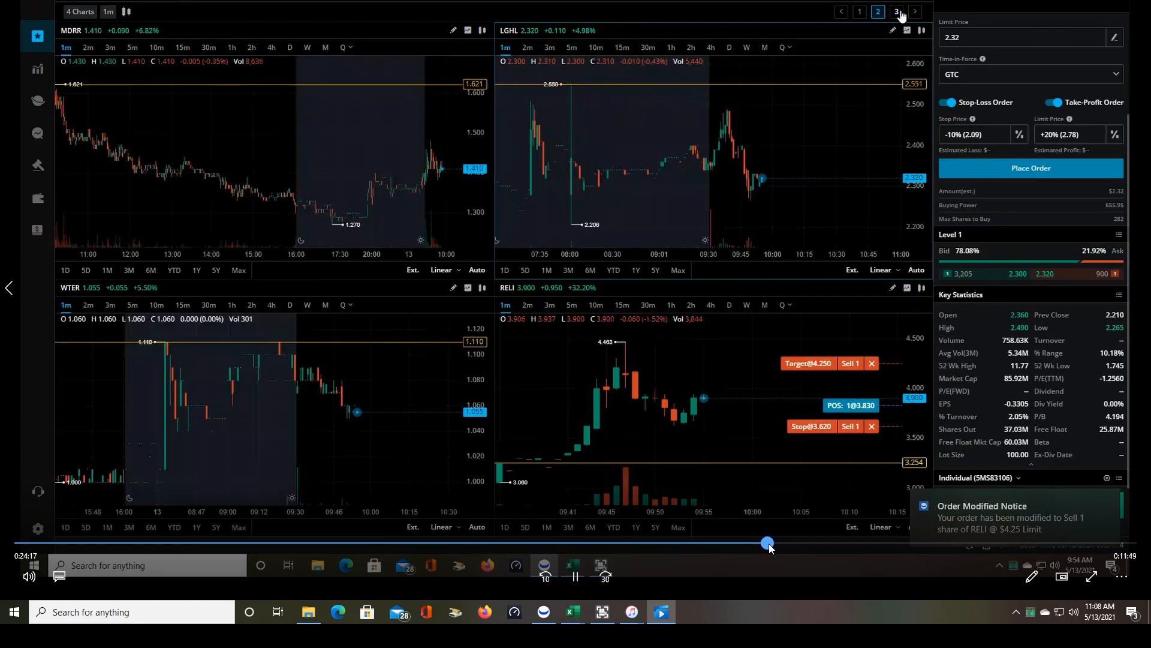
pyautogui.click(896, 11)
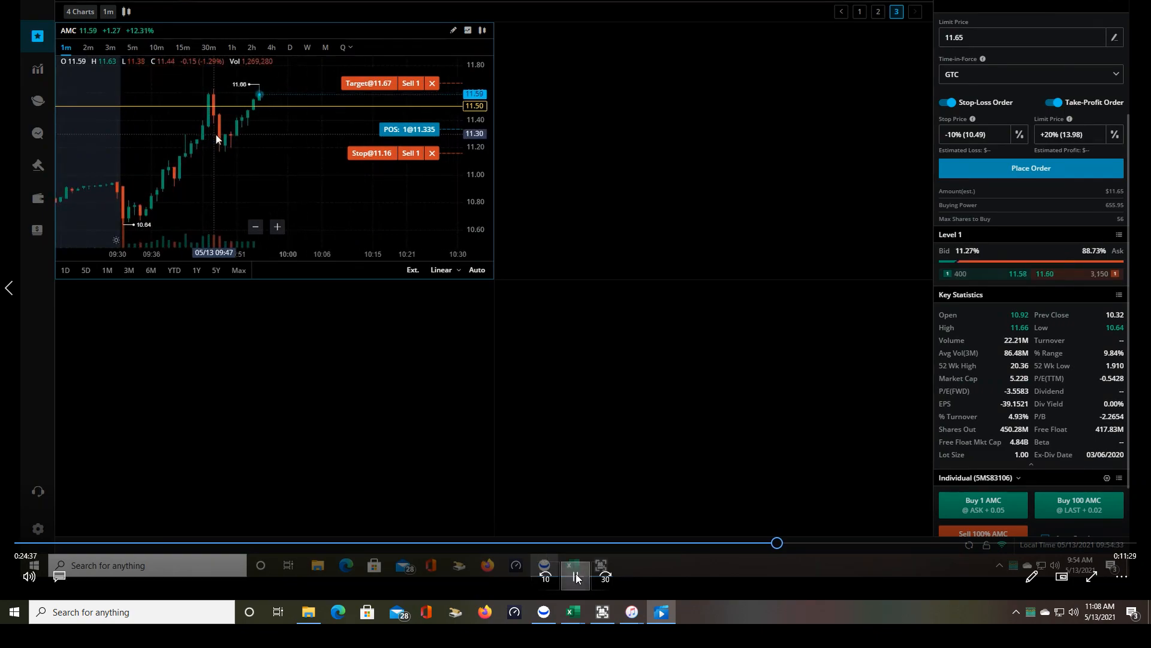
pyautogui.click(575, 576)
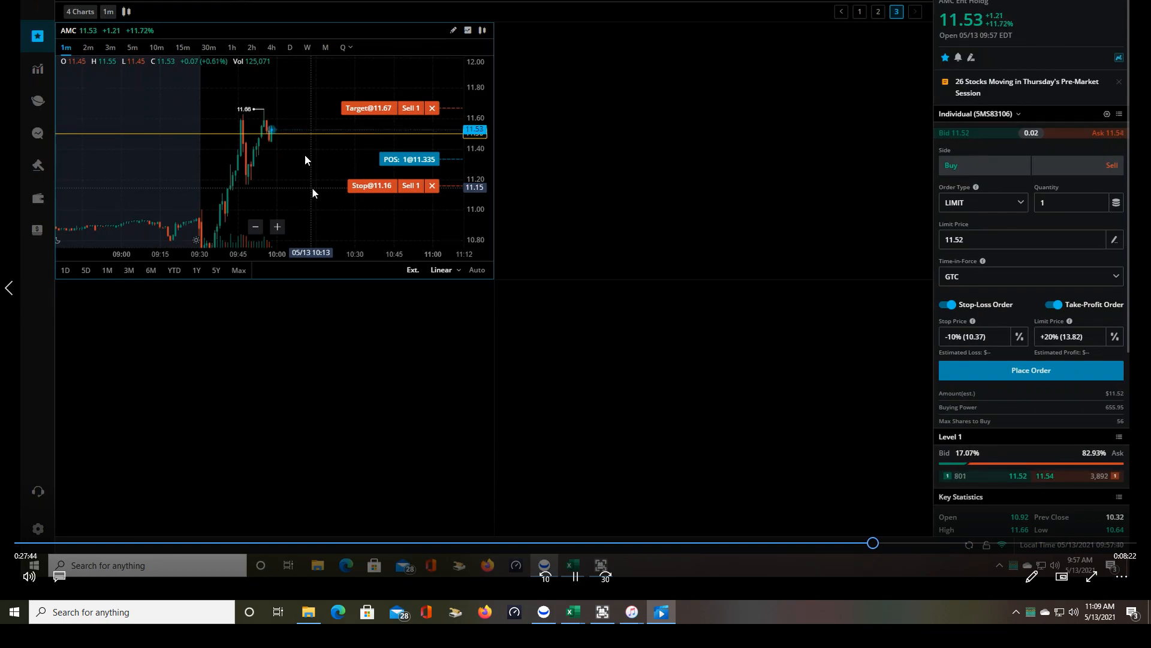
pyautogui.moveTo(357, 153)
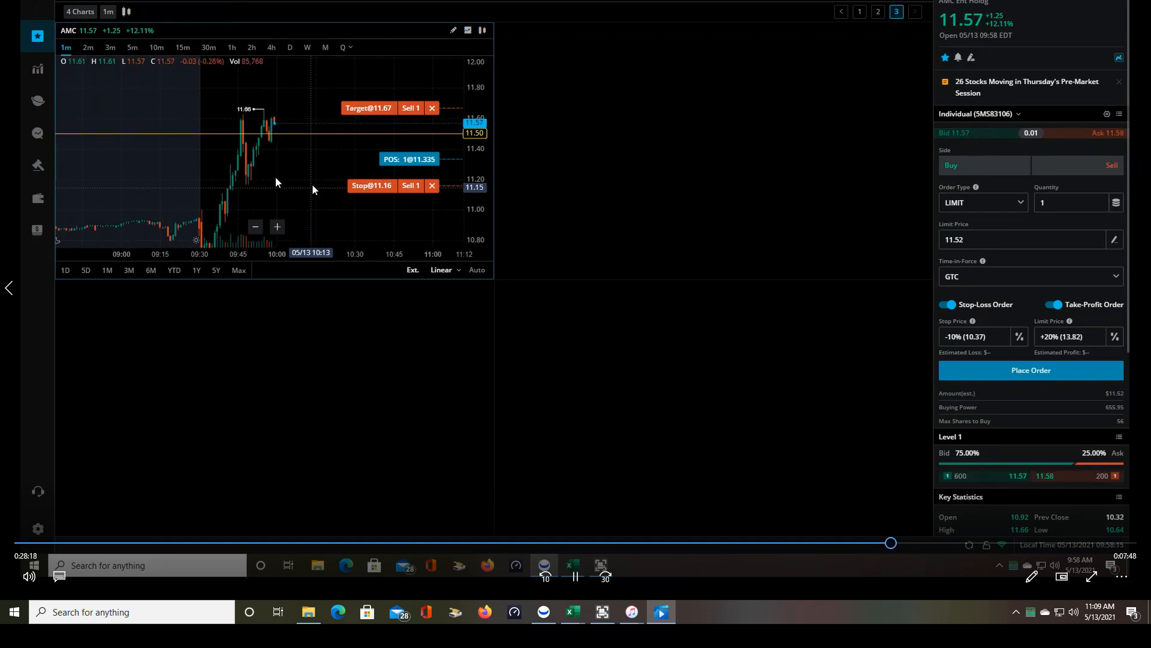
pyautogui.click(877, 11)
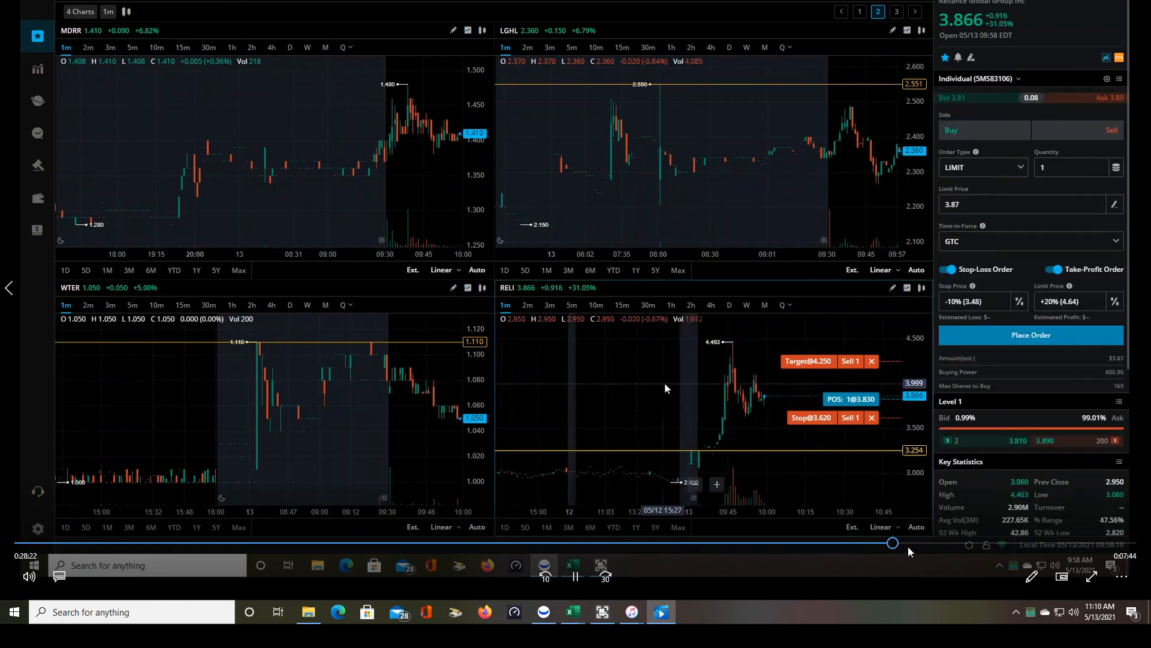
pyautogui.click(895, 11)
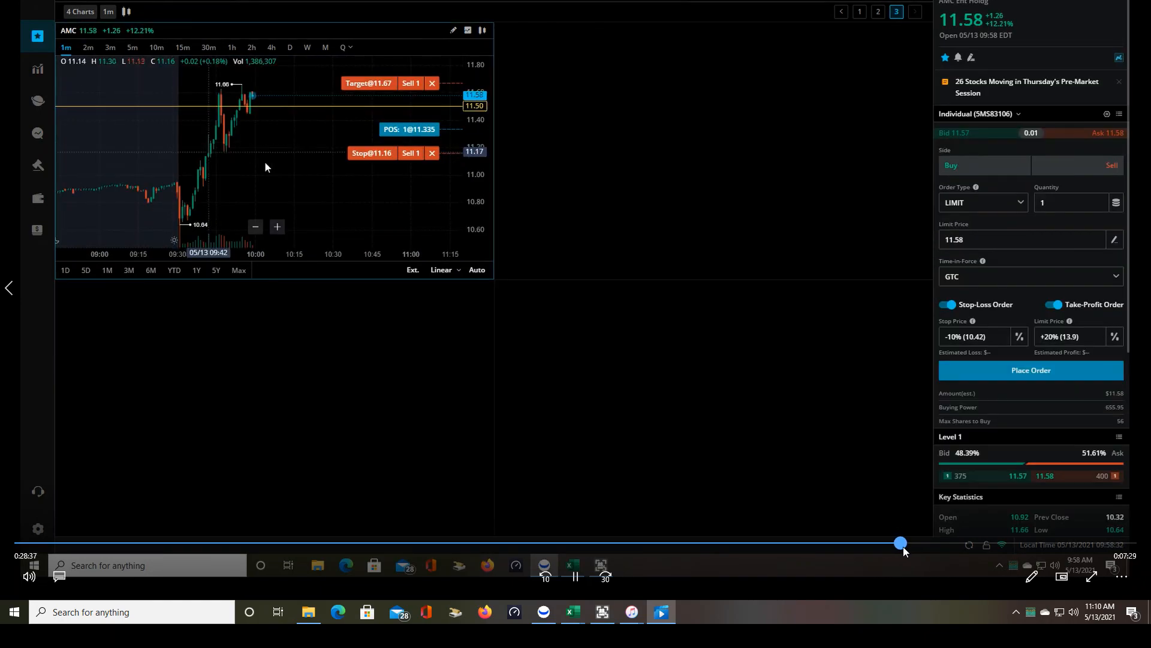
pyautogui.click(859, 12)
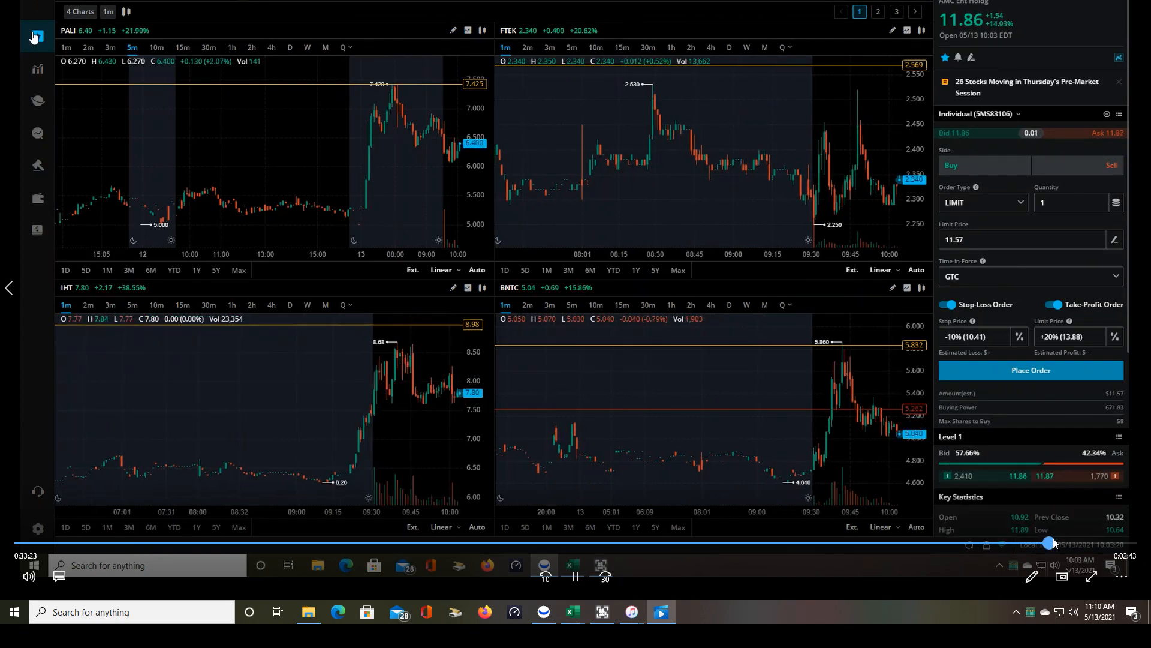
pyautogui.click(36, 199)
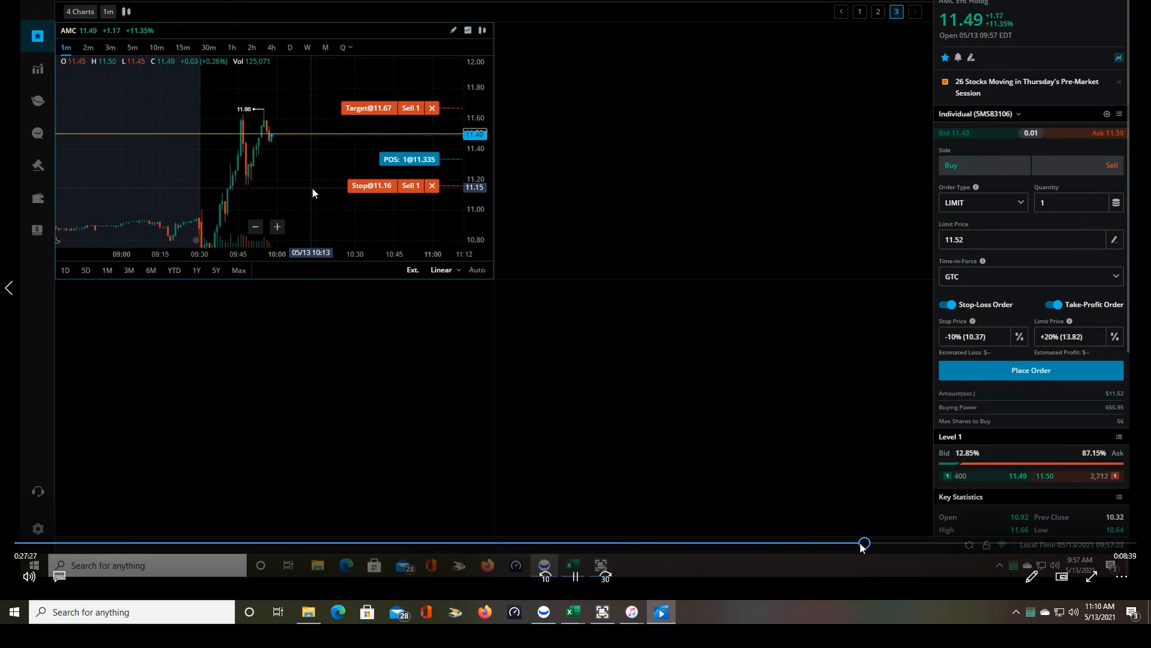
pyautogui.click(878, 11)
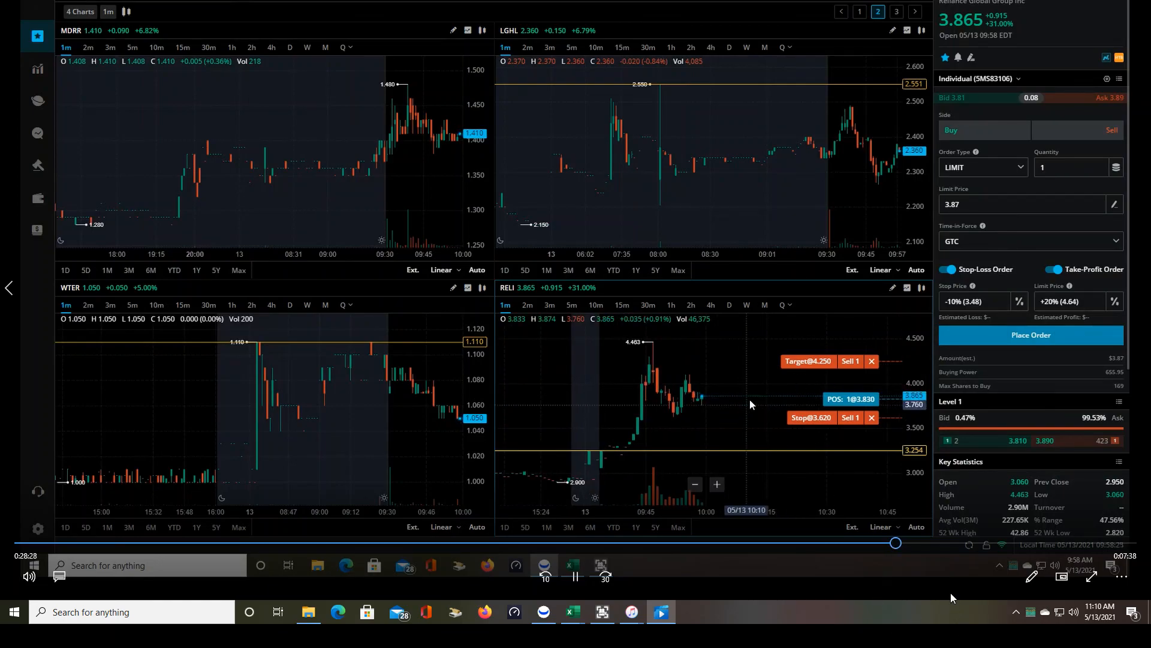
pyautogui.click(859, 11)
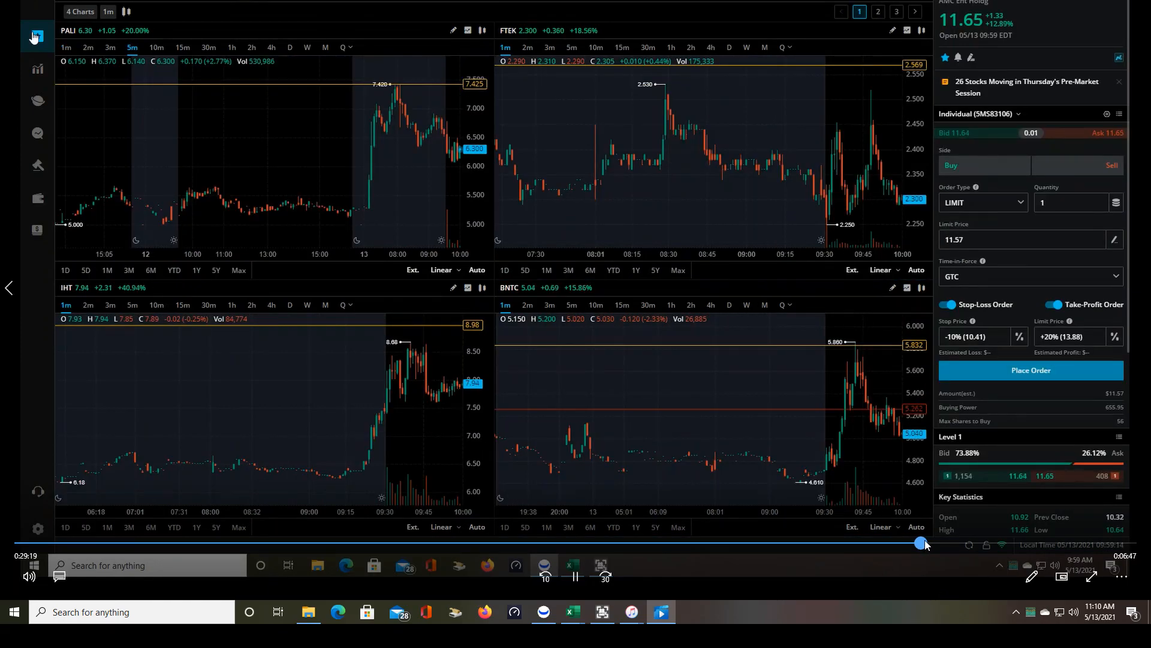
pyautogui.click(878, 11)
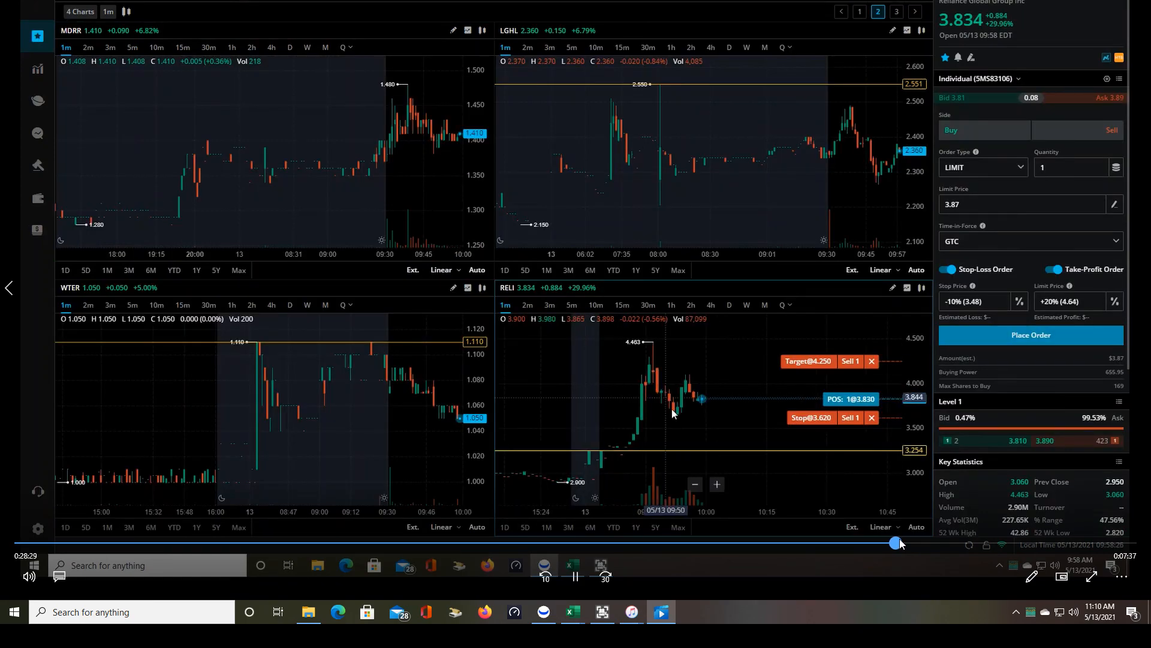
# Skip the replay to its end and close it to return to the live 1 Day gainers list led by AMC
pyautogui.click(895, 11)
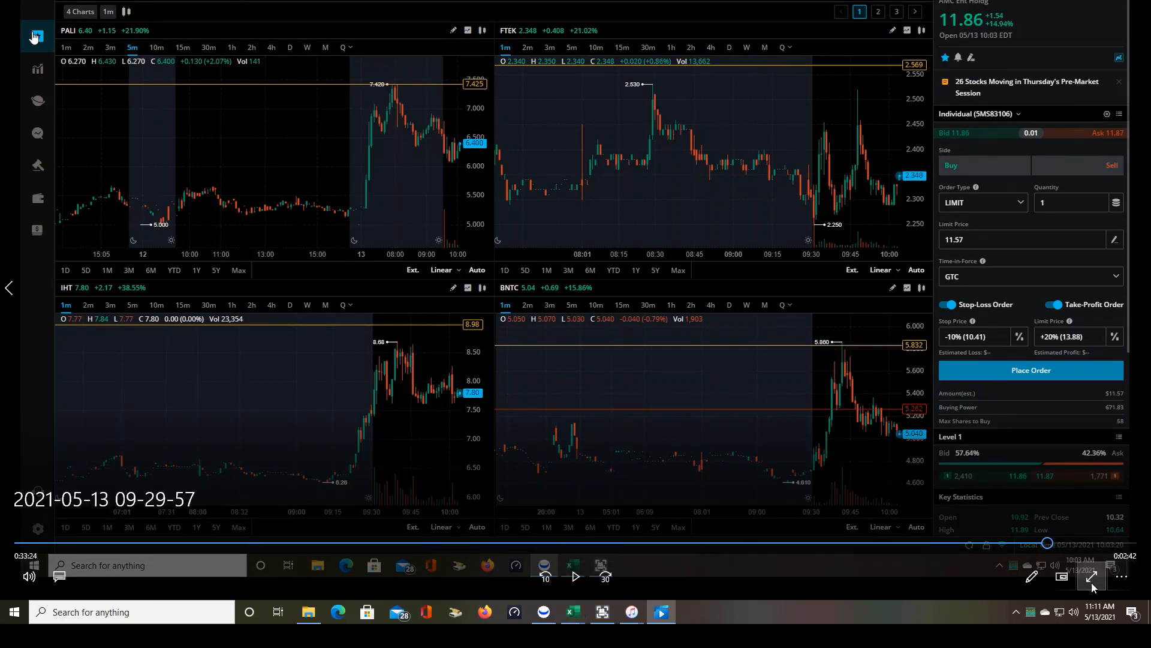
pyautogui.click(1093, 576)
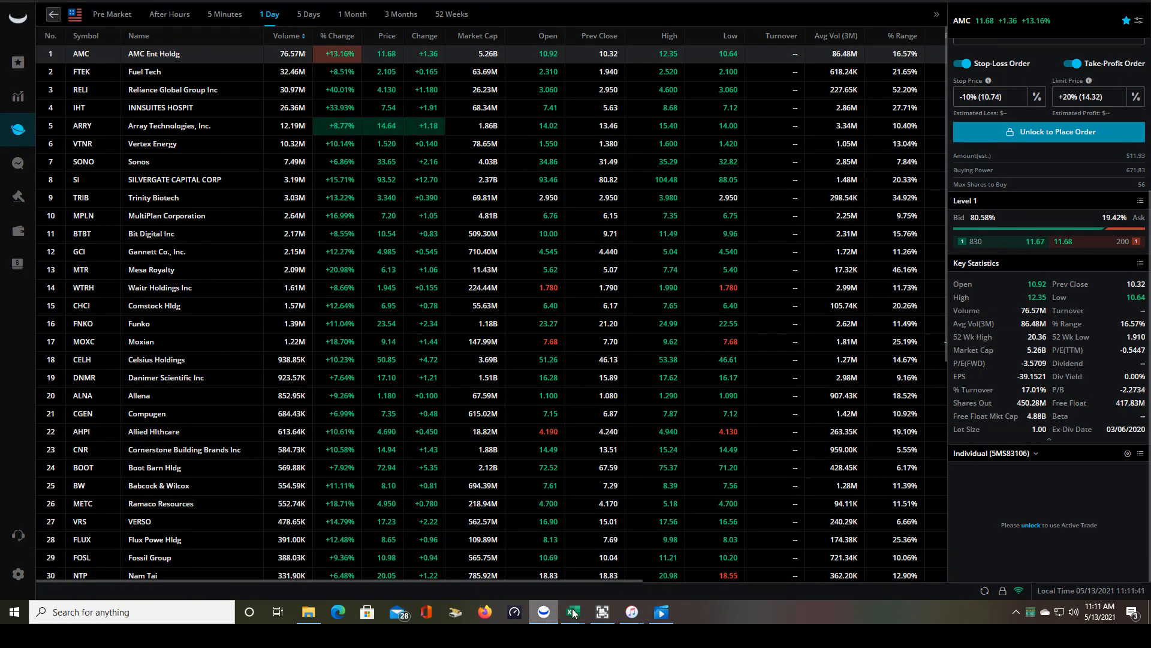
# Review today's filled orders in the Webull account, then bring up the Excel Market Open Test Trading log
pyautogui.click(1047, 131)
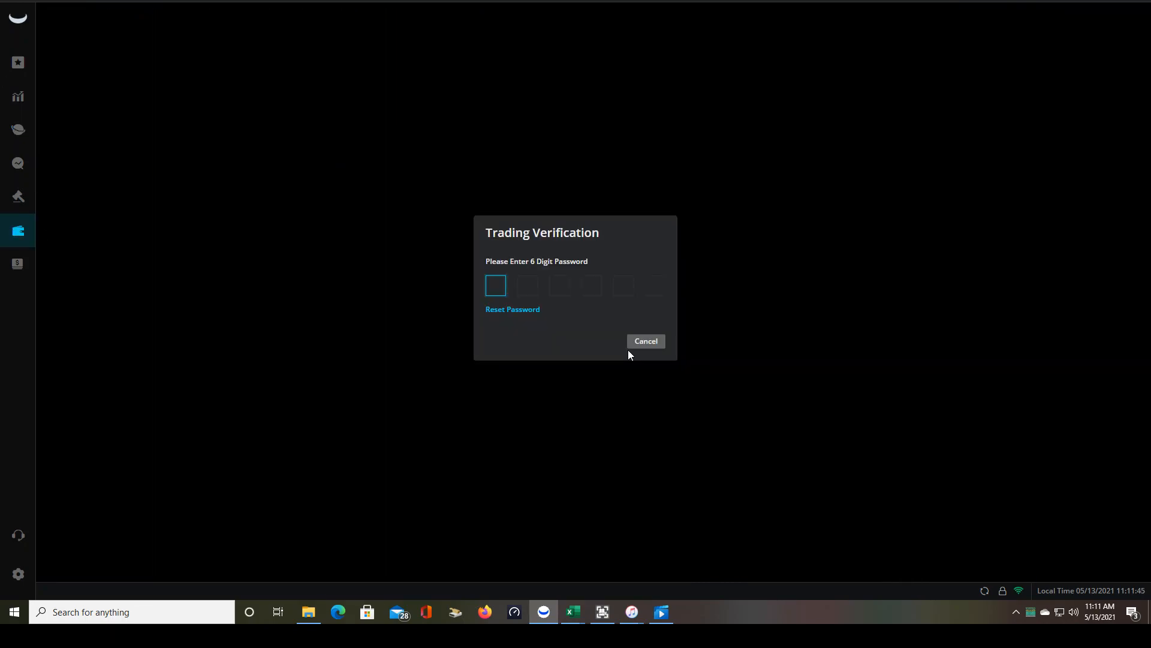
pyautogui.click(644, 341)
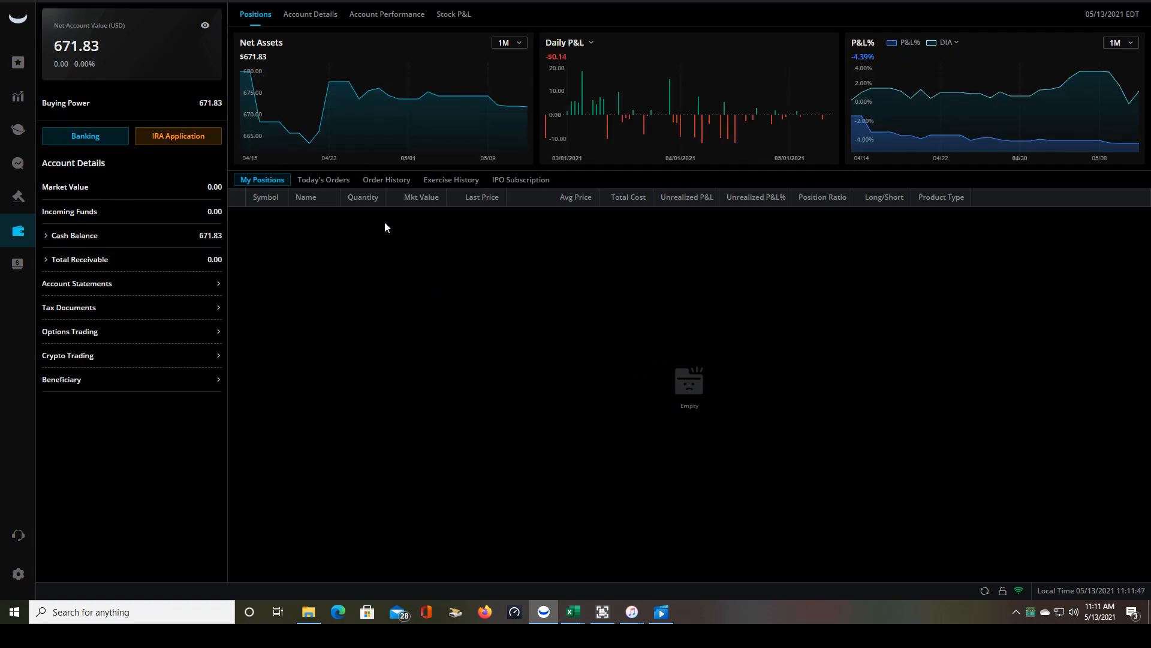
pyautogui.click(323, 180)
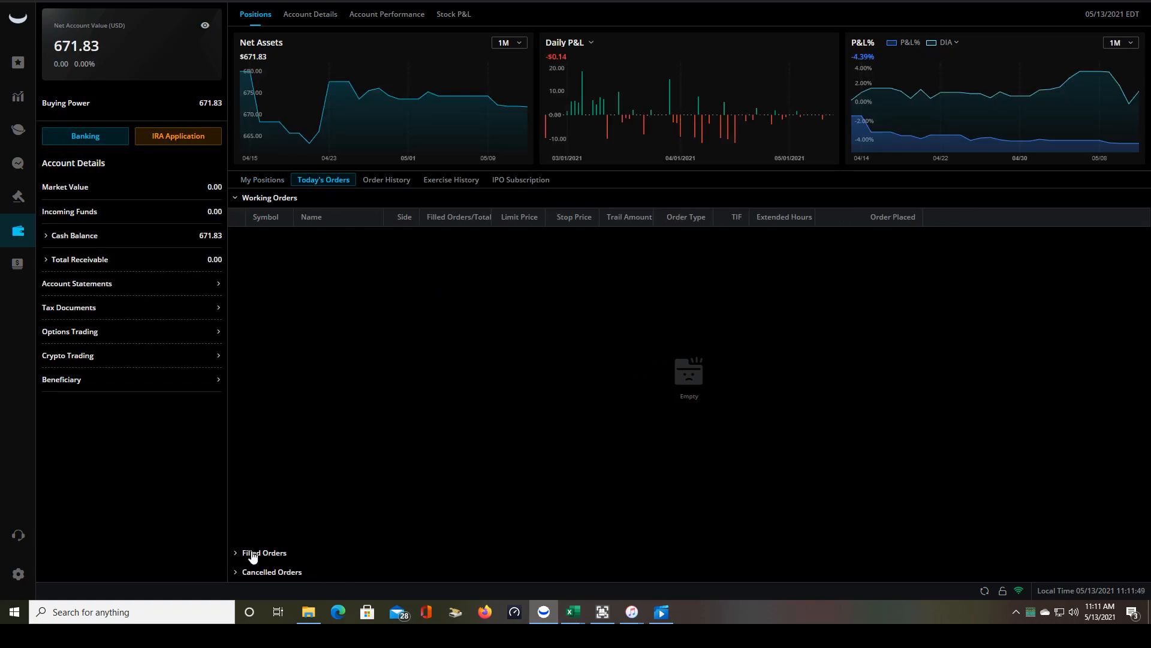
pyautogui.click(264, 553)
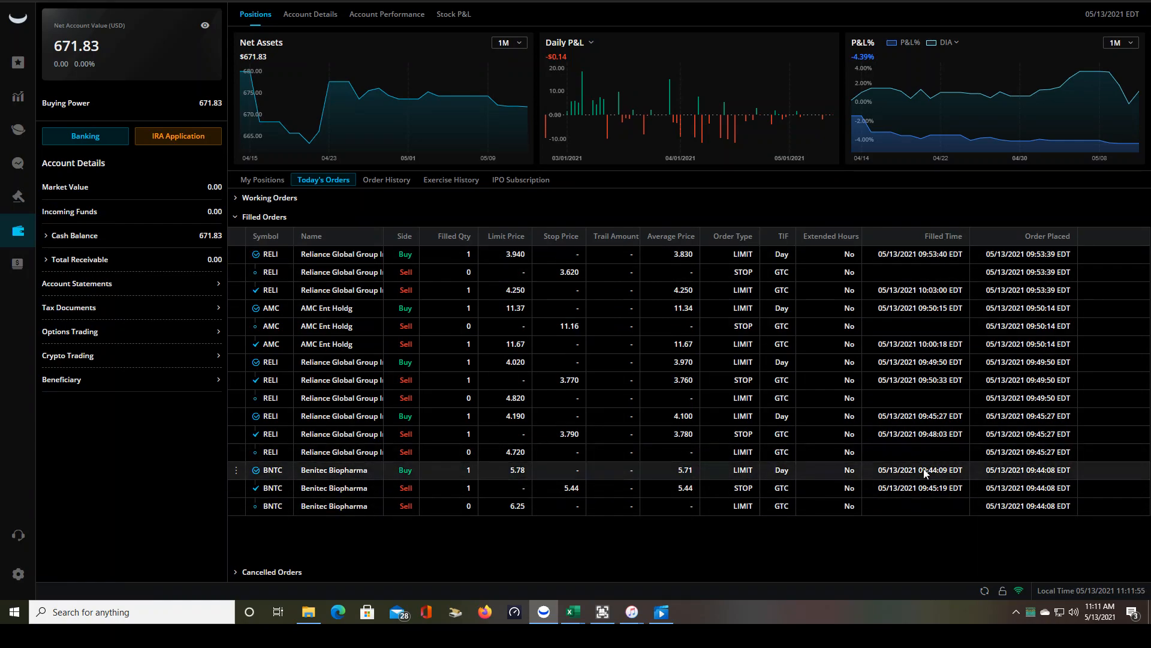
pyautogui.moveTo(918, 479)
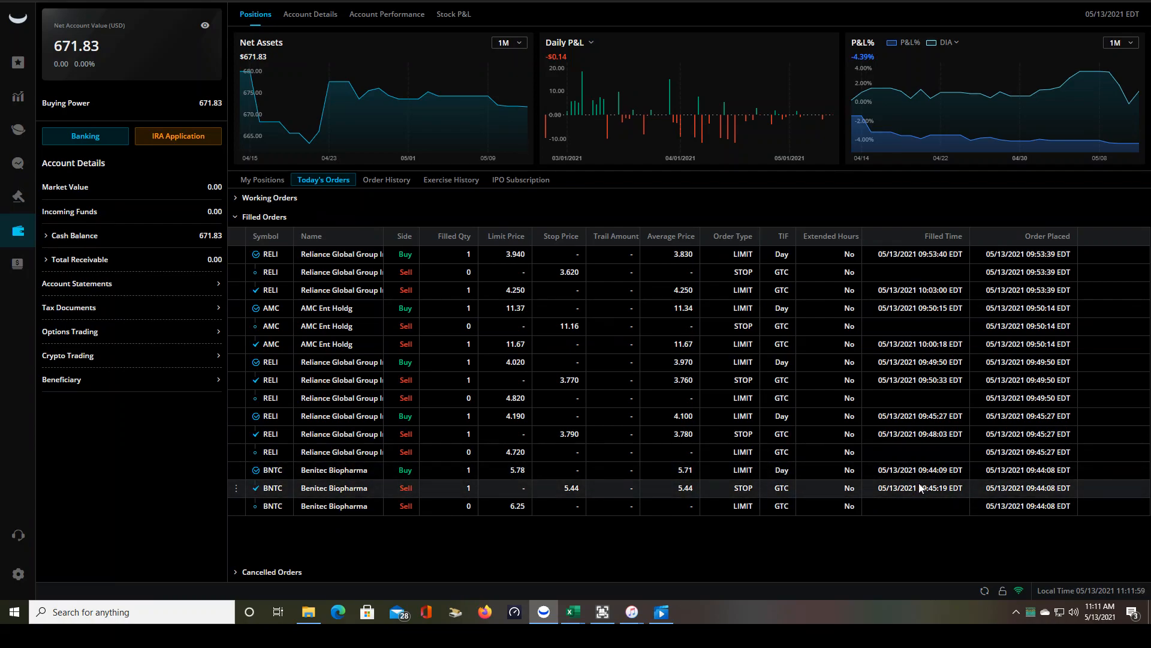
pyautogui.moveTo(943, 431)
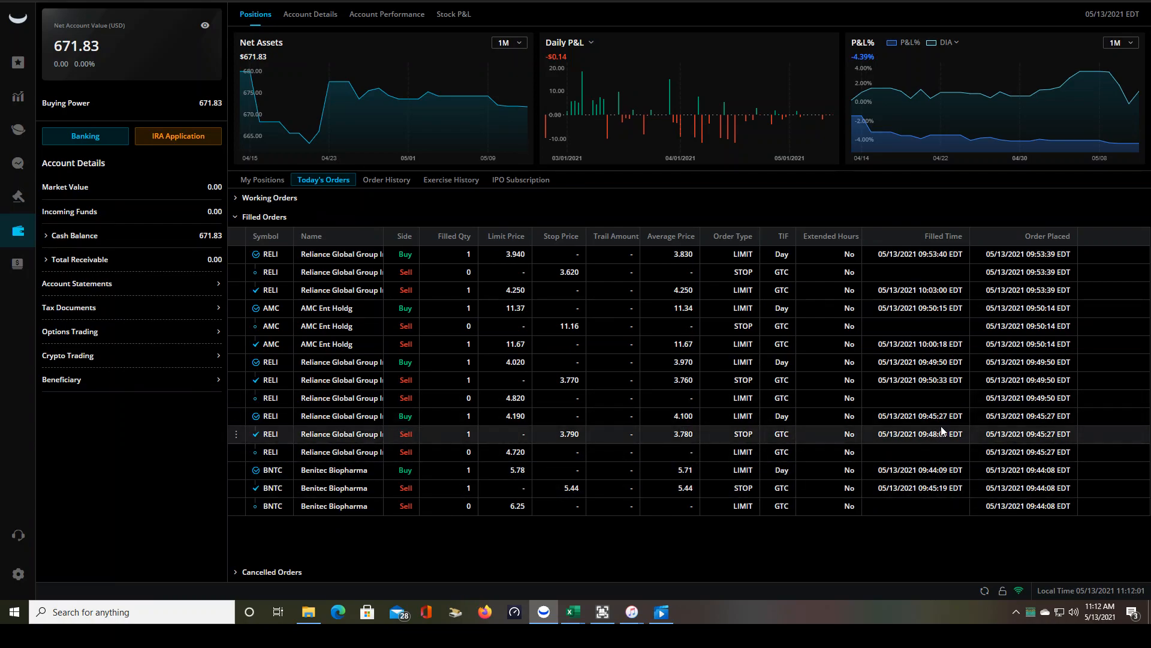
pyautogui.moveTo(923, 371)
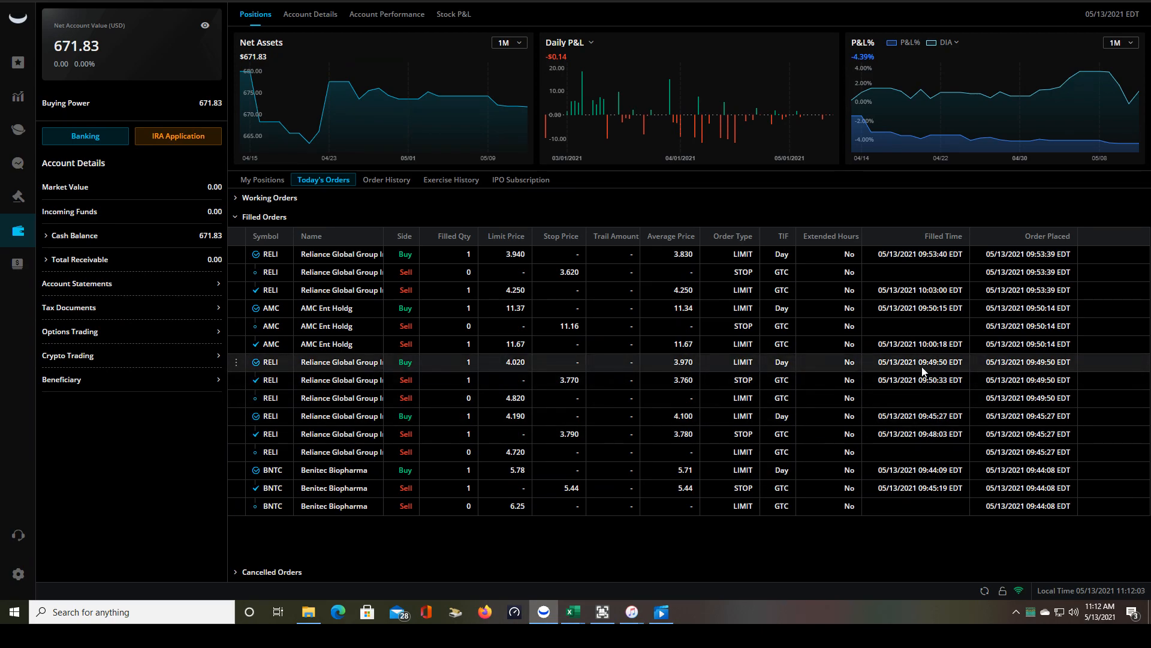
pyautogui.moveTo(955, 331)
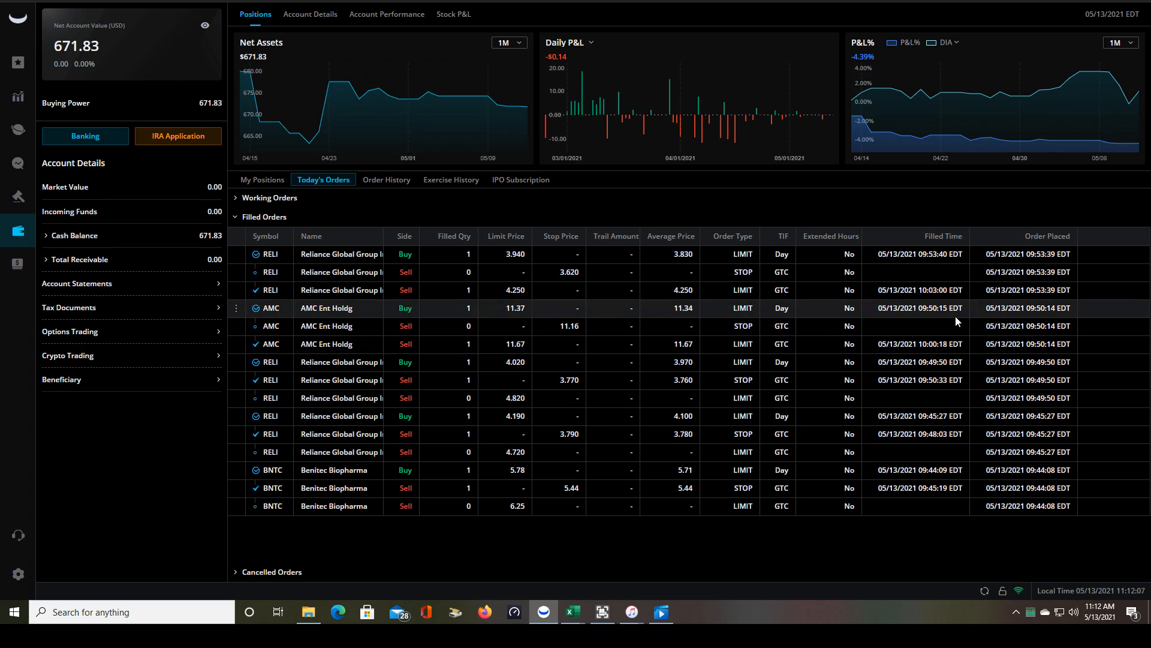
pyautogui.moveTo(680, 308)
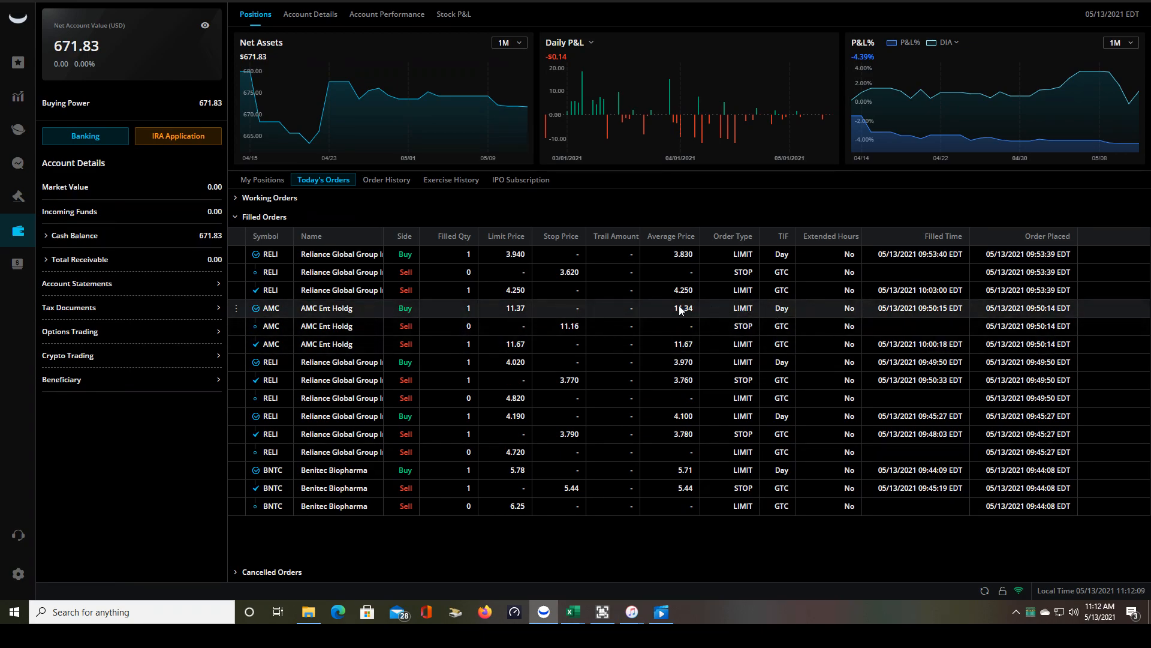
pyautogui.moveTo(696, 312)
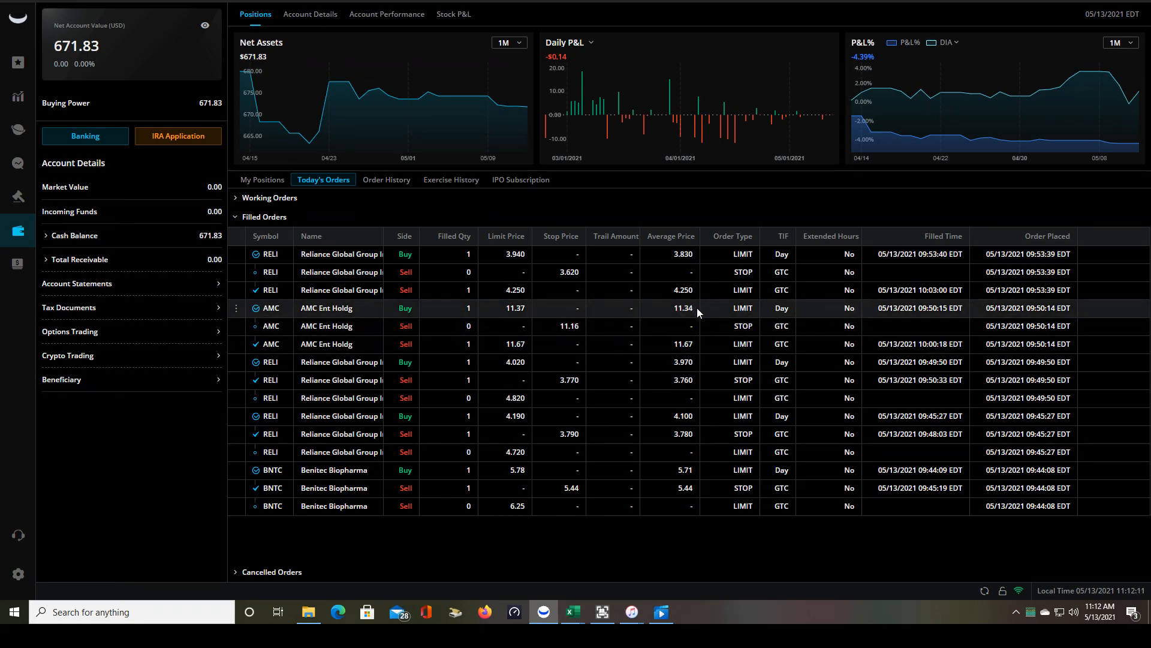
pyautogui.moveTo(698, 344)
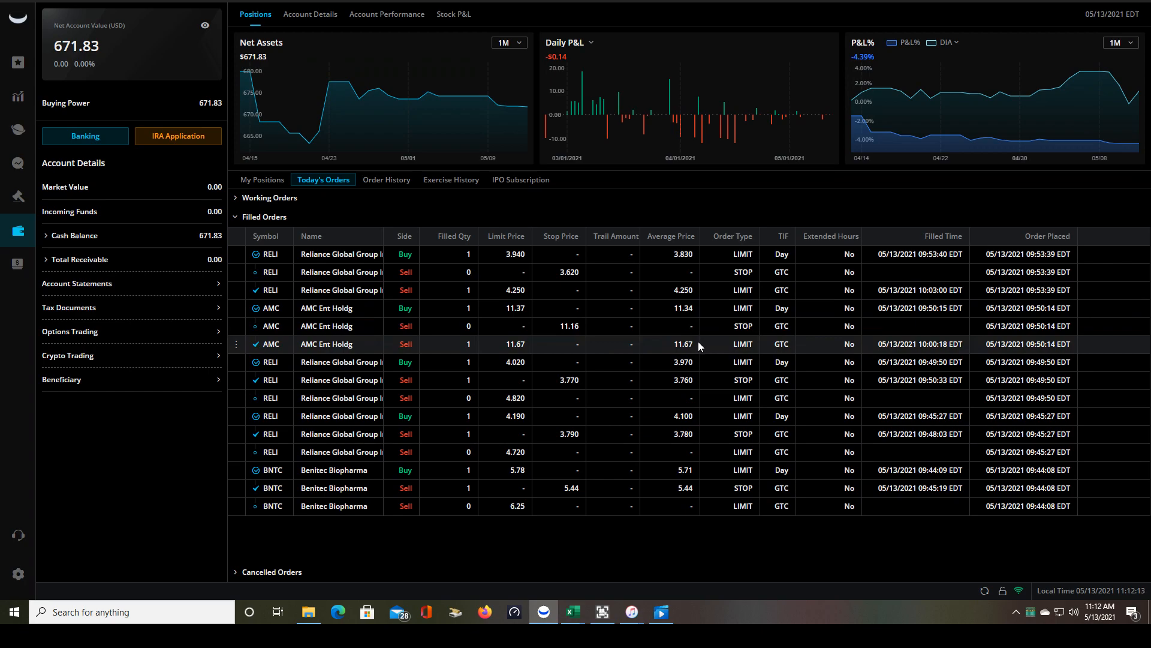
pyautogui.moveTo(863, 332)
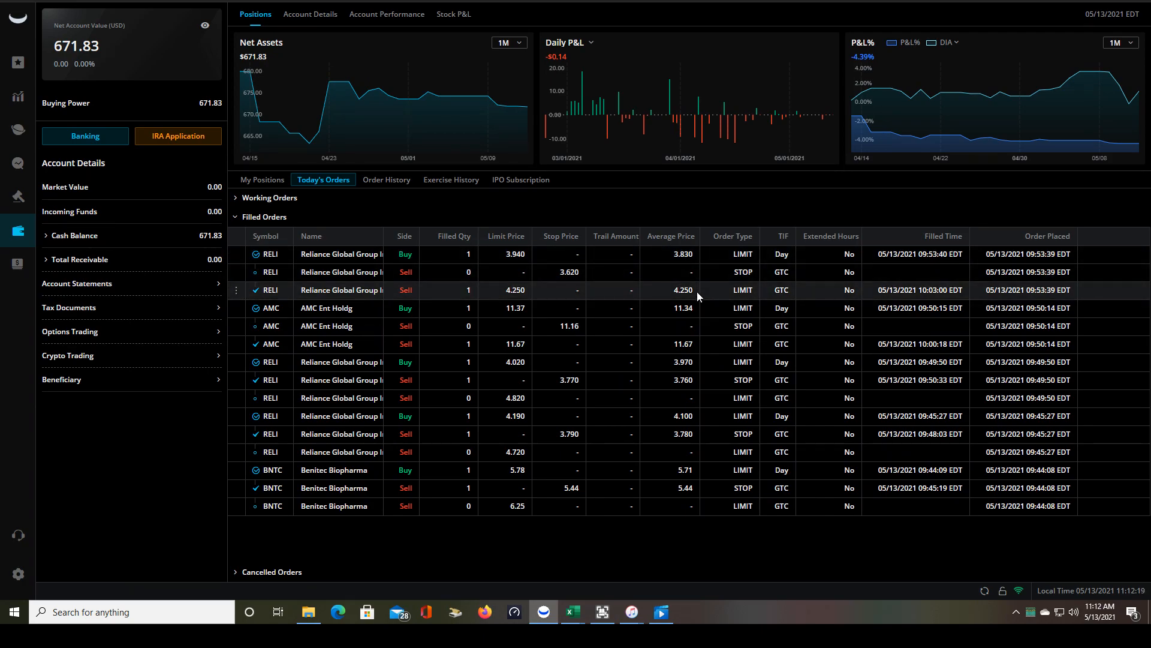
pyautogui.moveTo(693, 294)
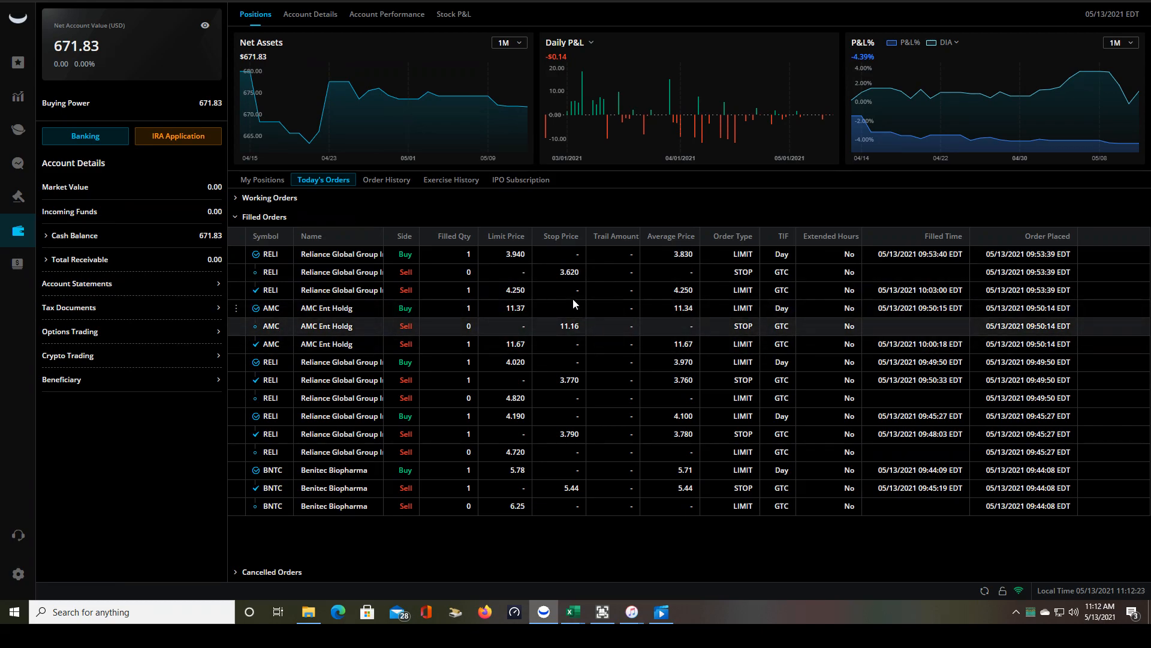
pyautogui.moveTo(554, 124)
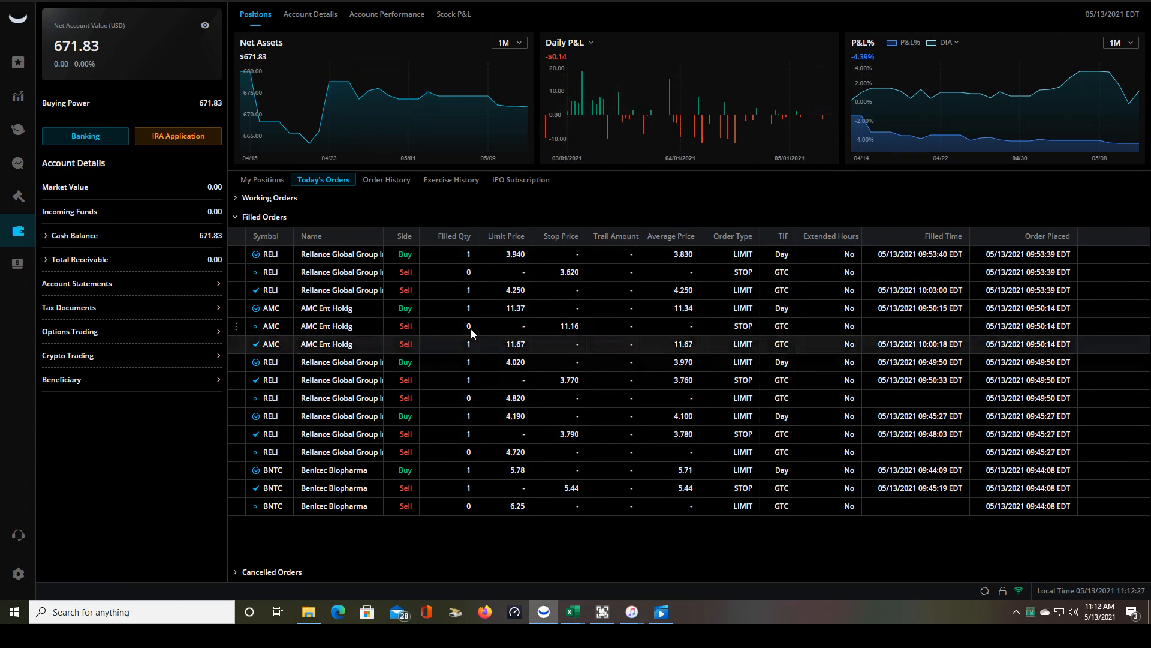
pyautogui.moveTo(914, 452)
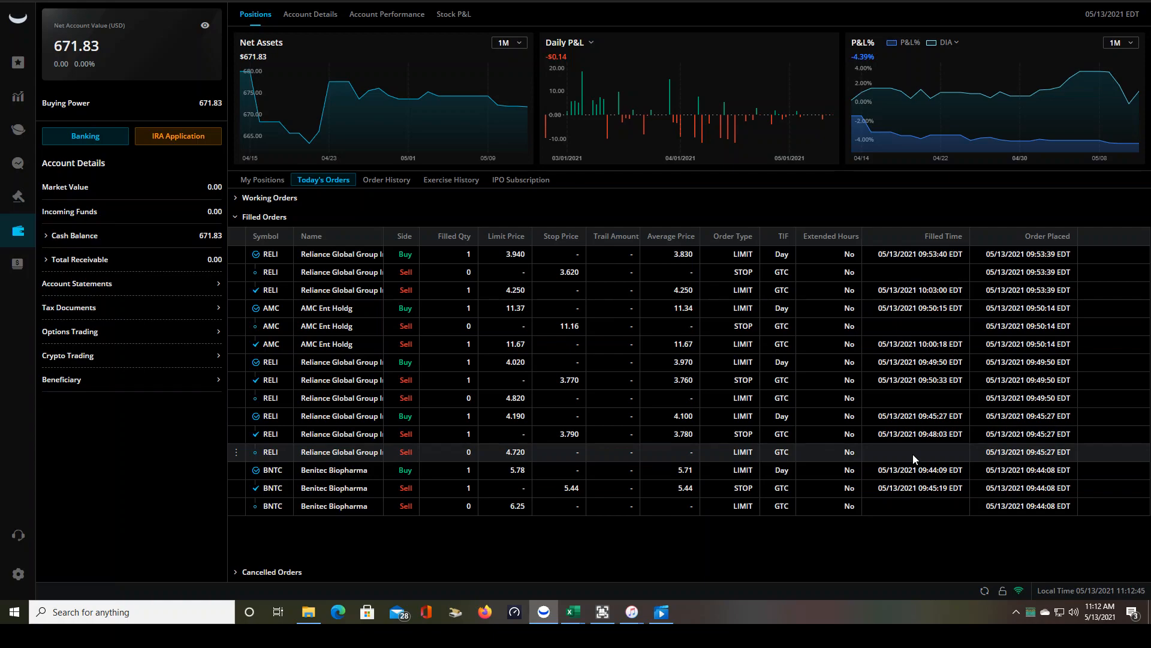
pyautogui.moveTo(572, 611)
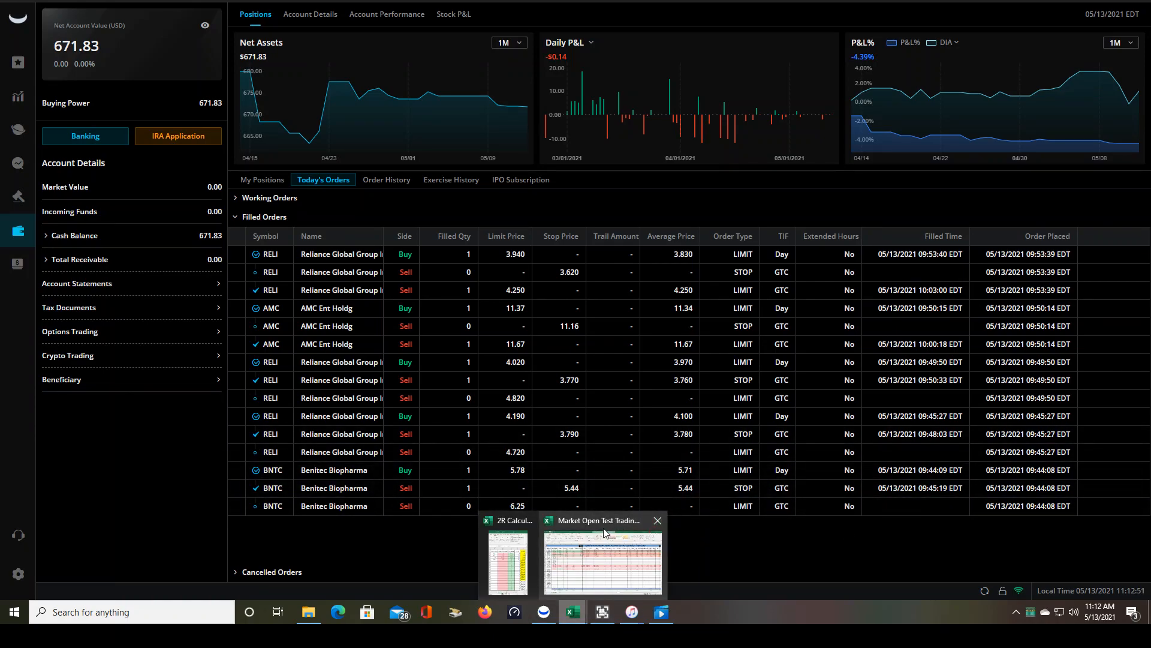
pyautogui.click(603, 560)
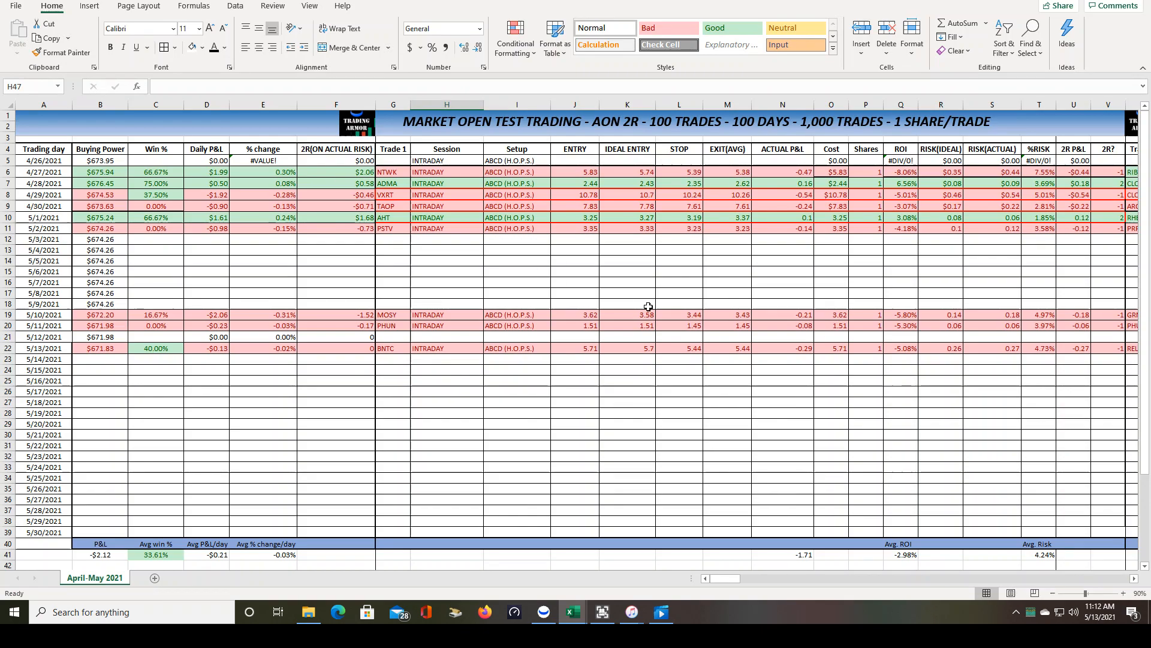
pyautogui.moveTo(374, 349)
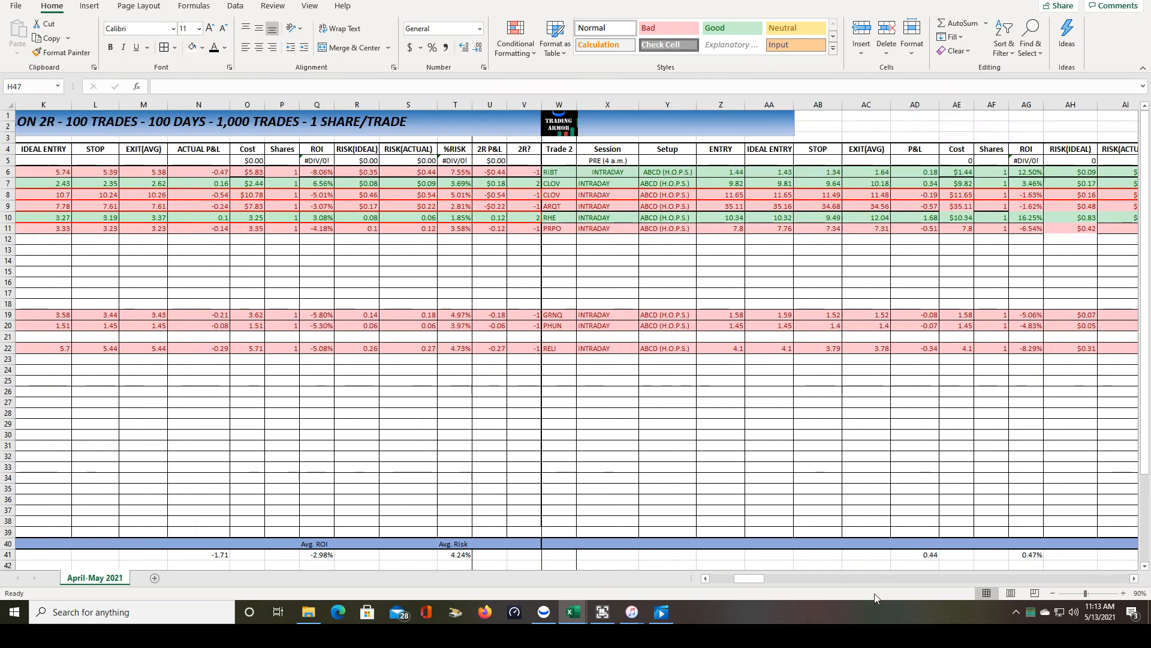
pyautogui.hscroll(-3)
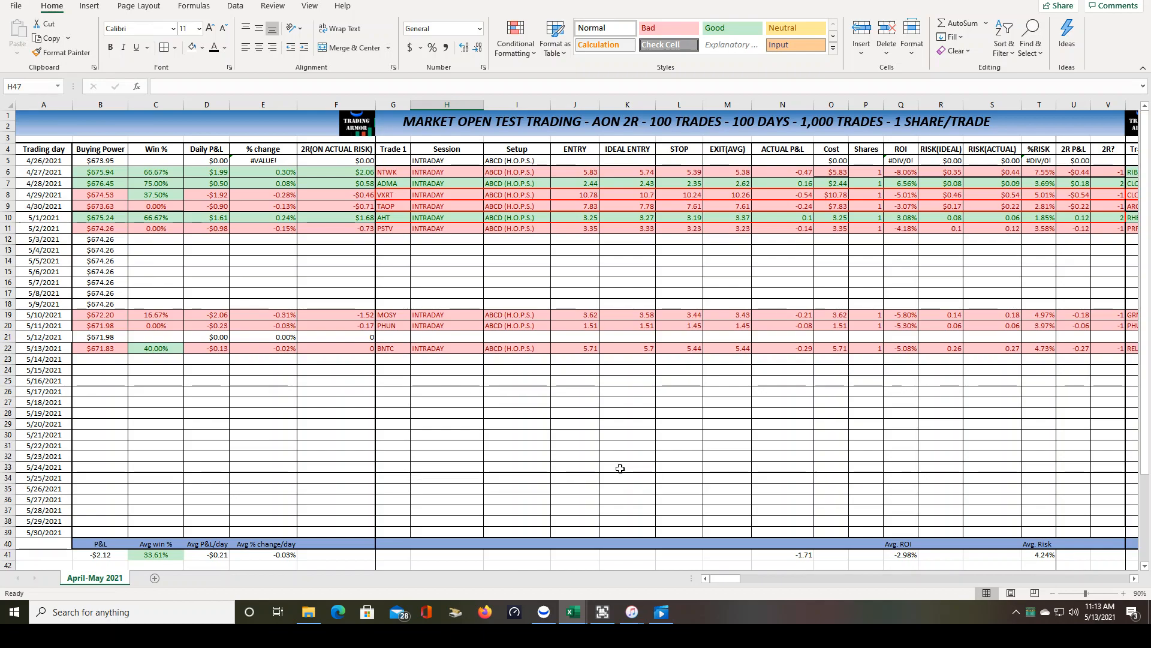
pyautogui.scroll(-3)
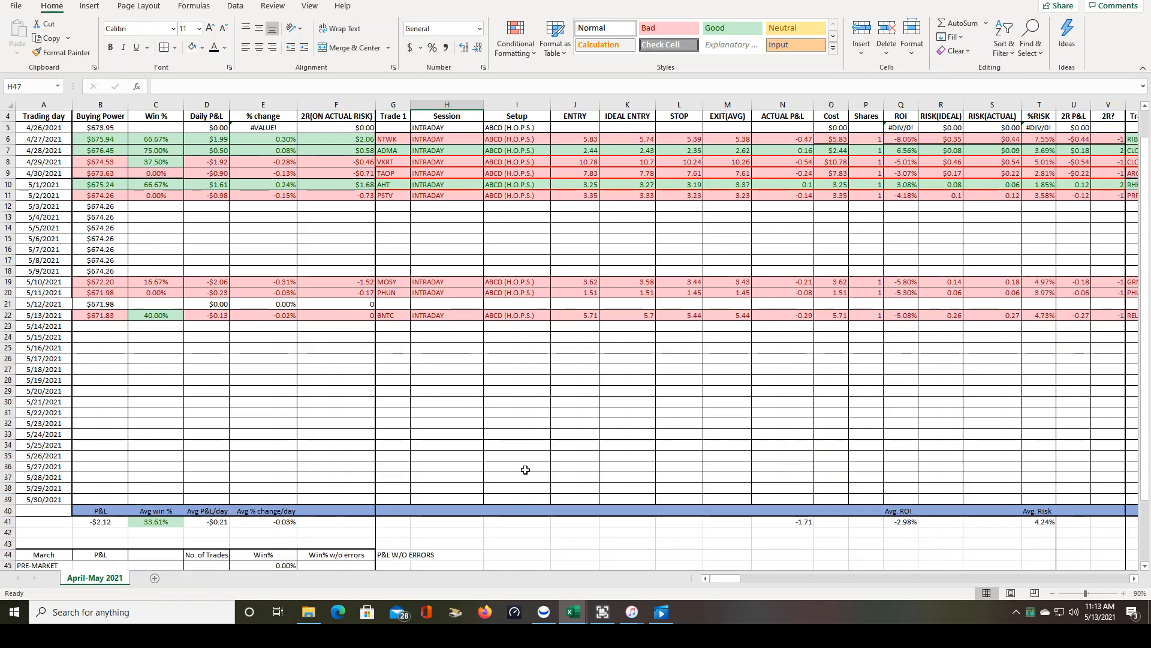
pyautogui.moveTo(391, 510)
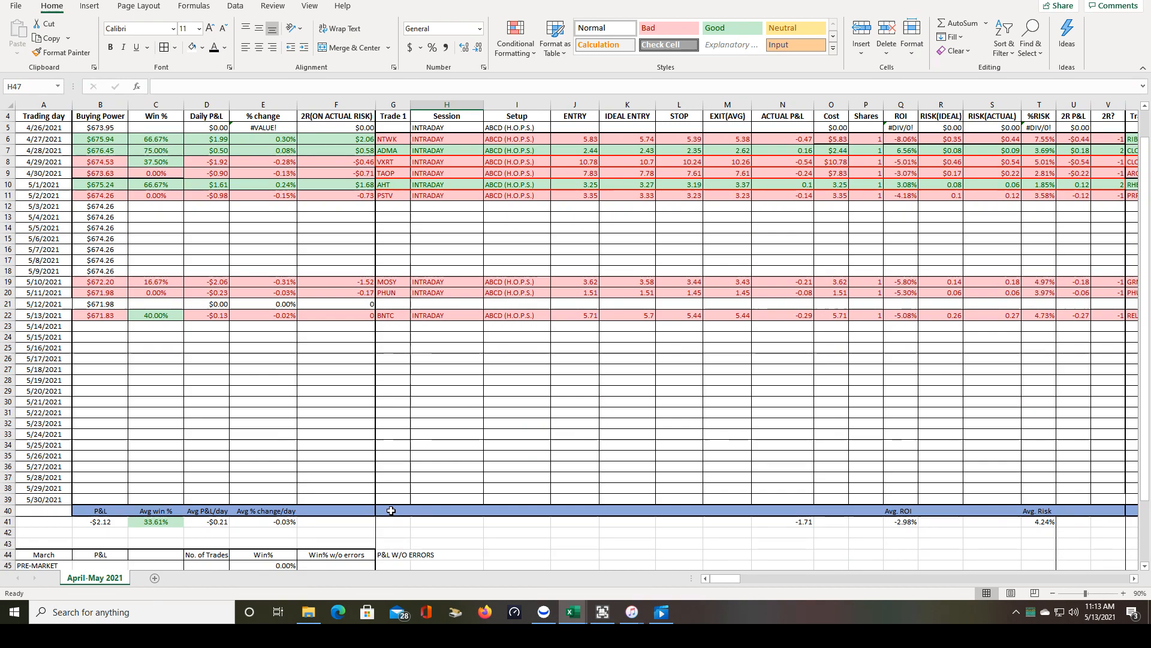
pyautogui.scroll(-3)
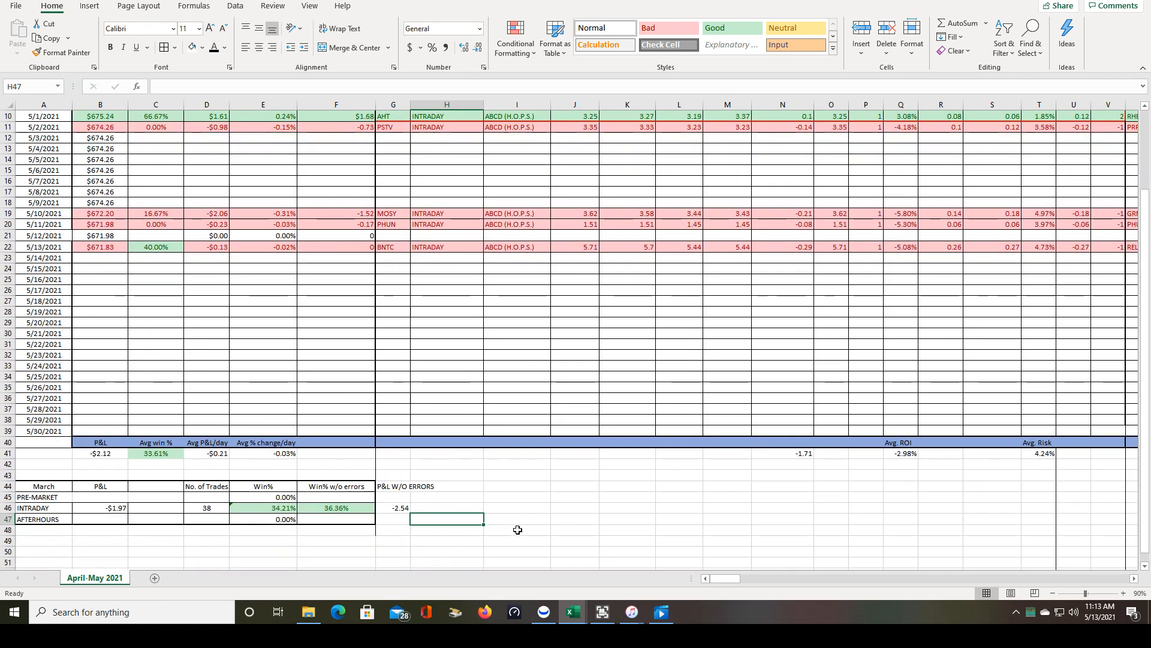
pyautogui.moveTo(537, 528)
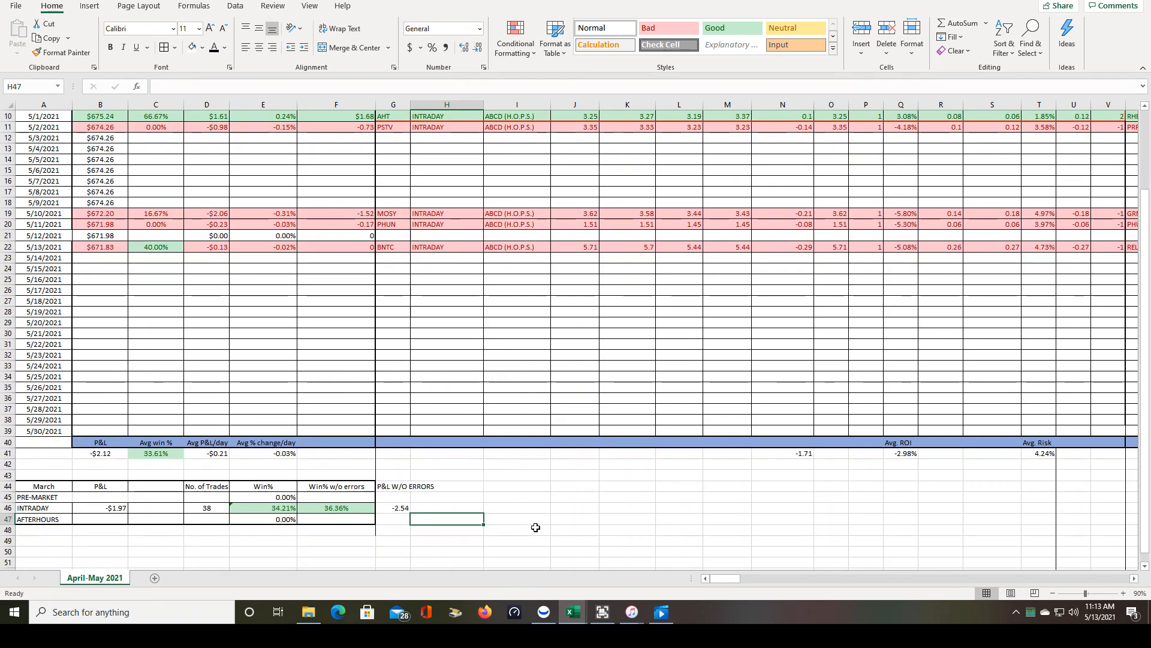
pyautogui.scroll(3)
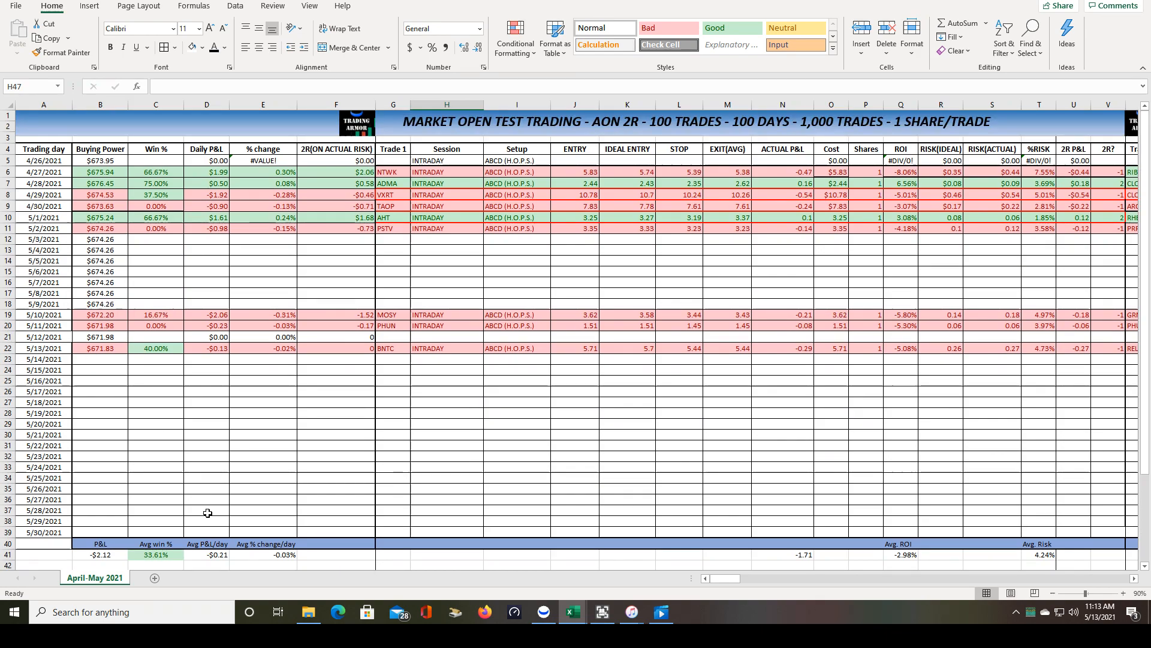
pyautogui.moveTo(167, 376)
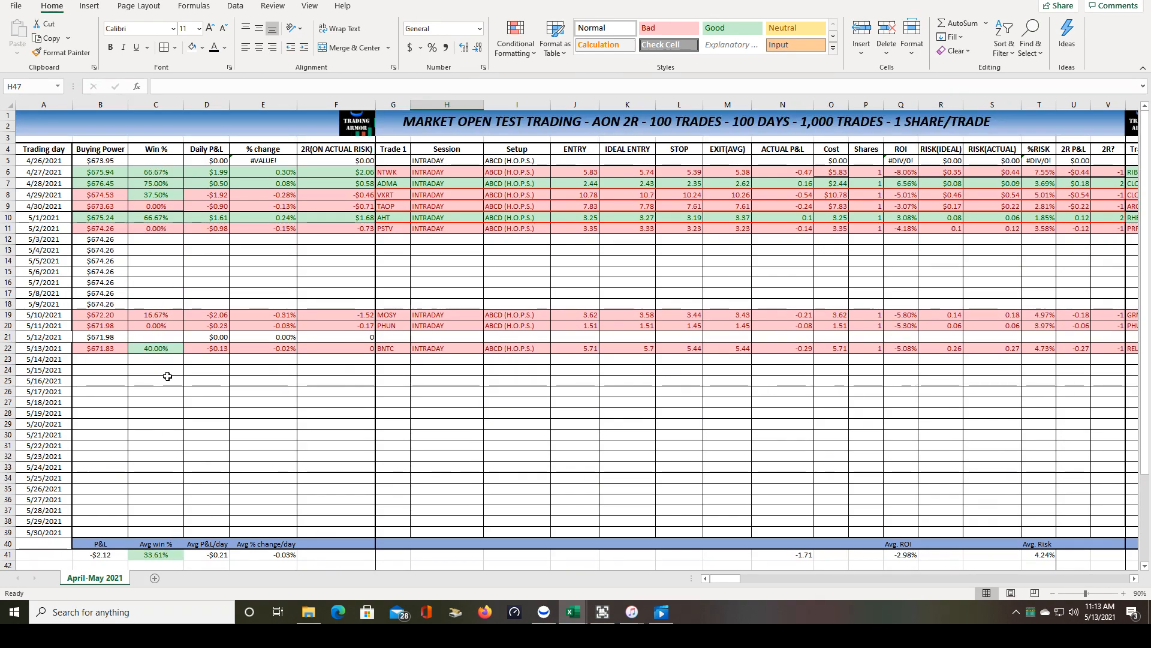
pyautogui.scroll(-3)
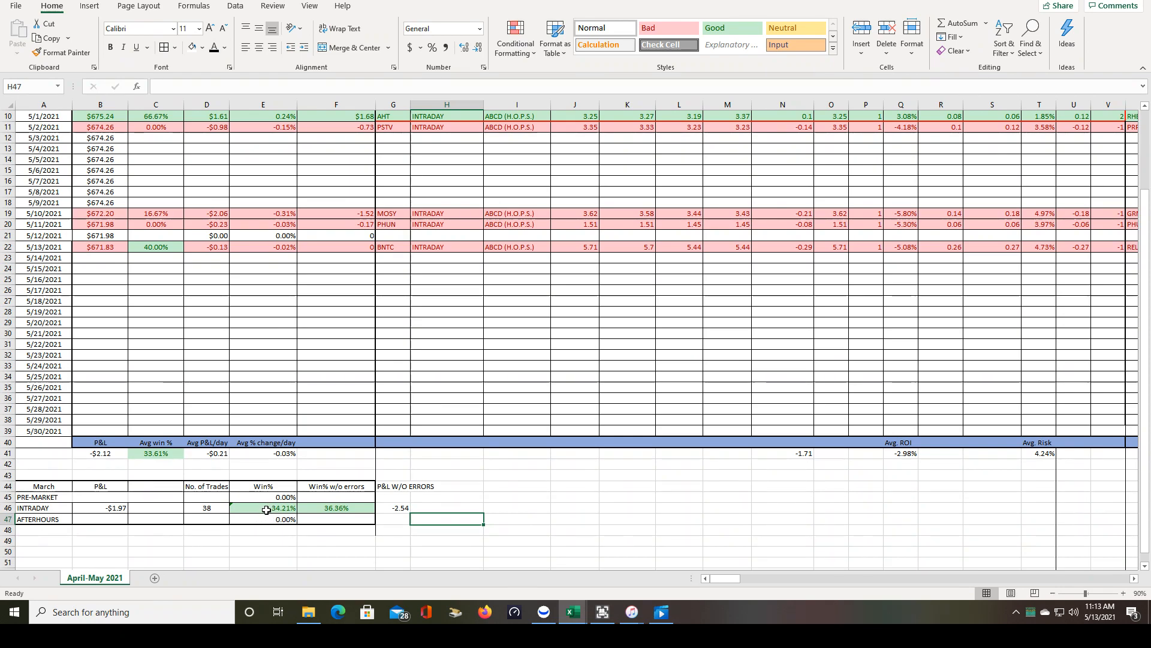
pyautogui.click(262, 507)
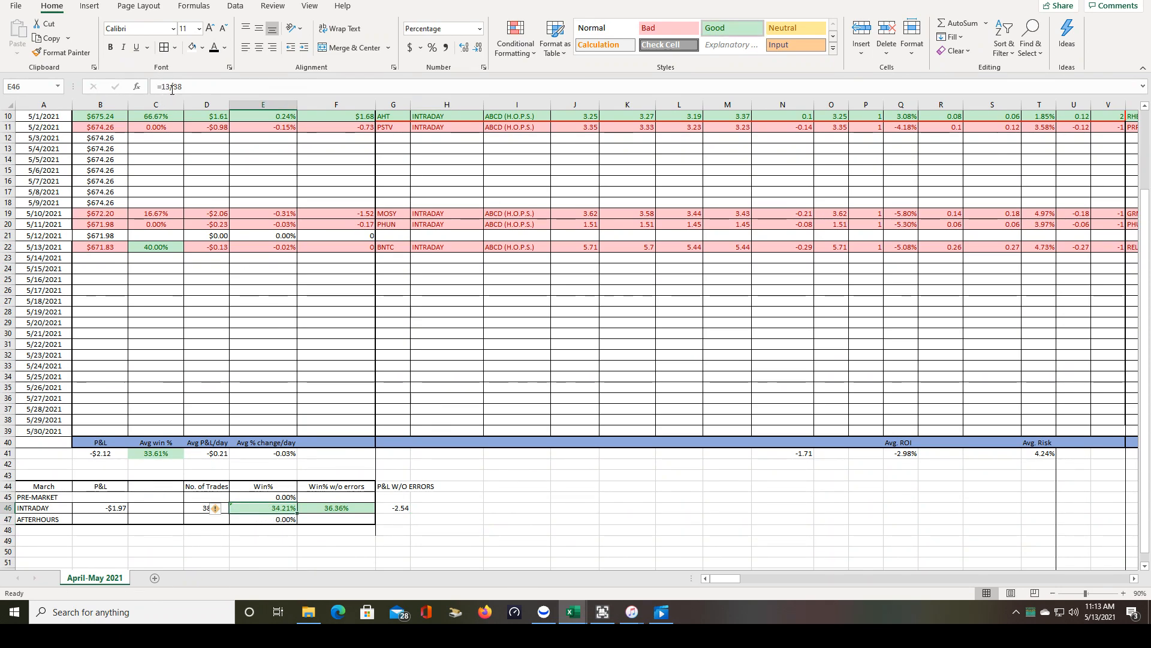
pyautogui.moveTo(159, 86)
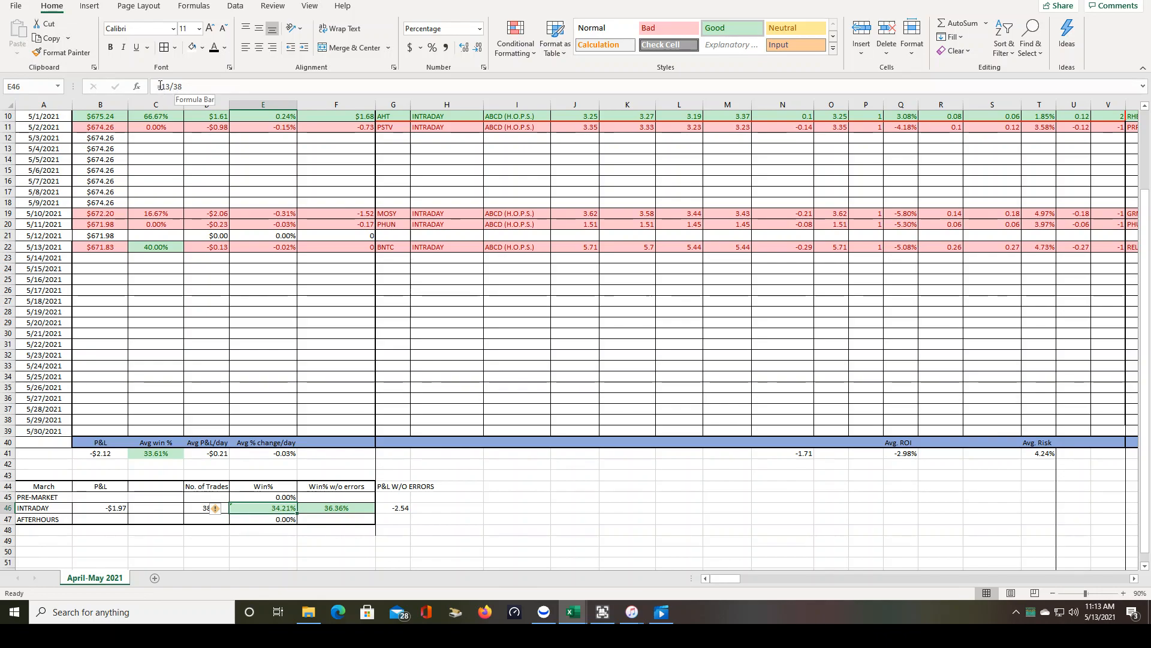
pyautogui.moveTo(190, 222)
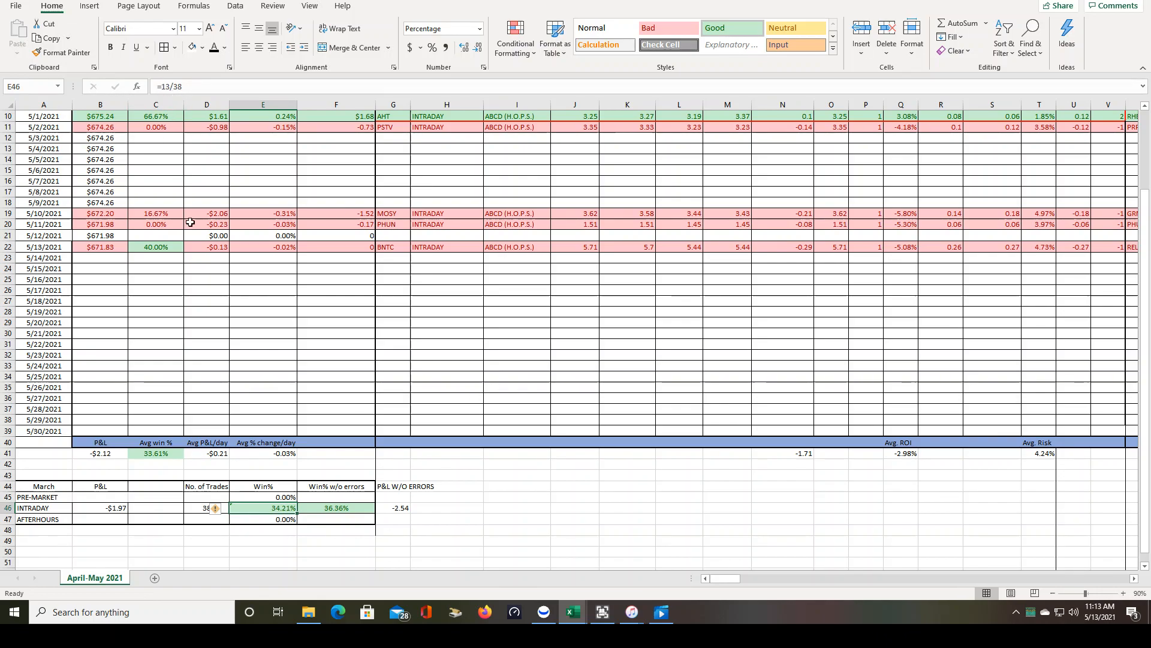
pyautogui.moveTo(278, 454)
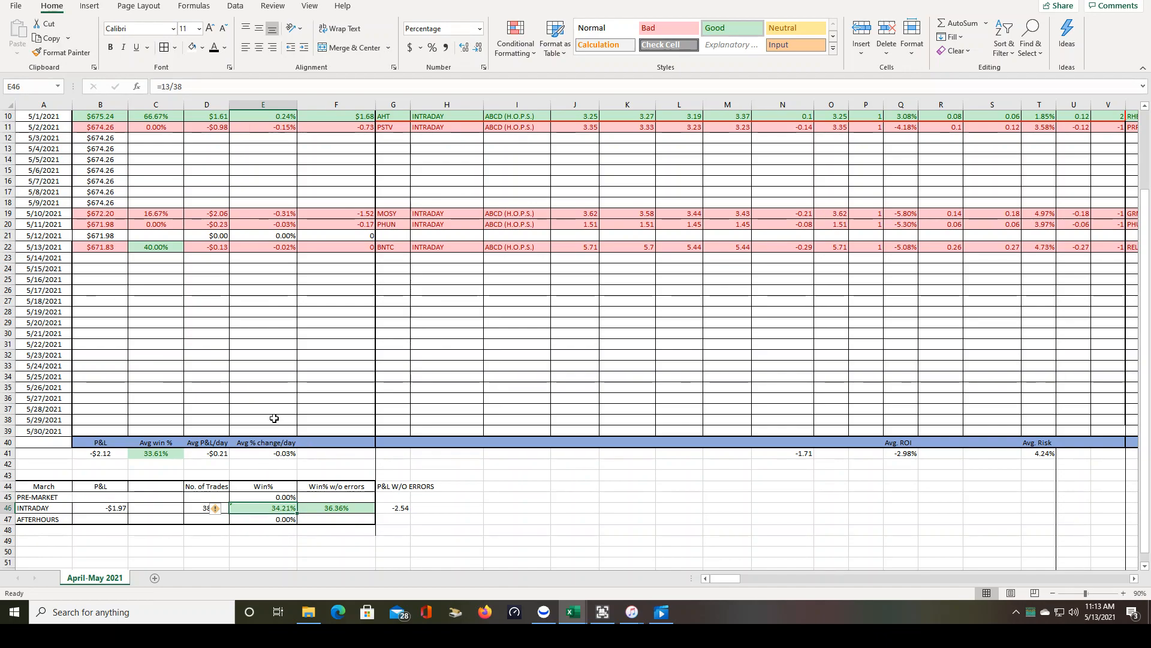
pyautogui.moveTo(288, 555)
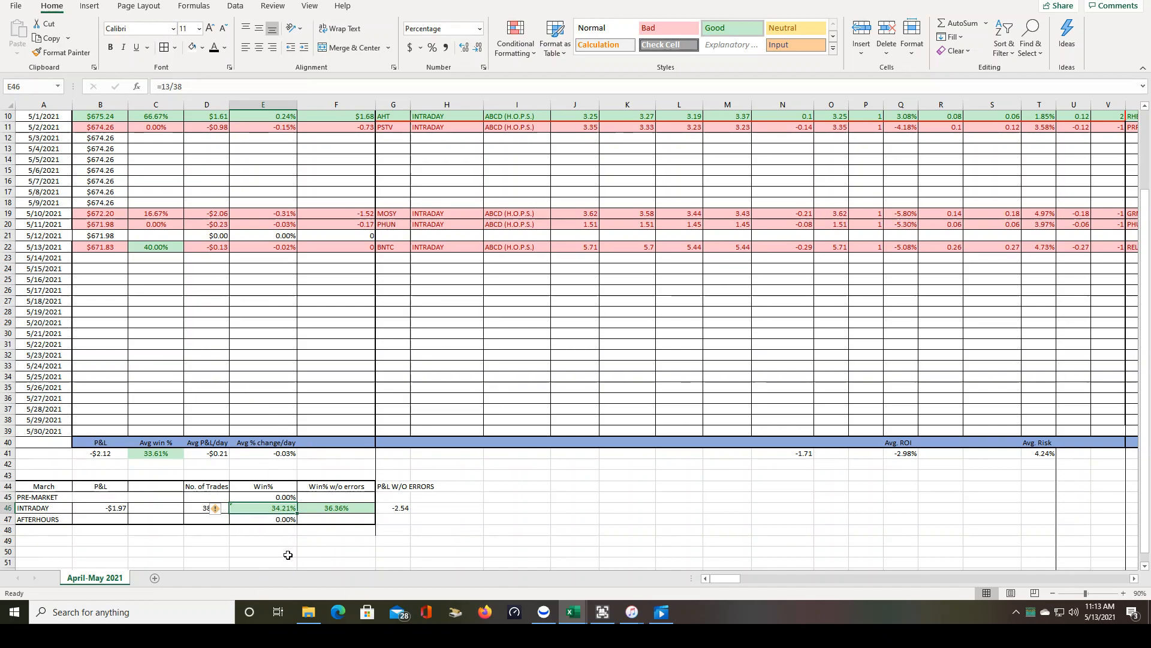
pyautogui.moveTo(383, 547)
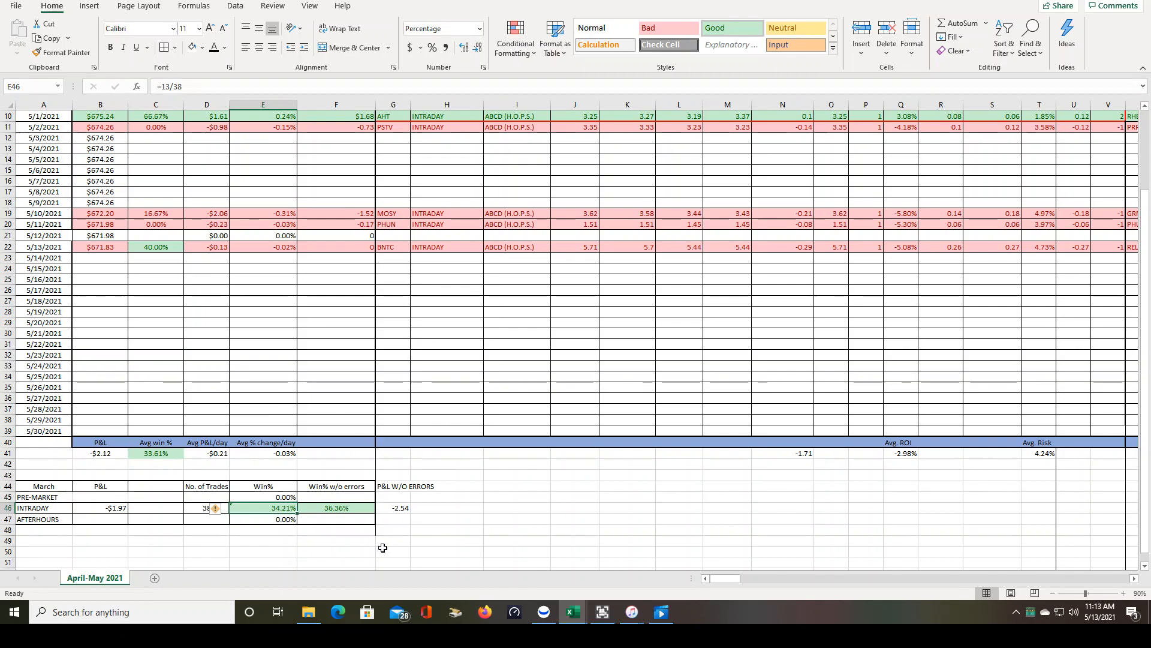
pyautogui.moveTo(471, 485)
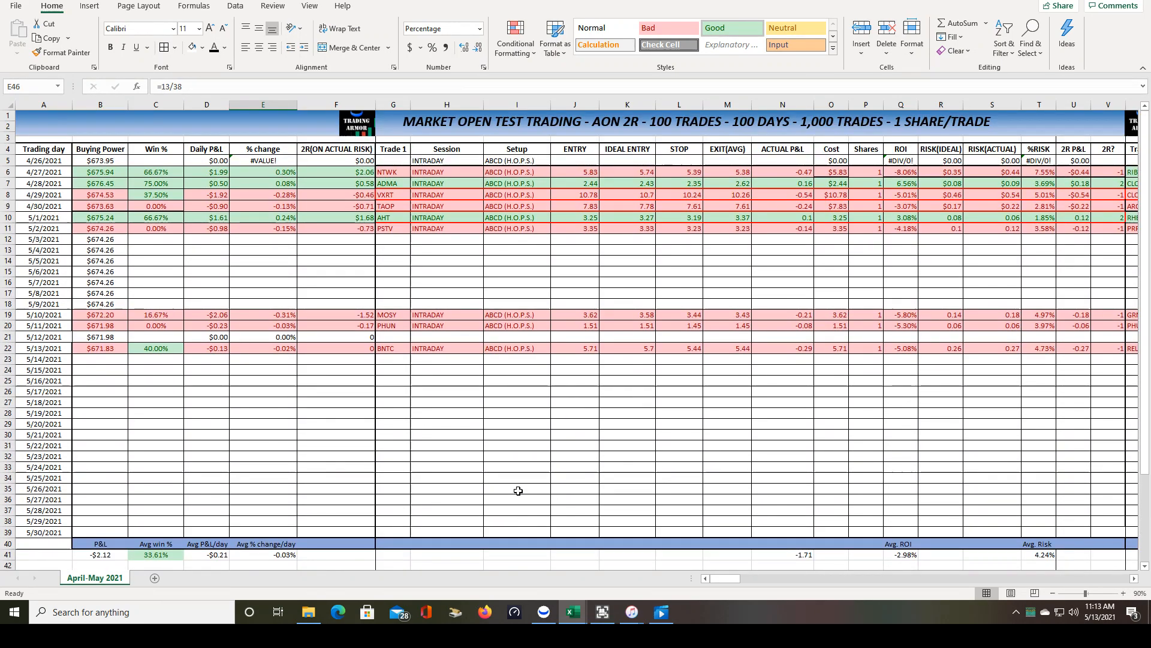
pyautogui.scroll(-3)
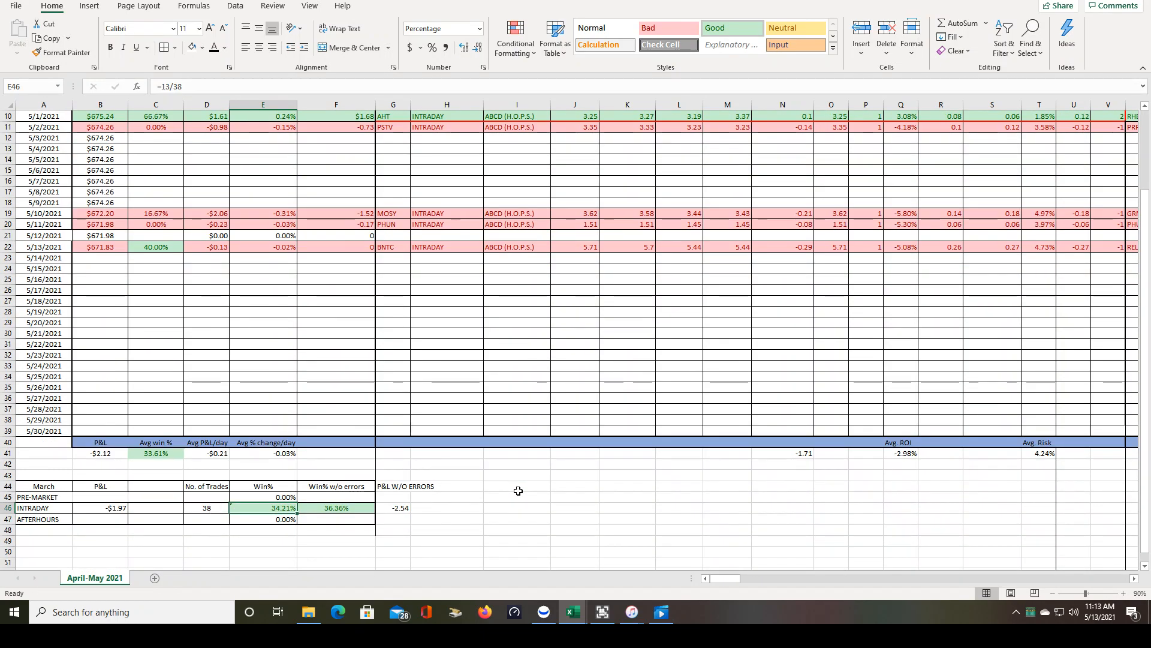
pyautogui.scroll(3)
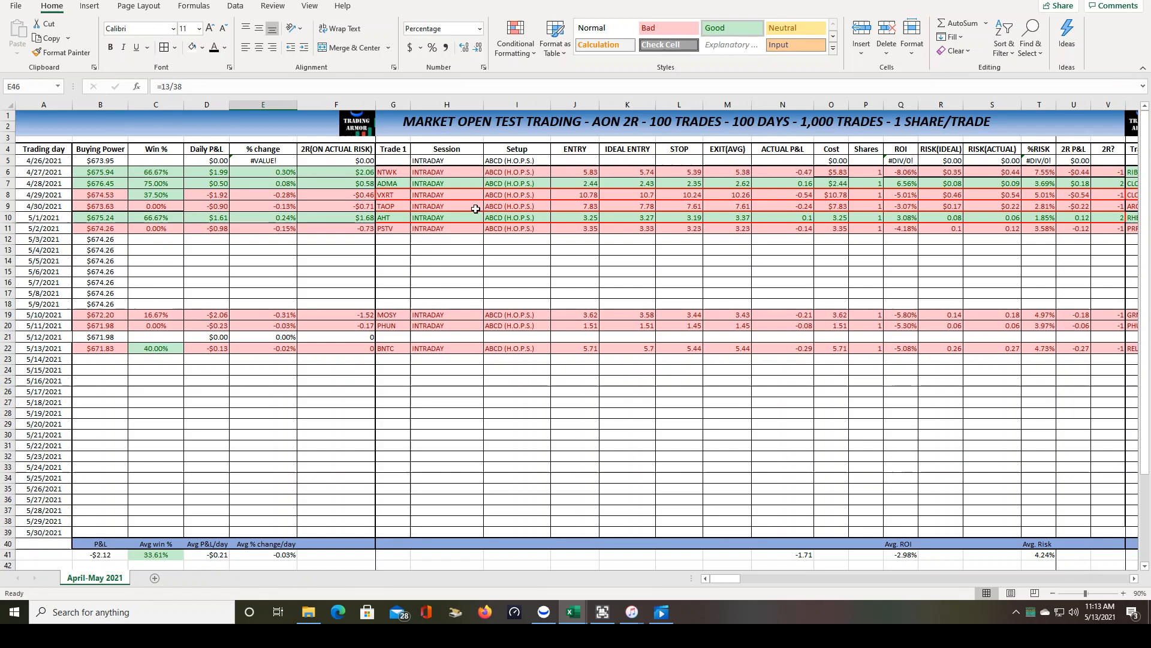
pyautogui.moveTo(518, 504)
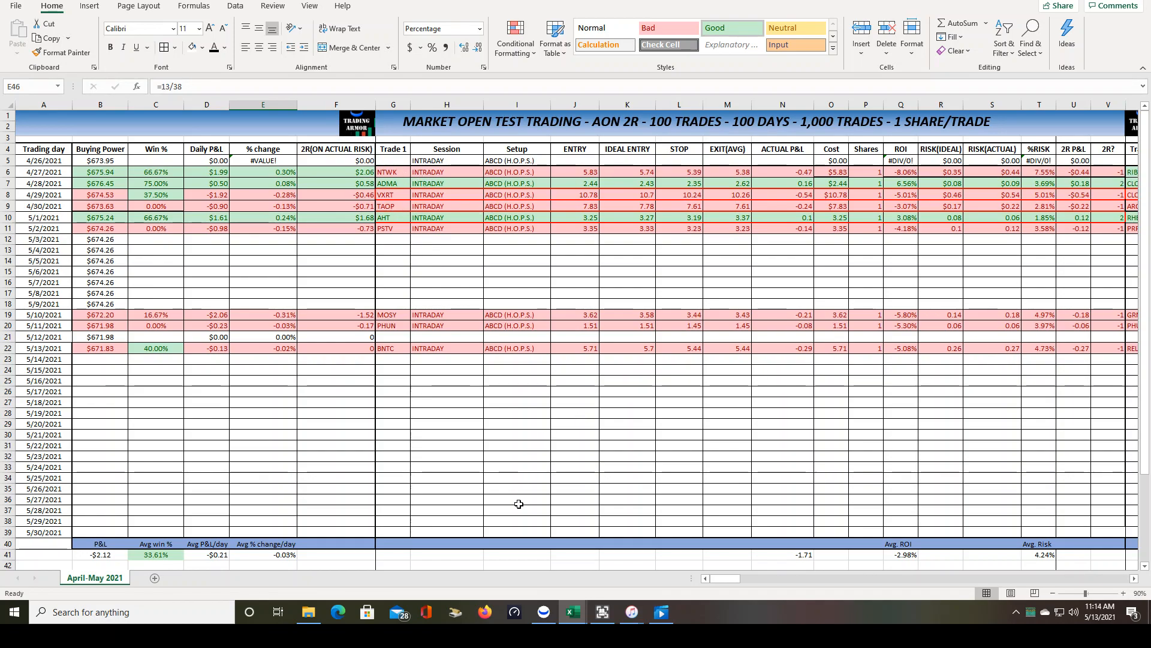
pyautogui.scroll(-3)
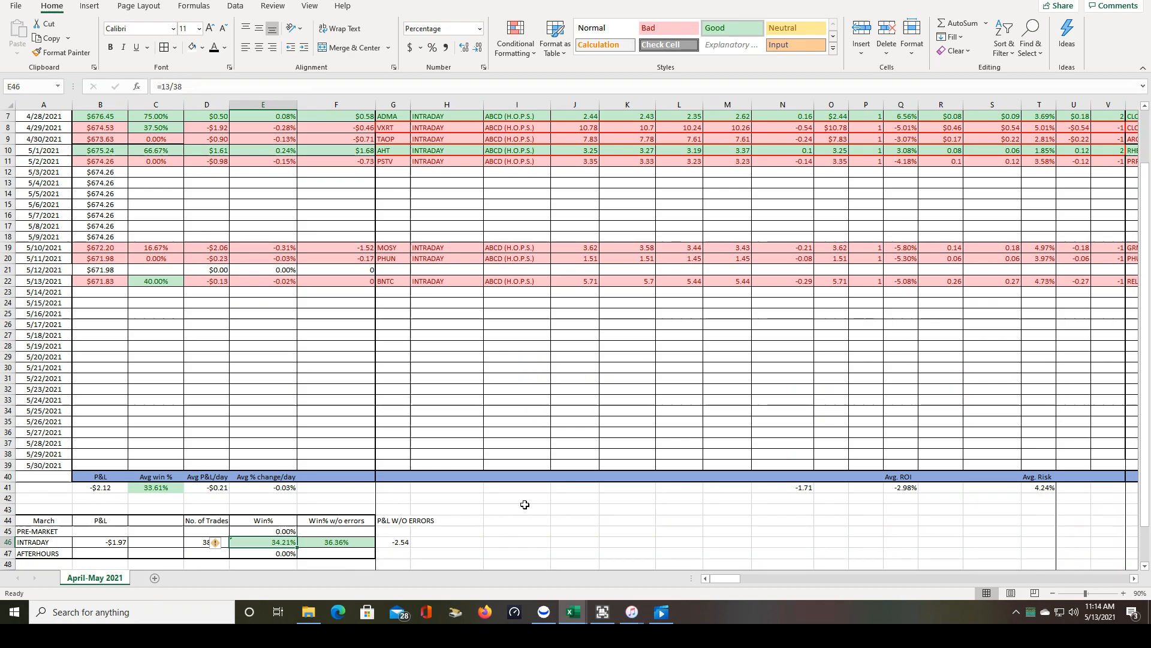
pyautogui.moveTo(327, 542)
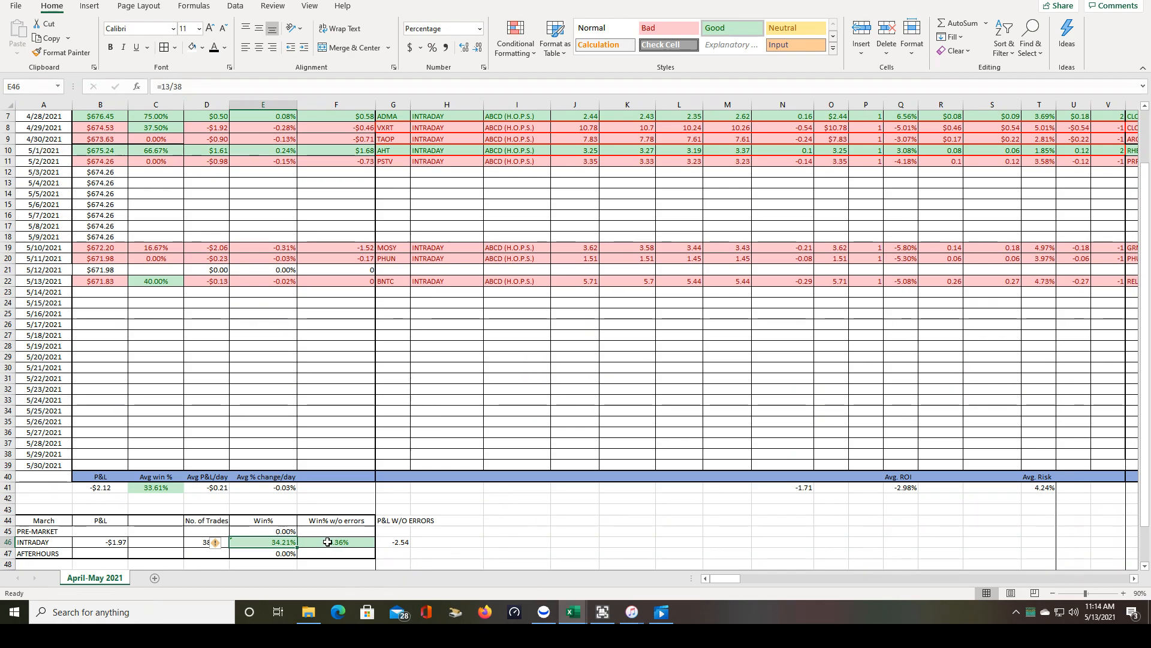
pyautogui.click(336, 542)
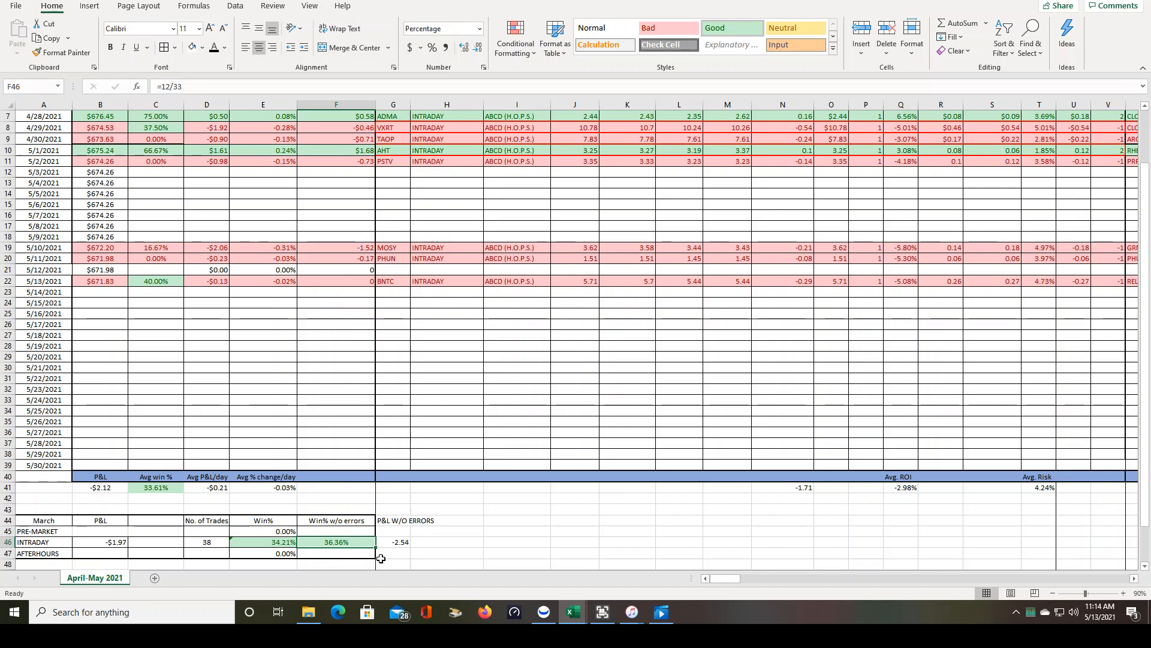
pyautogui.moveTo(438, 550)
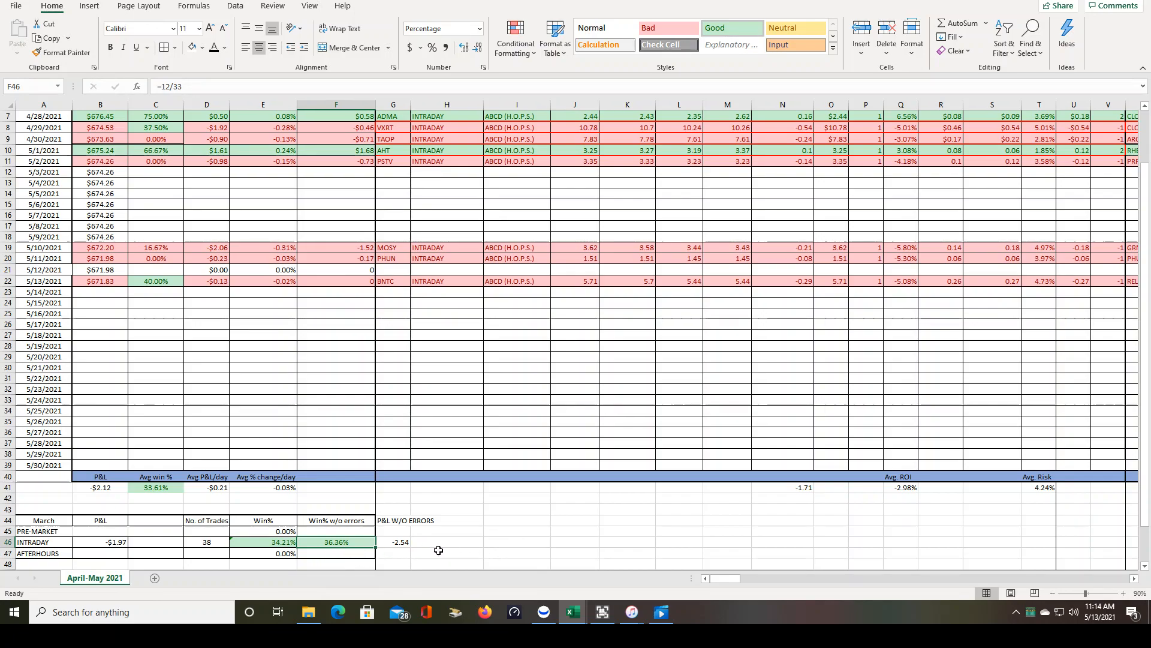
pyautogui.moveTo(470, 546)
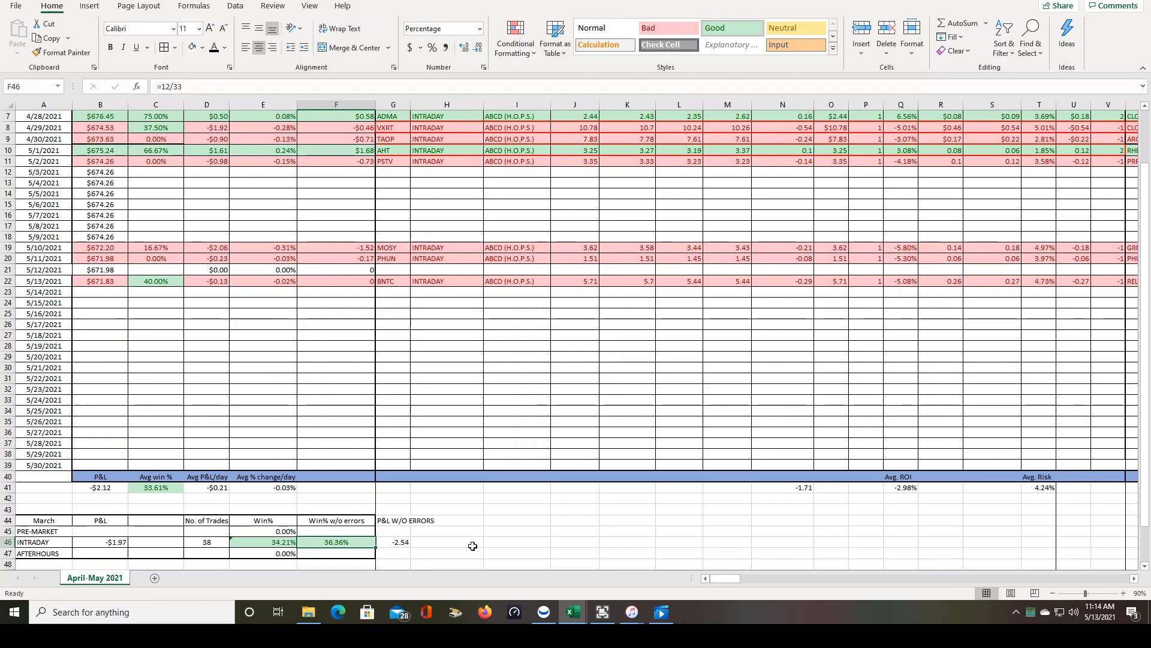
pyautogui.scroll(-3)
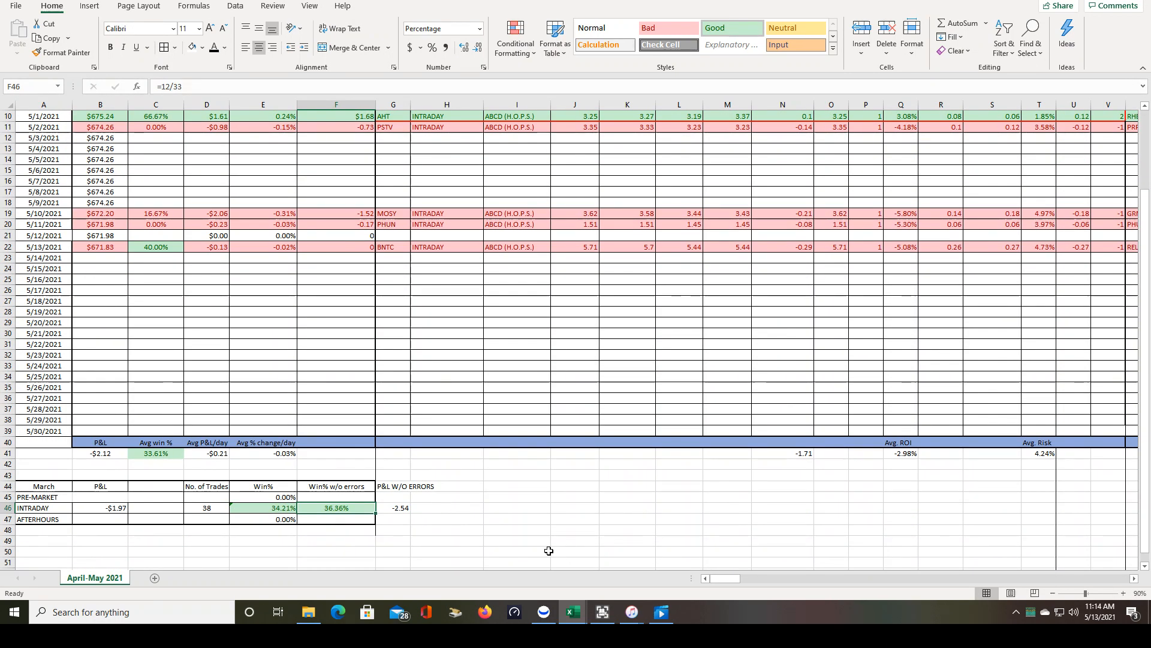
pyautogui.scroll(3)
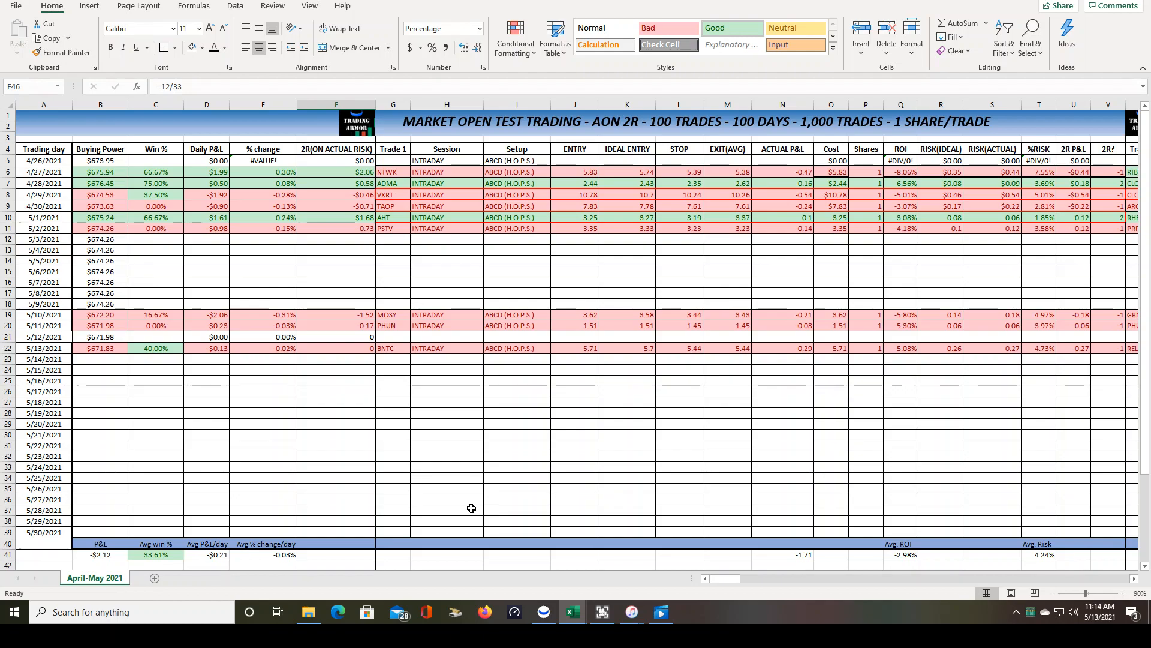
pyautogui.moveTo(520, 514)
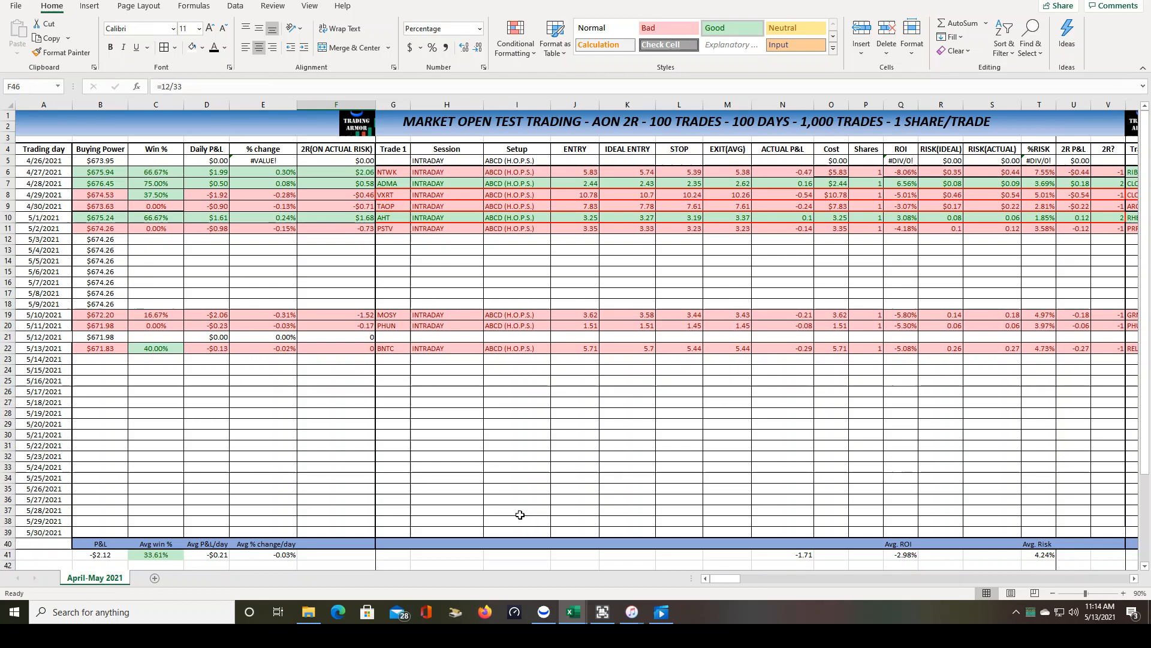
pyautogui.moveTo(513, 503)
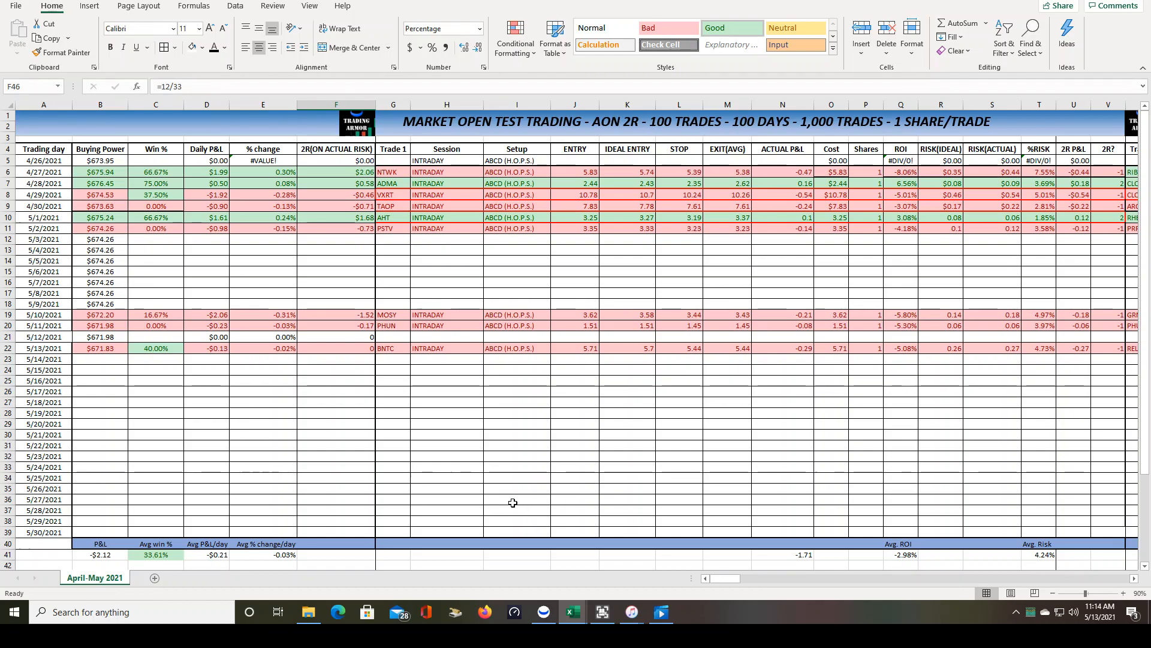
pyautogui.scroll(-3)
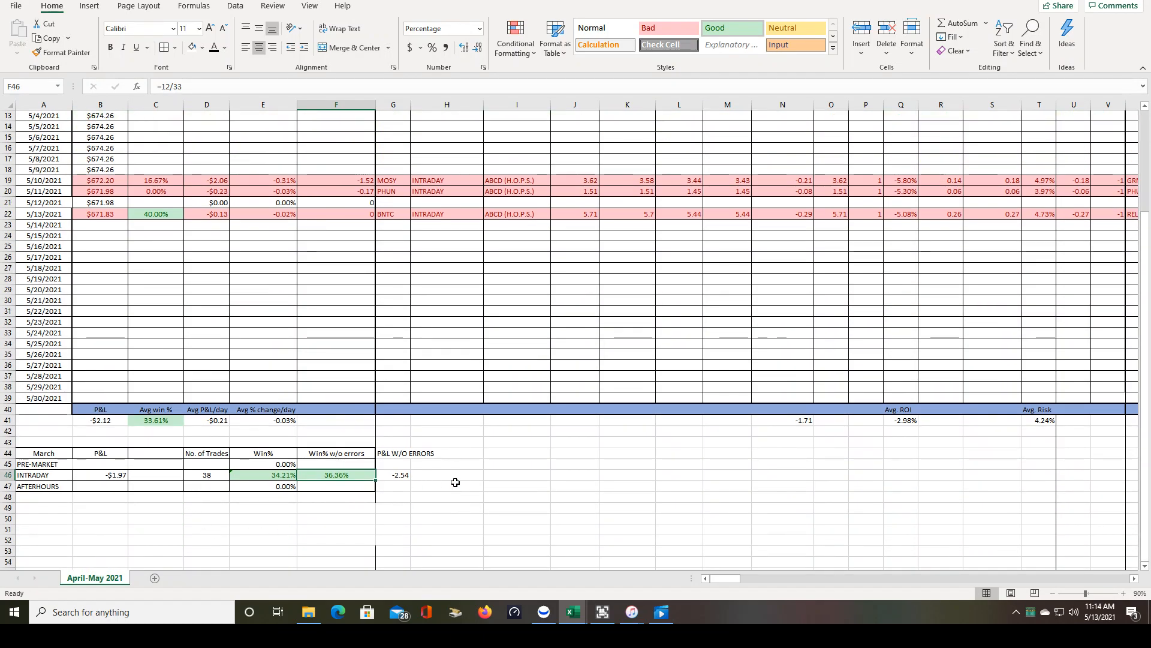
pyautogui.scroll(3)
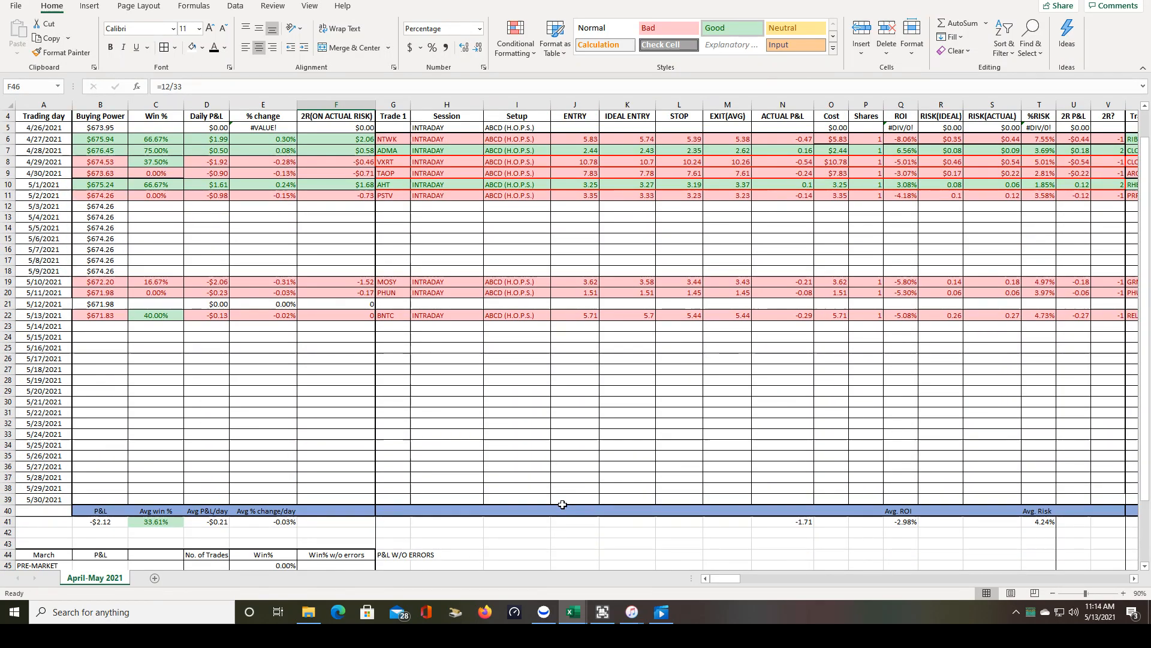
pyautogui.scroll(3)
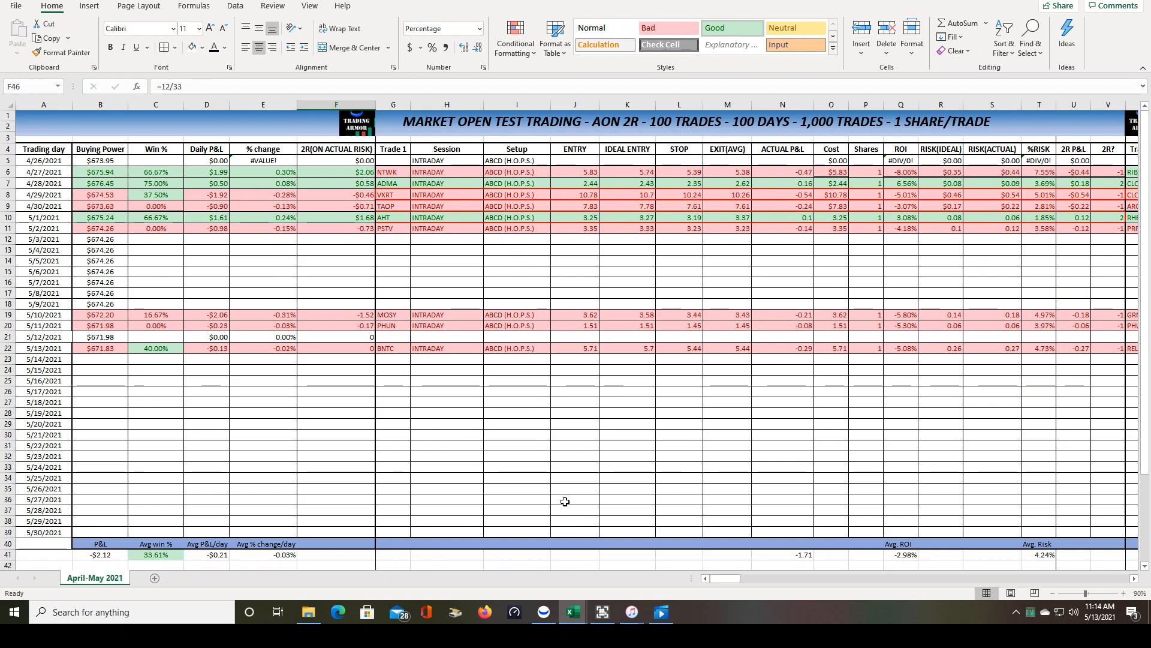
pyautogui.moveTo(529, 439)
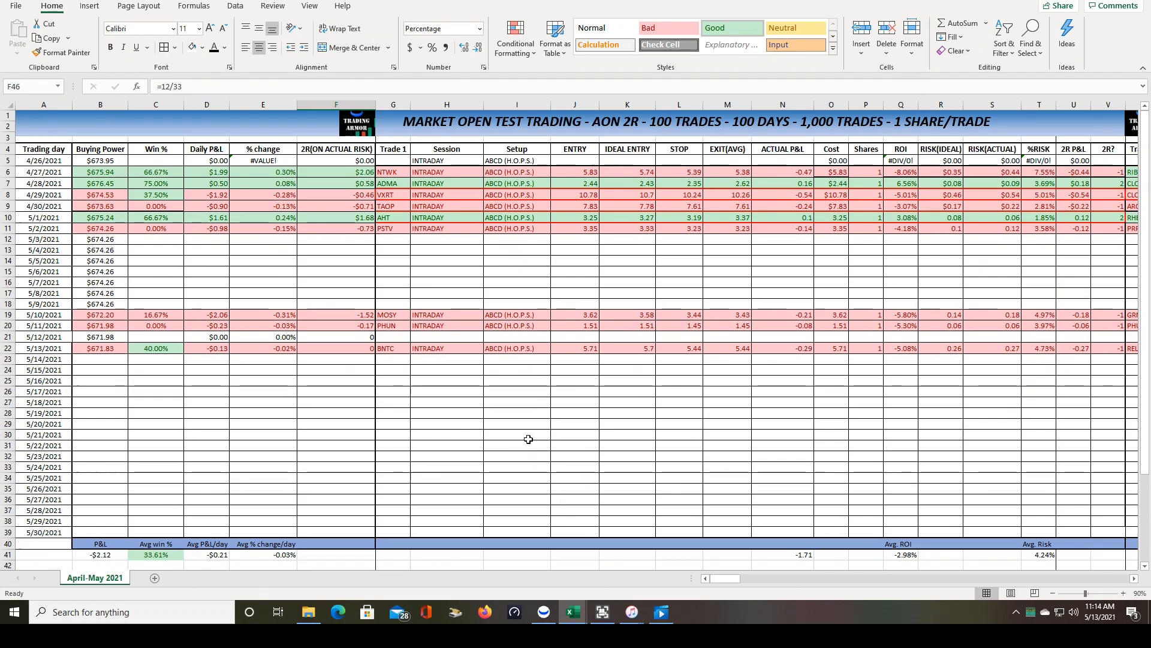
pyautogui.scroll(-3)
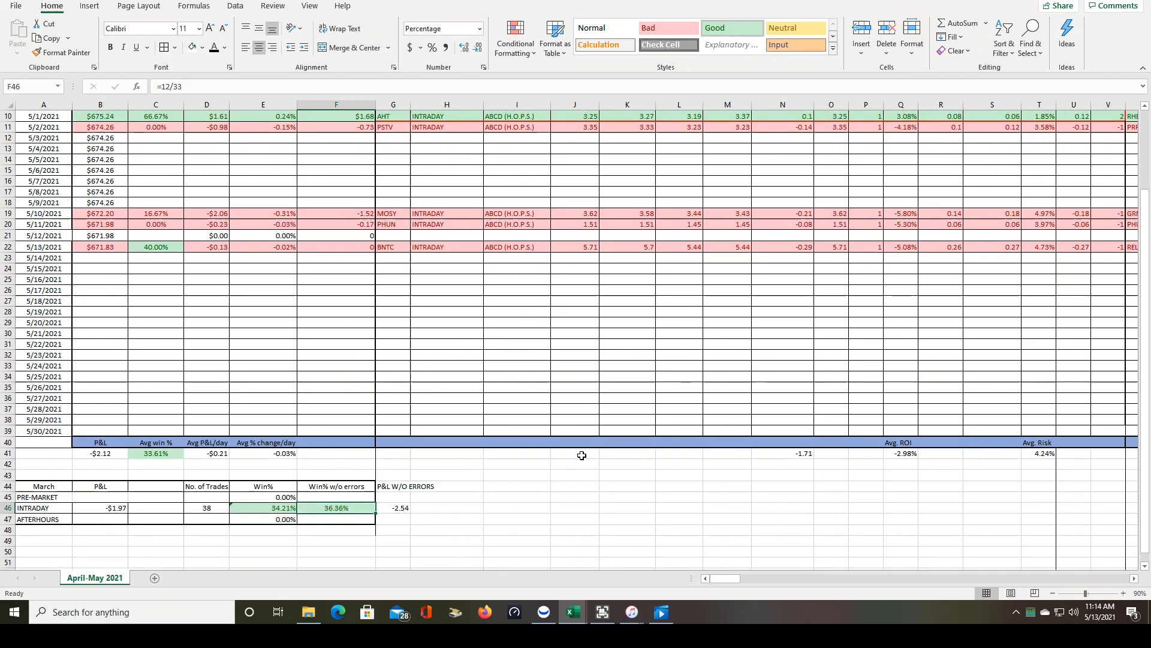
pyautogui.moveTo(595, 406)
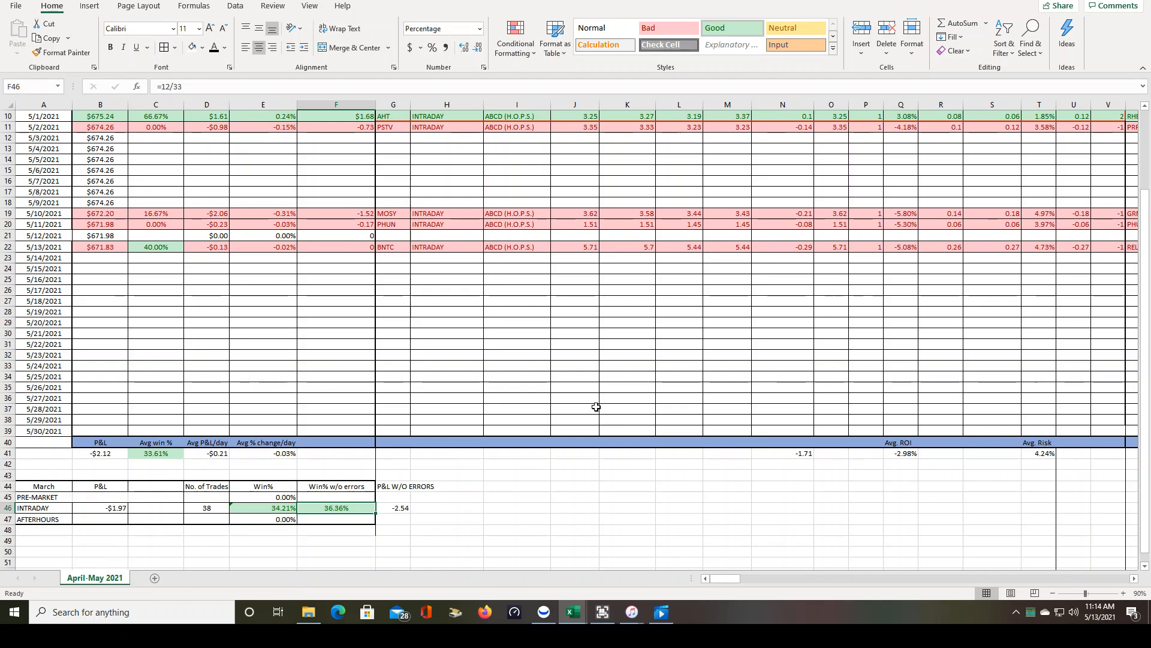
pyautogui.scroll(3)
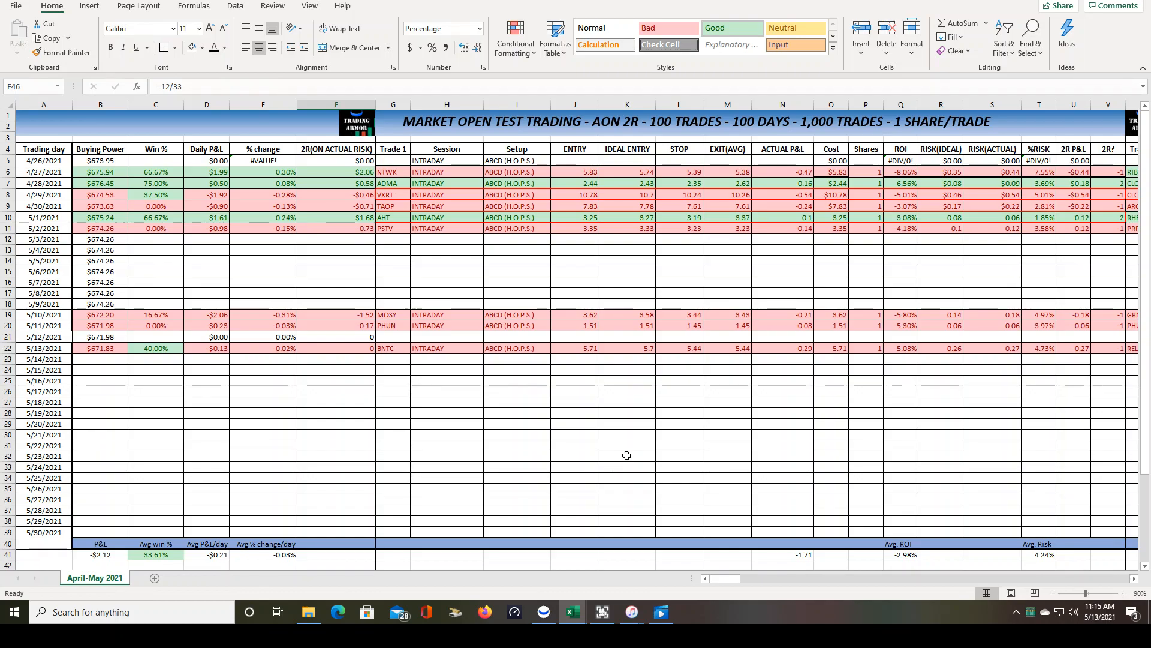
pyautogui.hscroll(3)
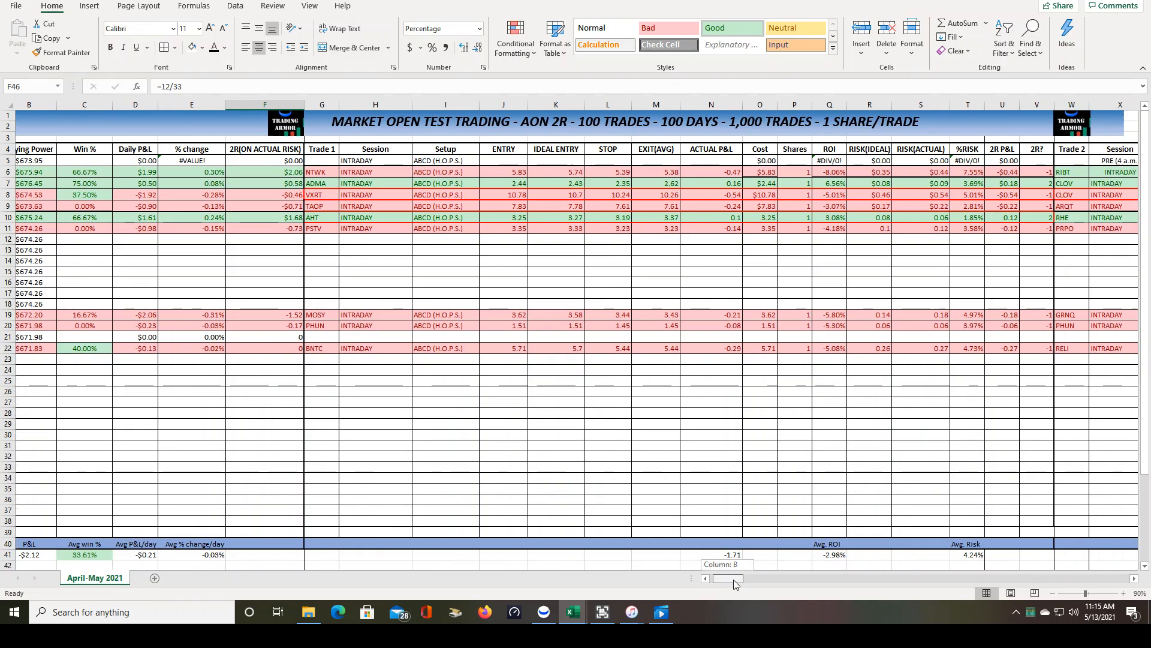
pyautogui.hscroll(3)
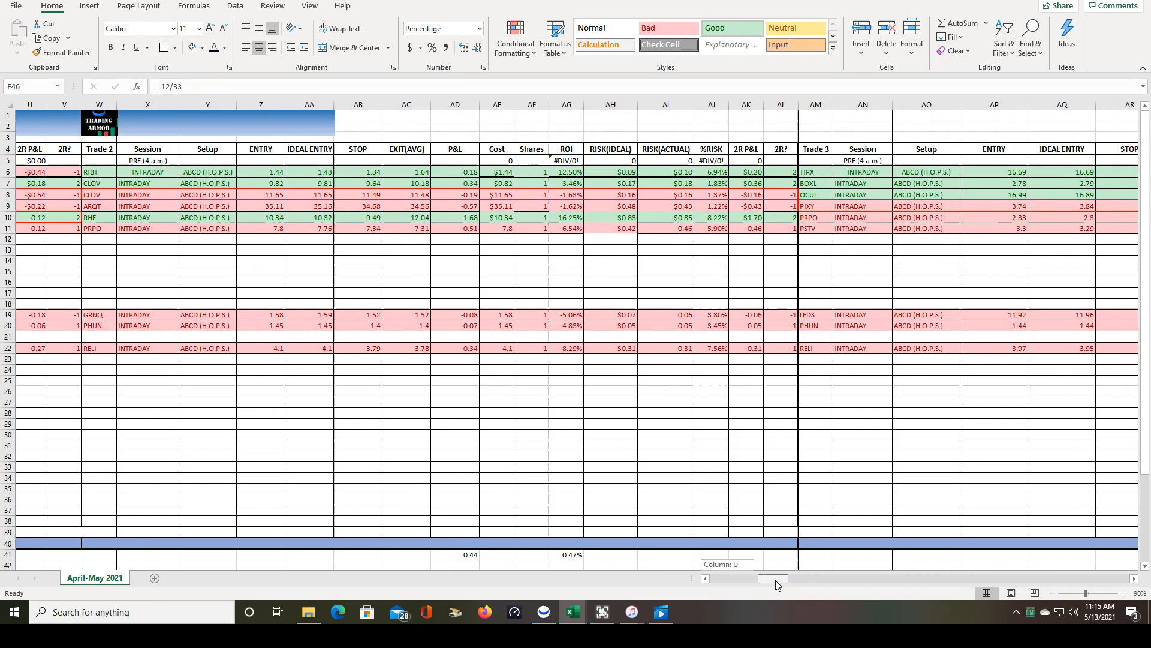
pyautogui.hscroll(3)
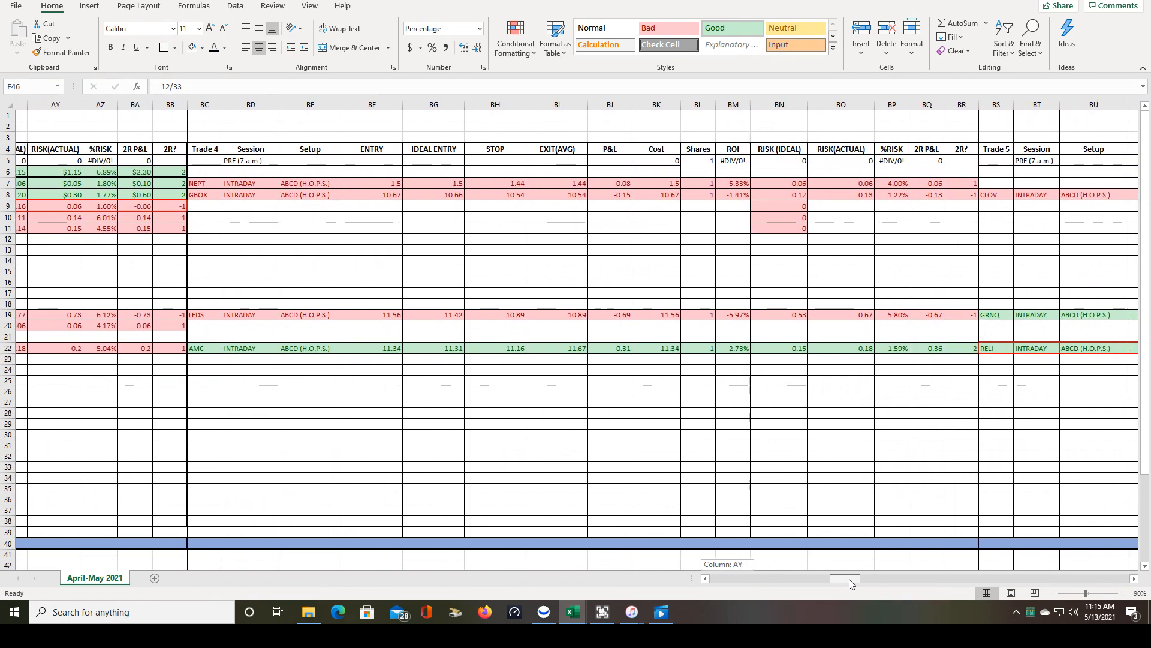
pyautogui.hscroll(3)
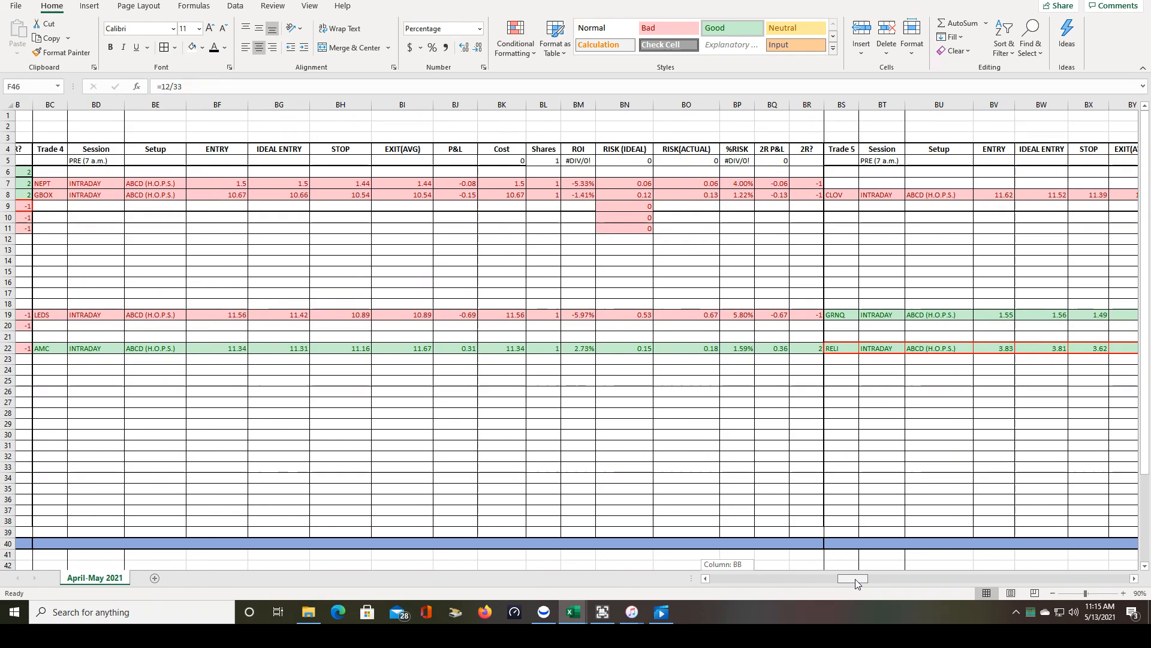
pyautogui.hscroll(3)
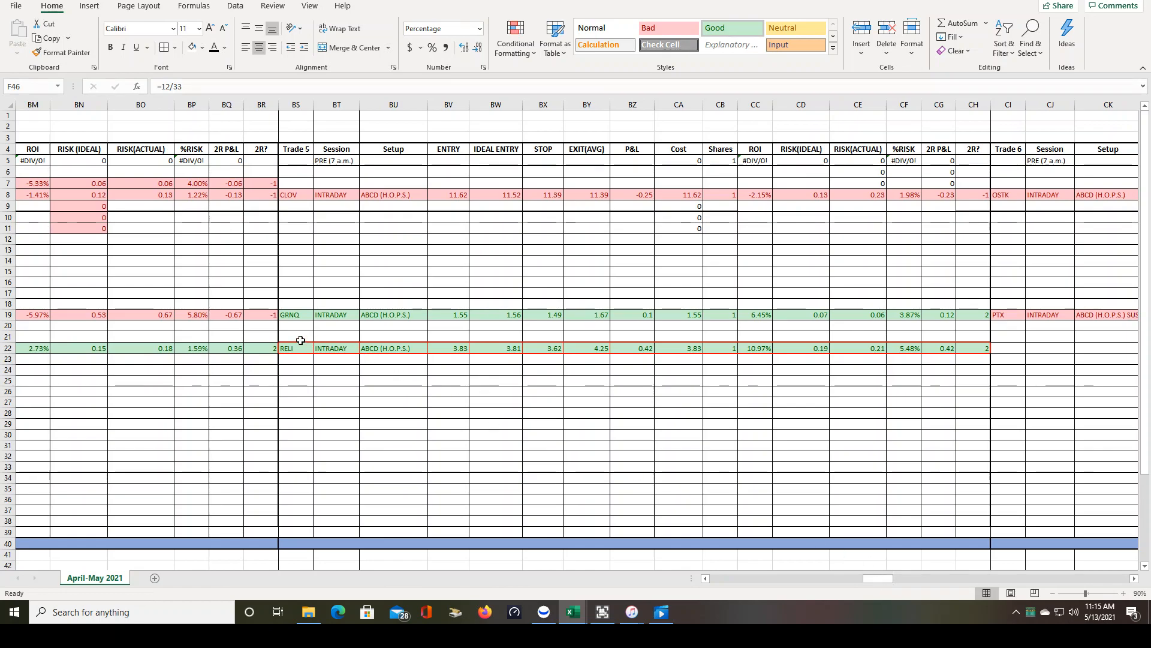
pyautogui.moveTo(294, 343)
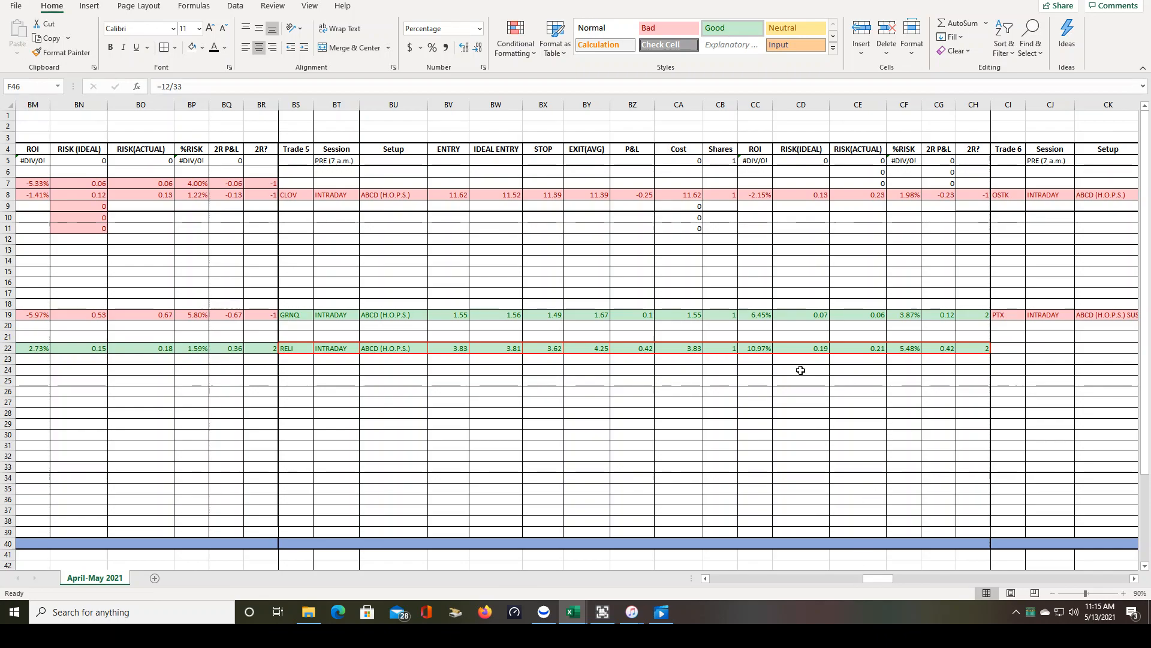
pyautogui.moveTo(574, 376)
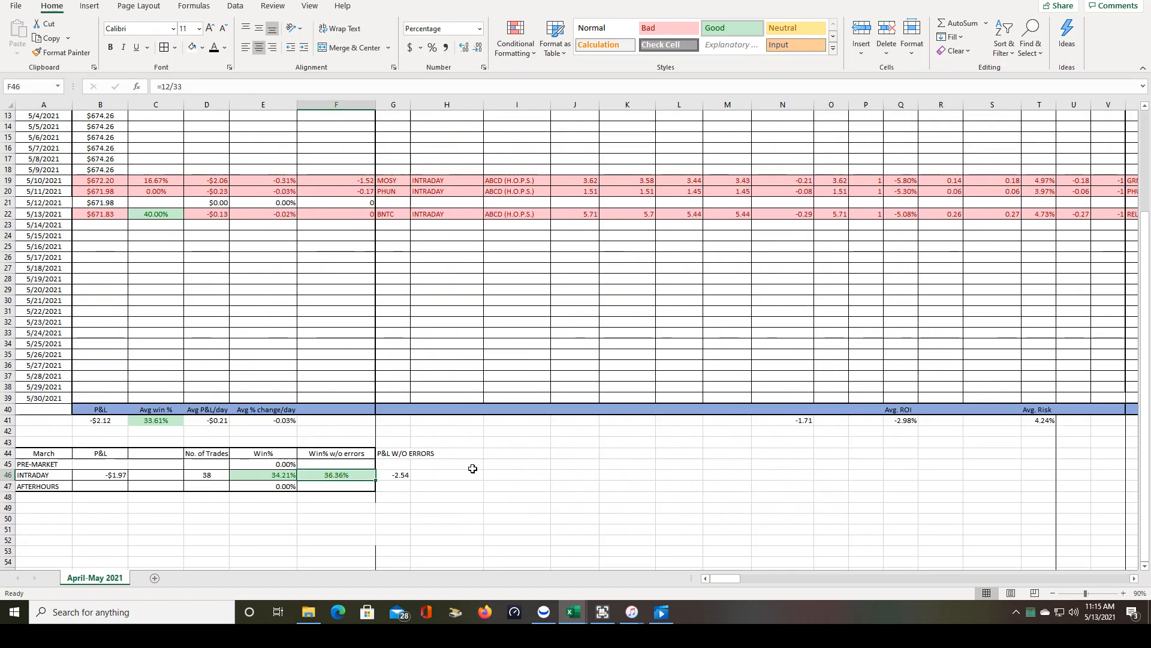
pyautogui.moveTo(379, 478)
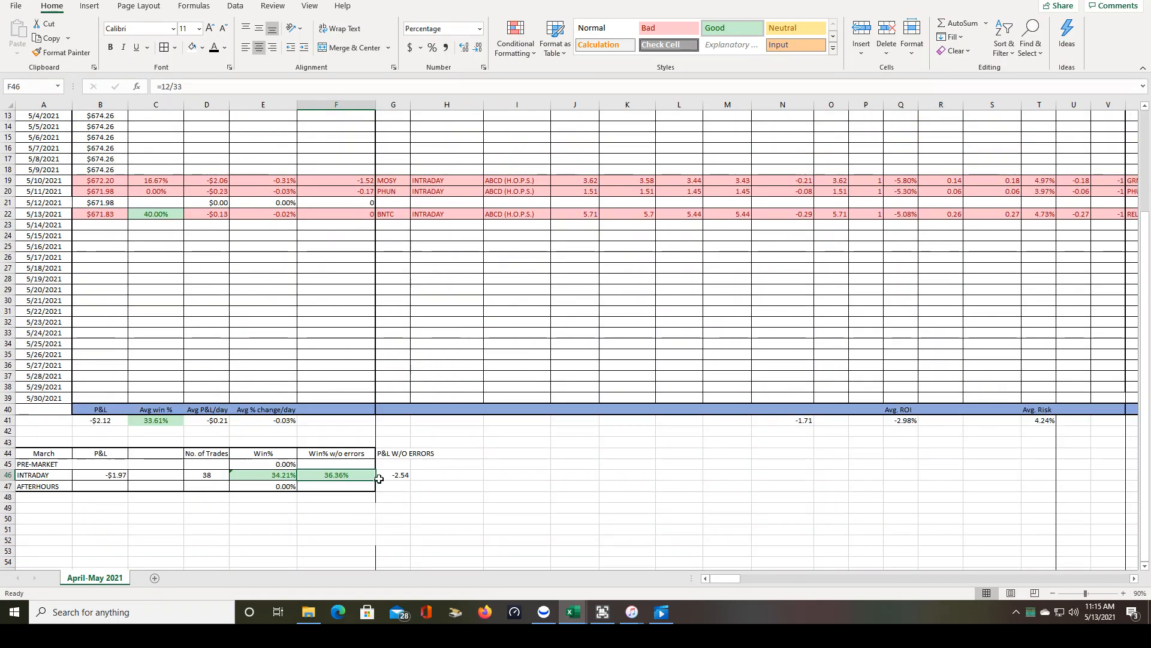
pyautogui.moveTo(550, 497)
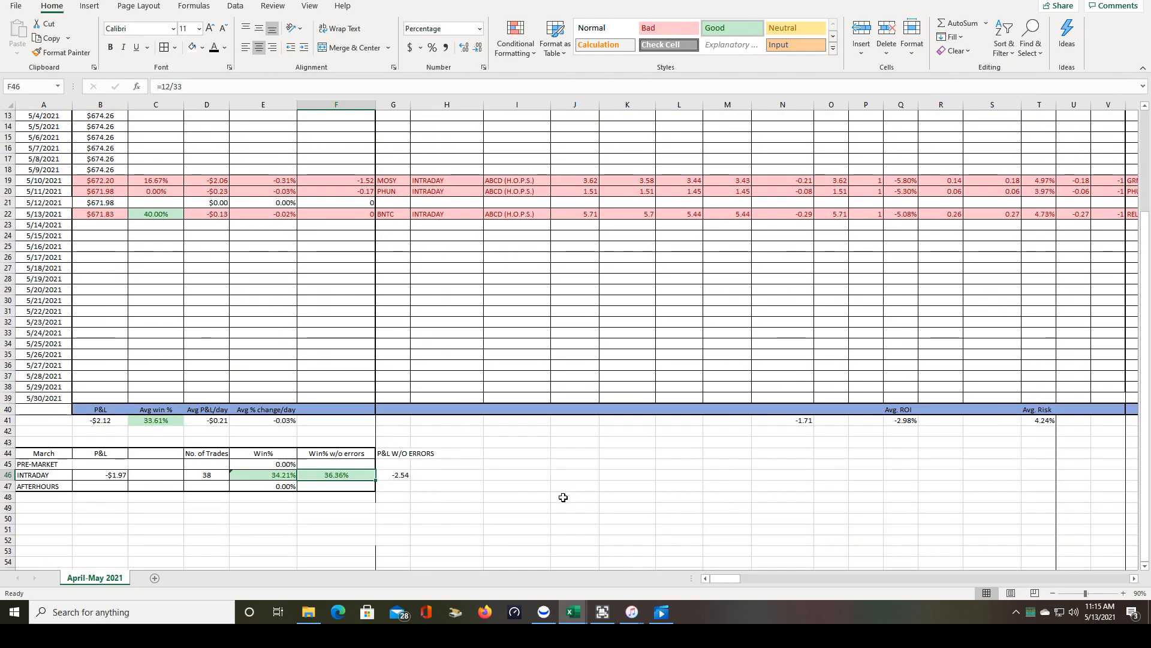
pyautogui.scroll(3)
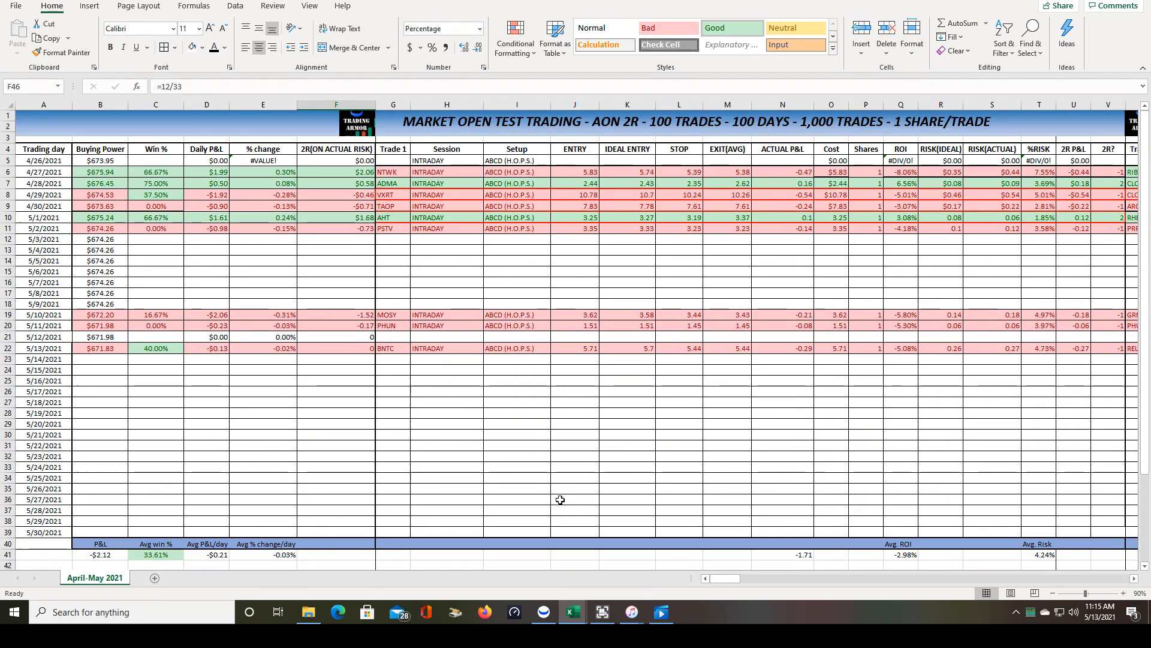
pyautogui.moveTo(539, 491)
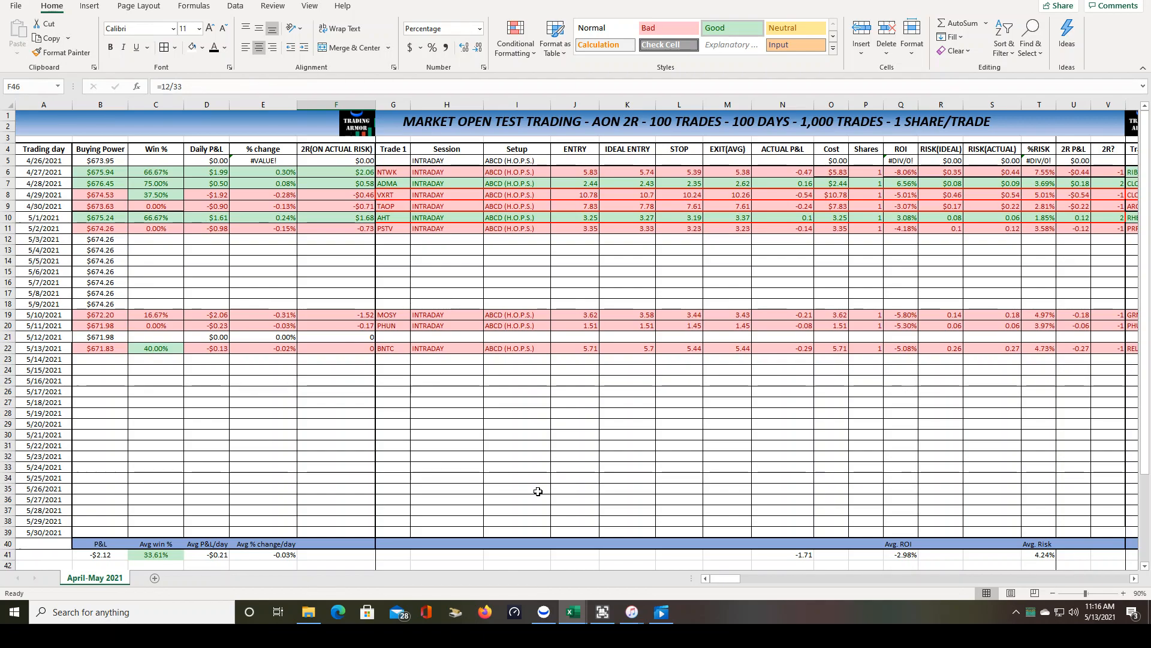
pyautogui.moveTo(657, 451)
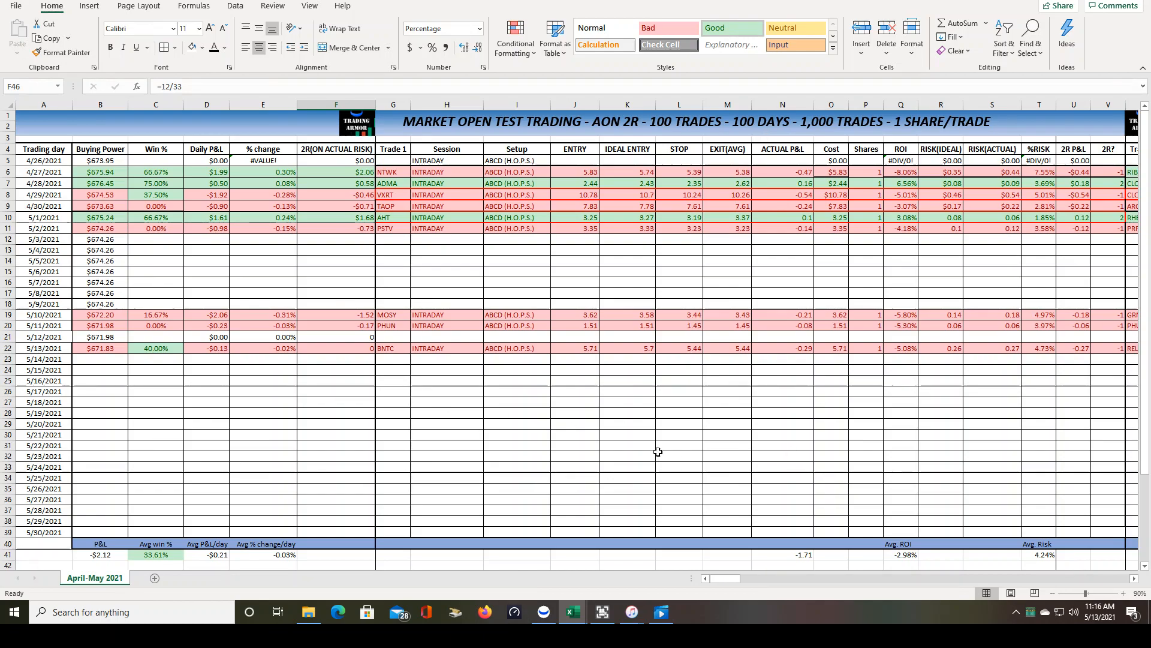
pyautogui.scroll(-3)
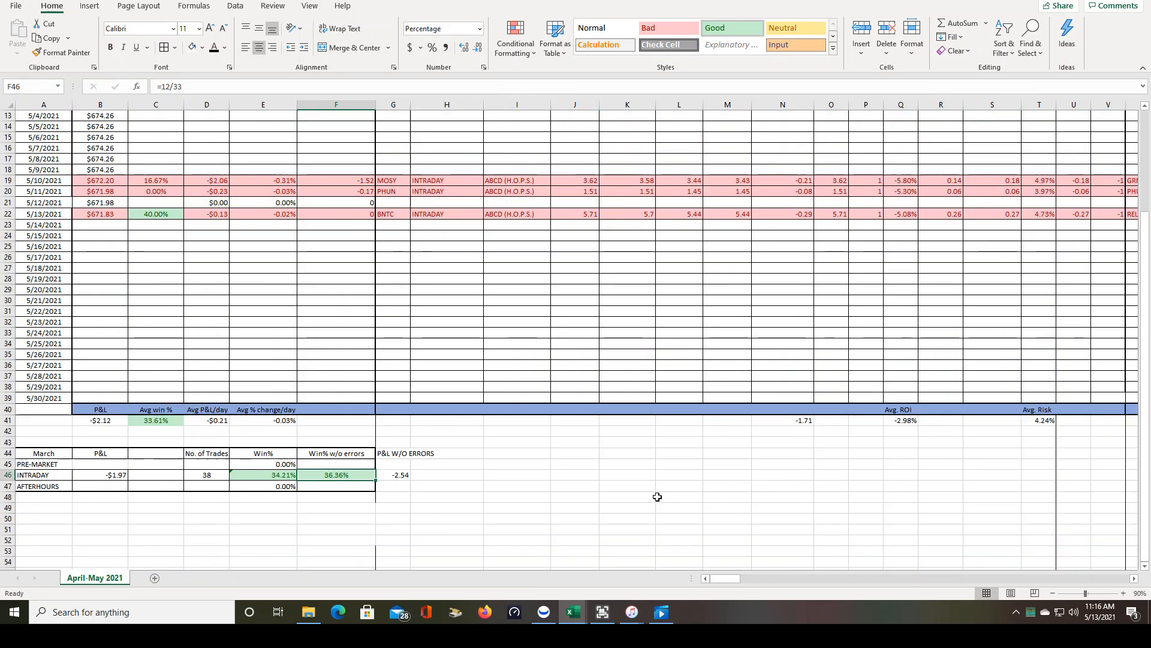
pyautogui.scroll(3)
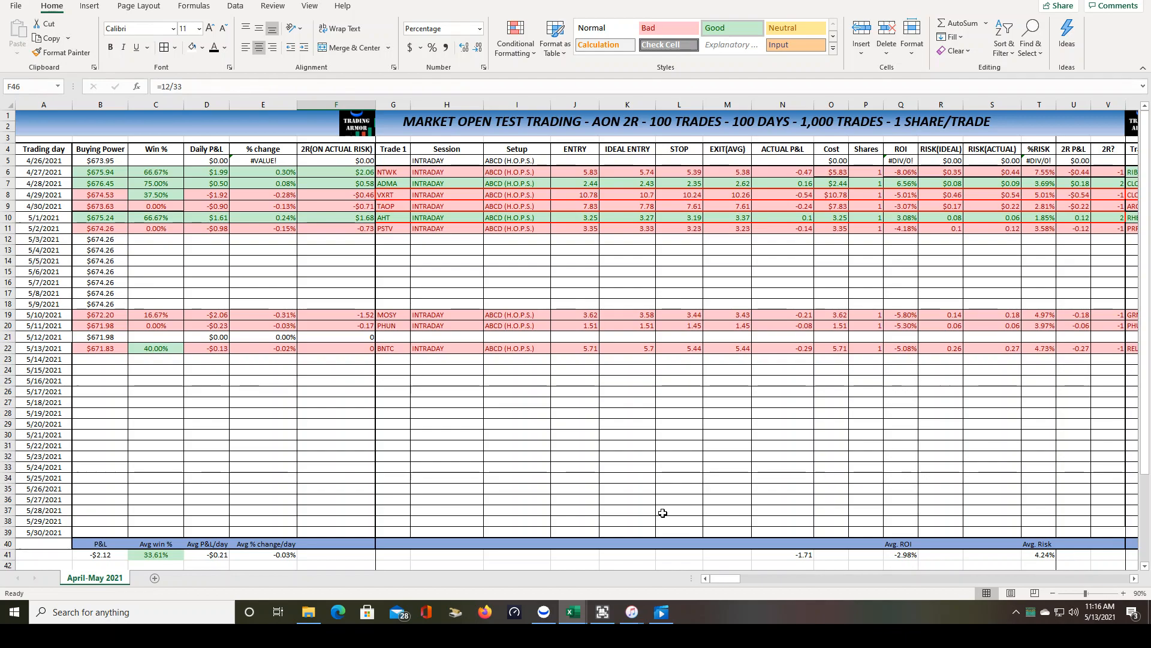
pyautogui.moveTo(542, 497)
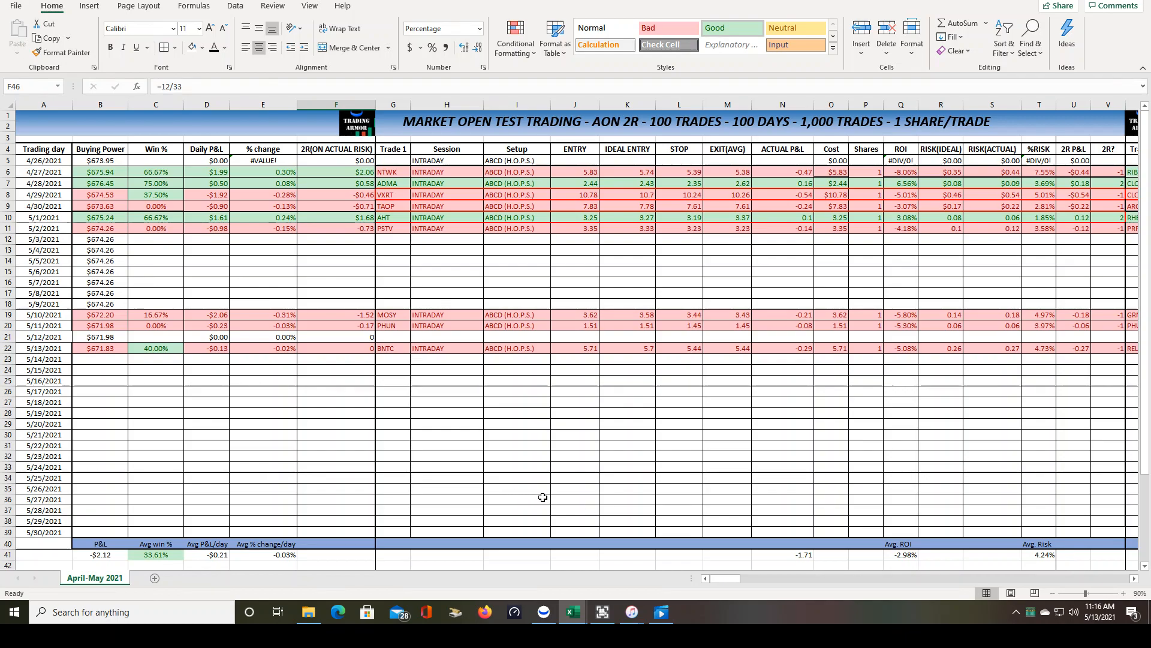